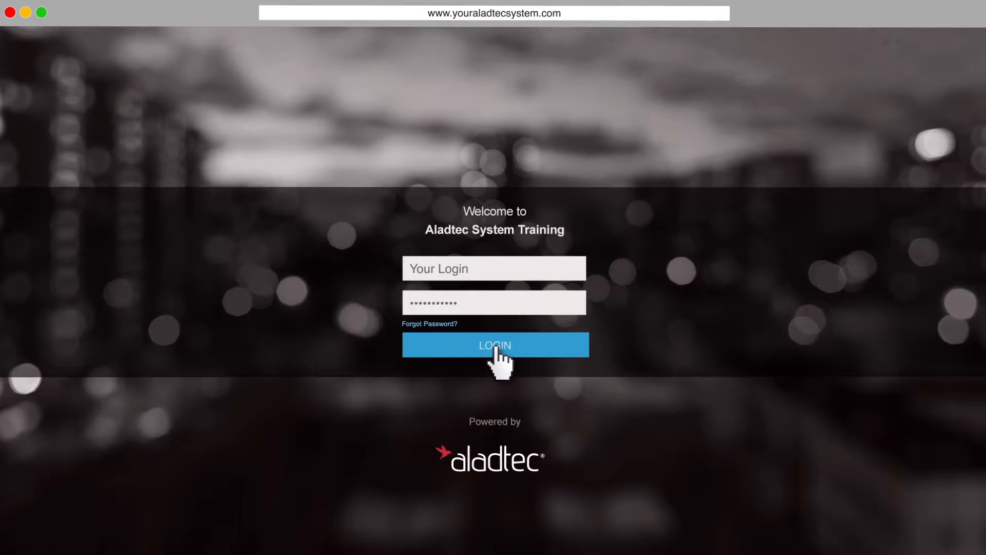
Step: Sign in to the Aladtec training system and reach its dashboard
left_click(494, 345)
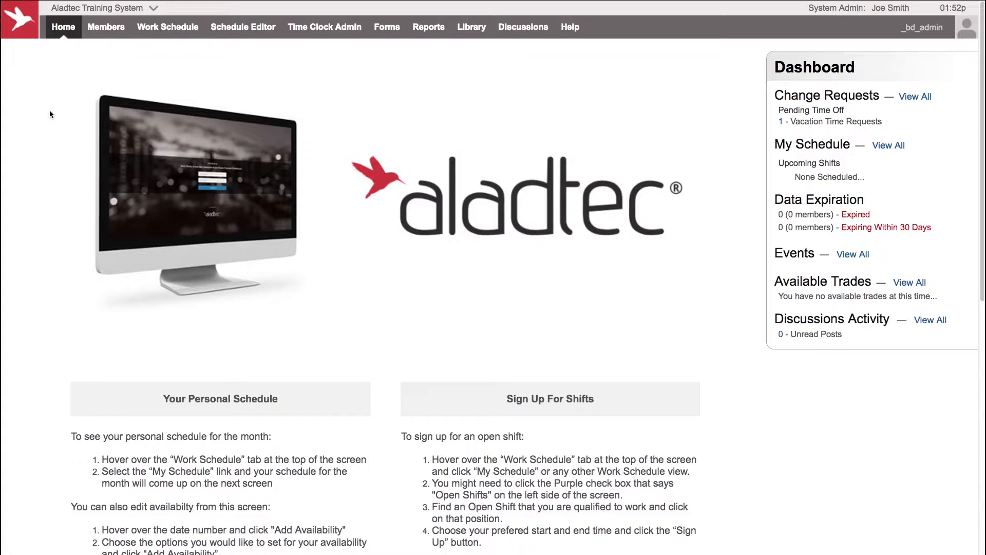
mouse_move(44, 105)
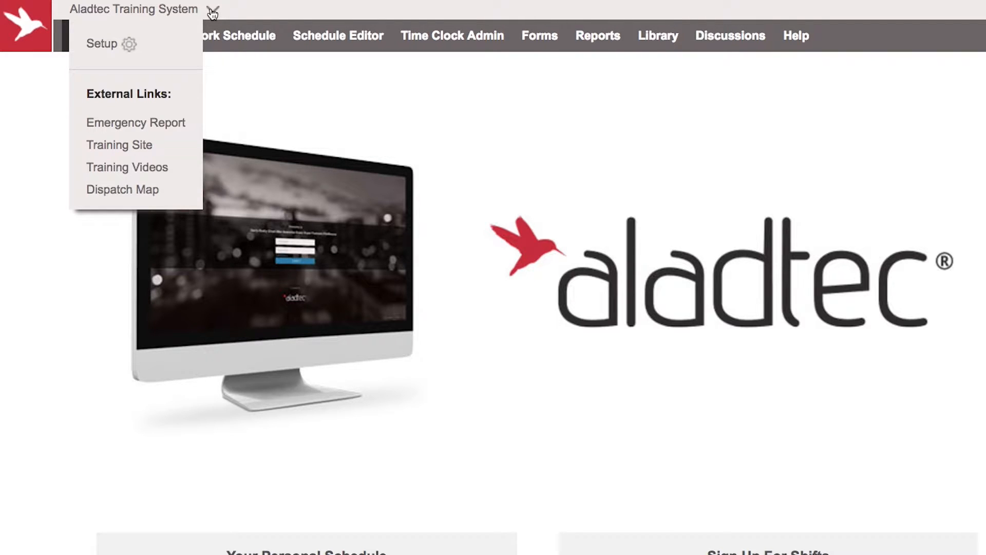
mouse_move(97, 50)
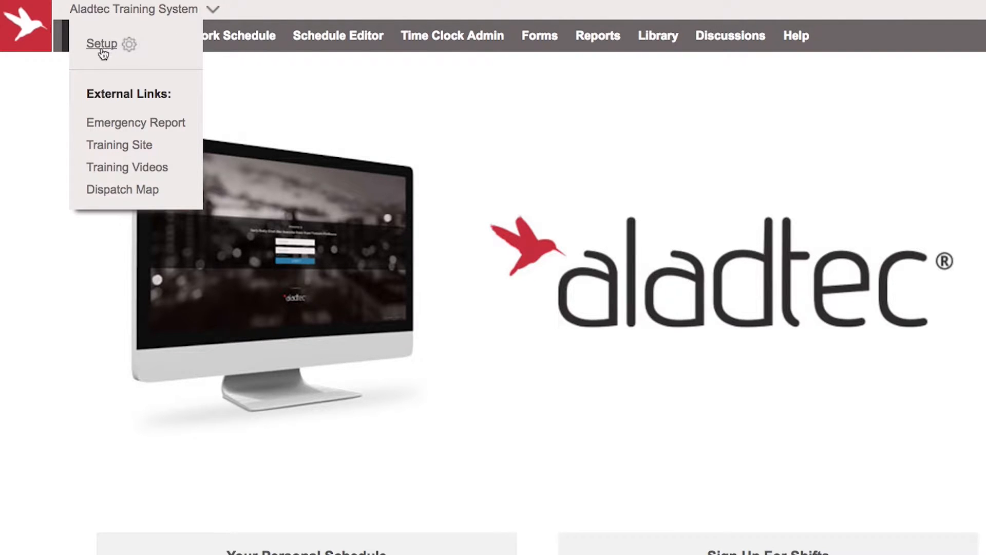
Step: Go to Setup and show the Work Groups page listing Full Time and Part Time
left_click(103, 44)
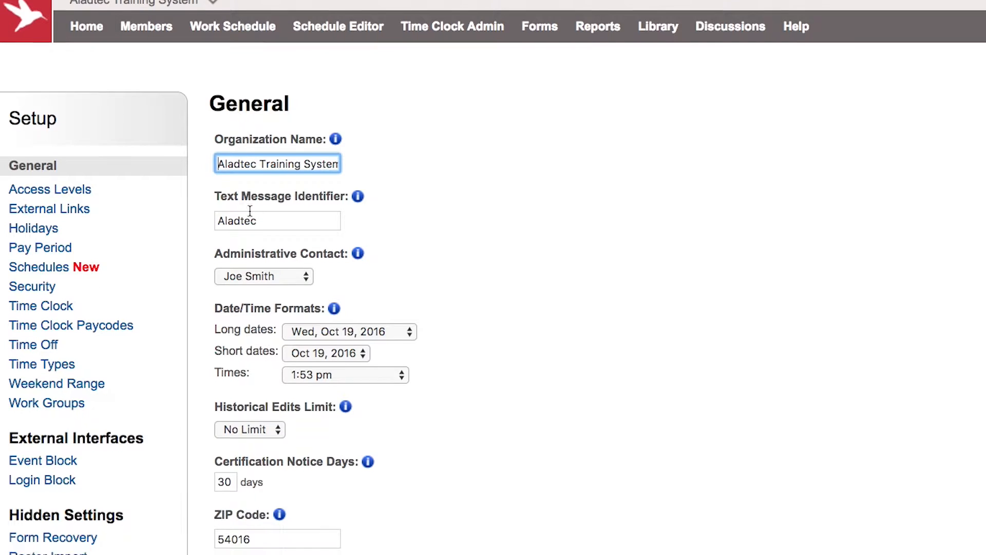
scroll("down", 3)
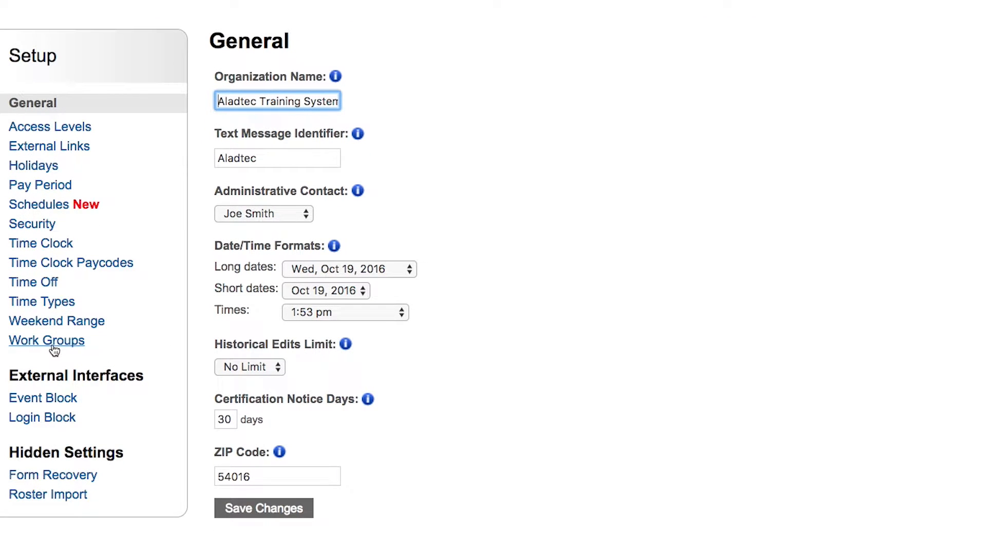
left_click(47, 340)
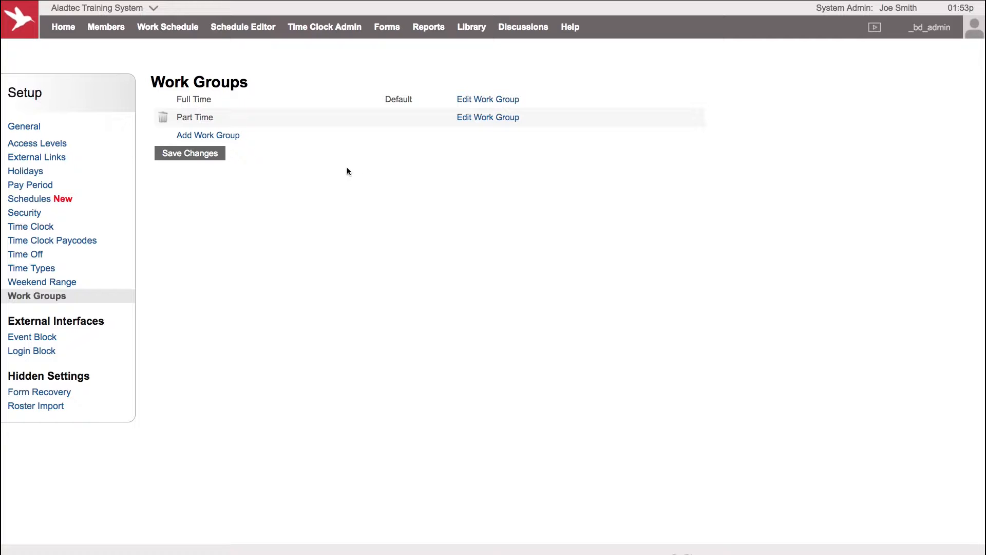
mouse_move(290, 179)
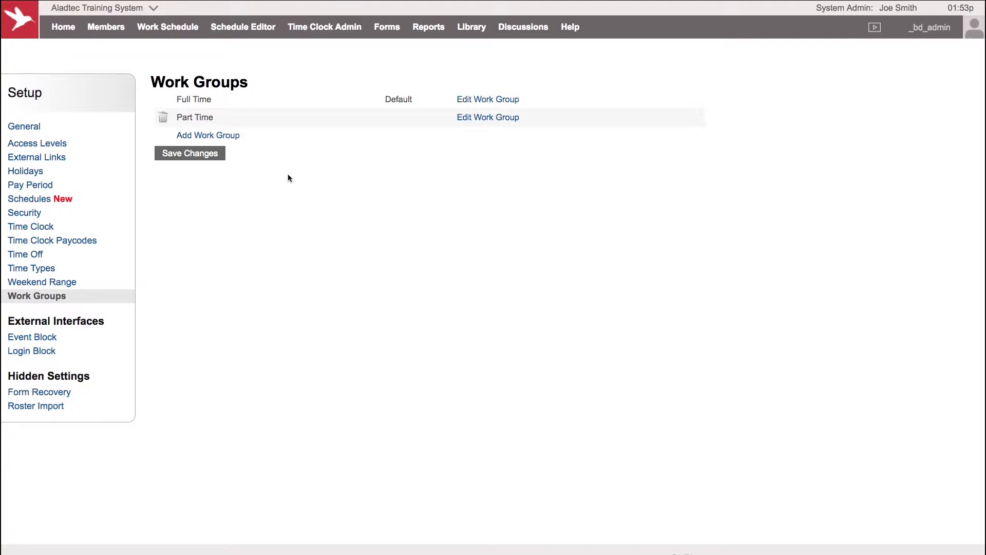
mouse_move(273, 164)
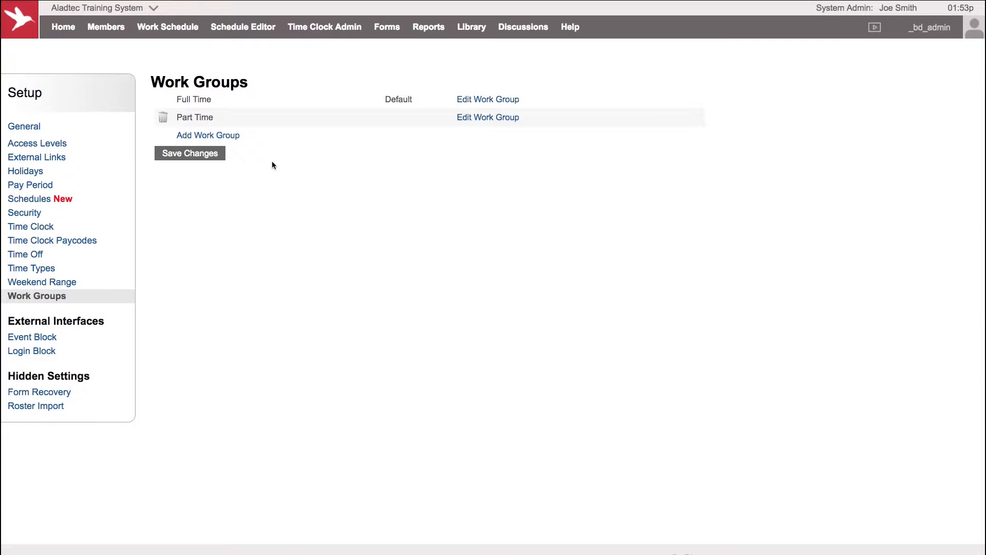
mouse_move(271, 175)
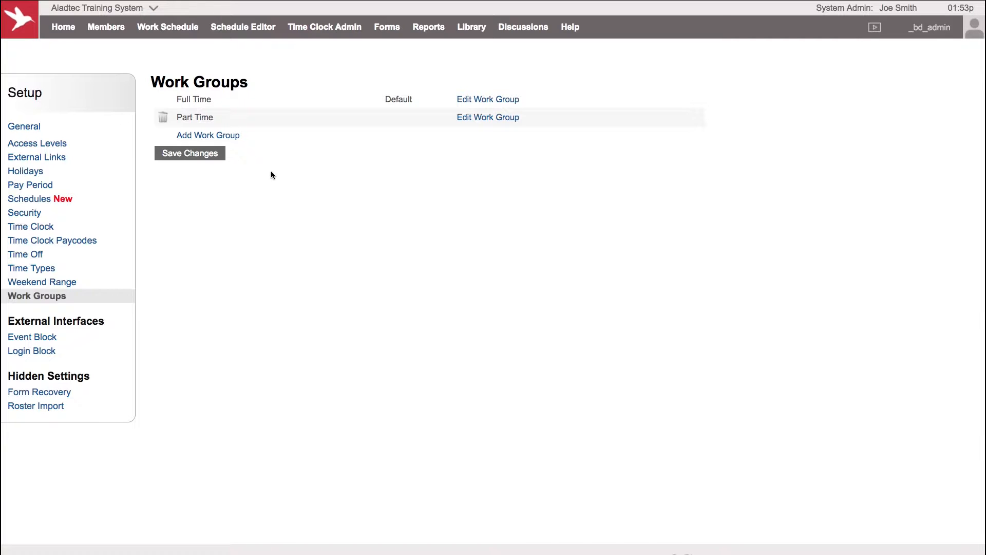
mouse_move(267, 167)
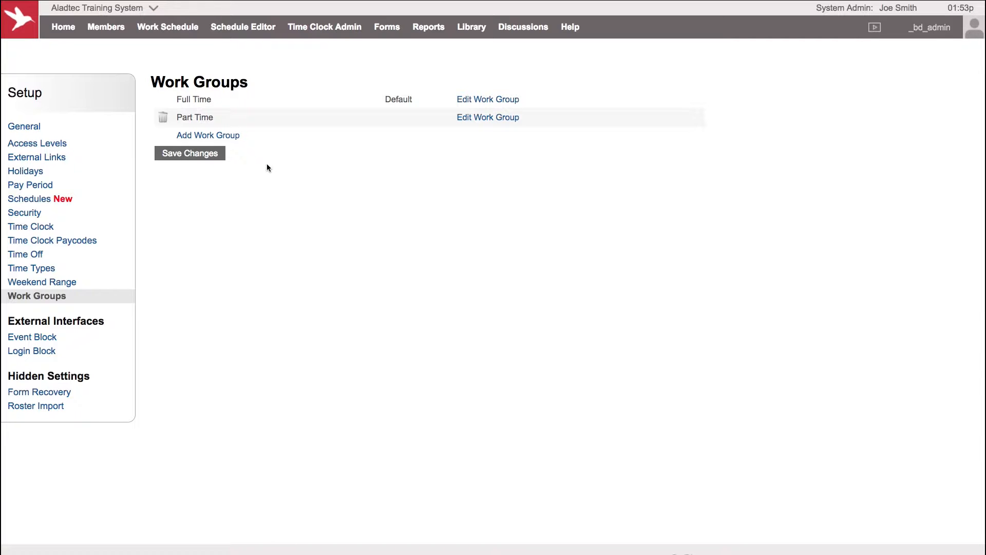
mouse_move(467, 99)
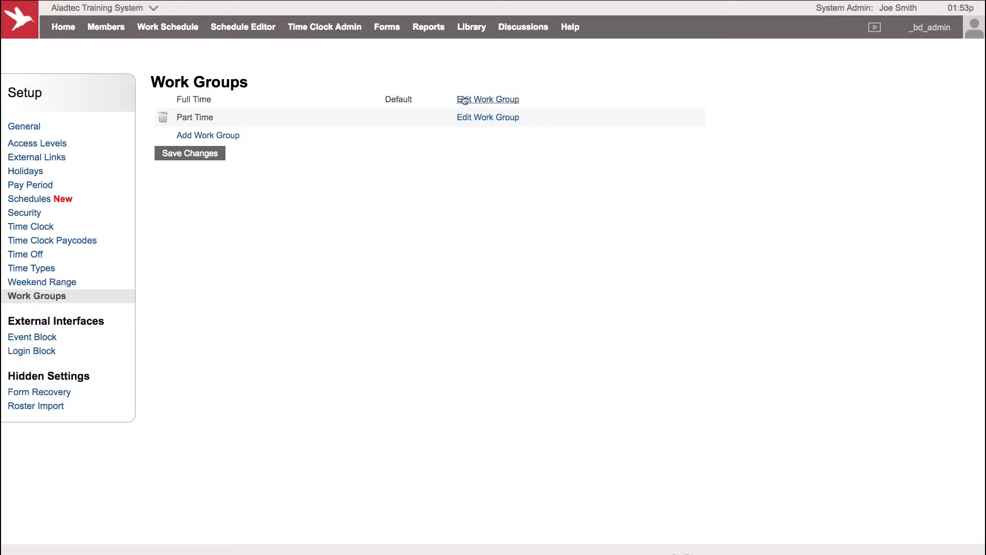
Step: Expand the Full Time group for editing, leaving members allowed to submit availability
left_click(487, 100)
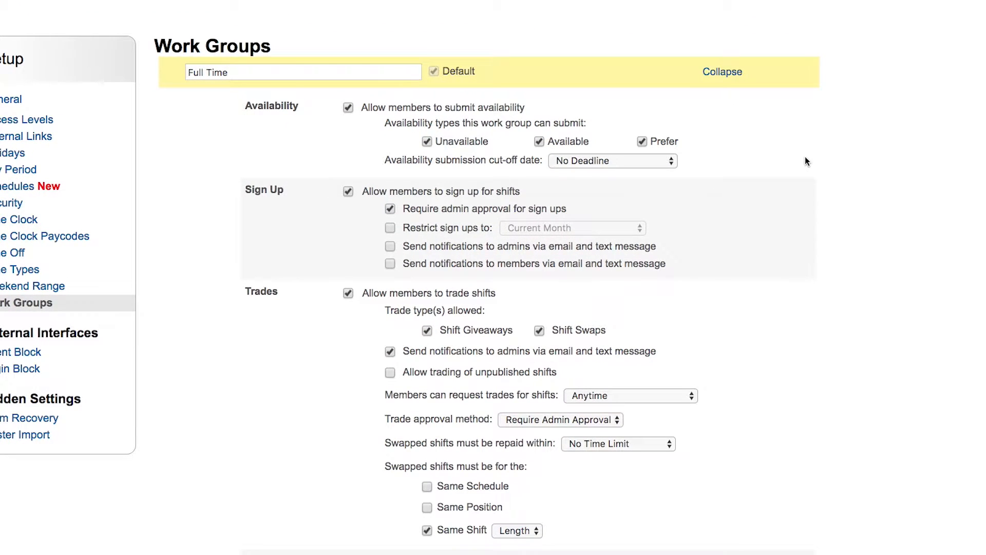
mouse_move(238, 164)
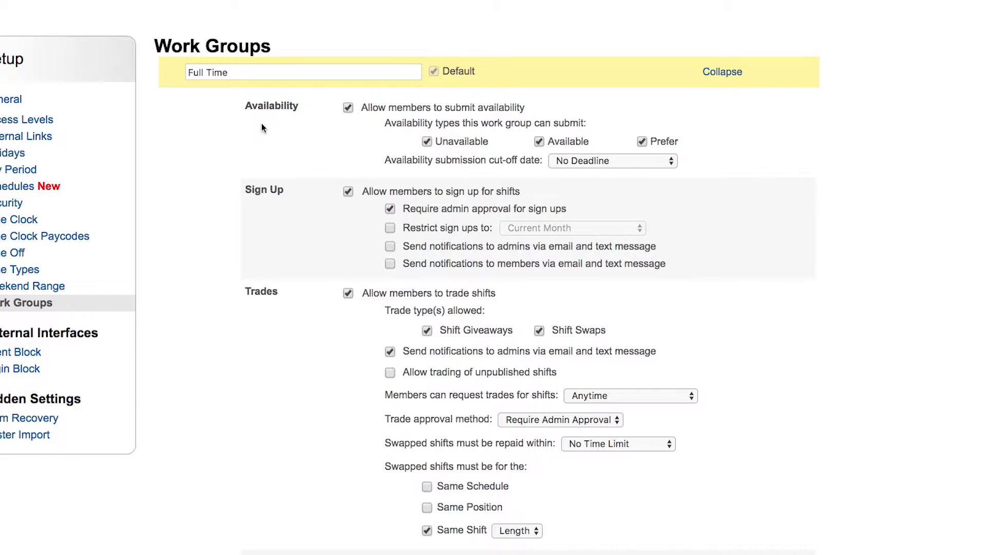
mouse_move(291, 123)
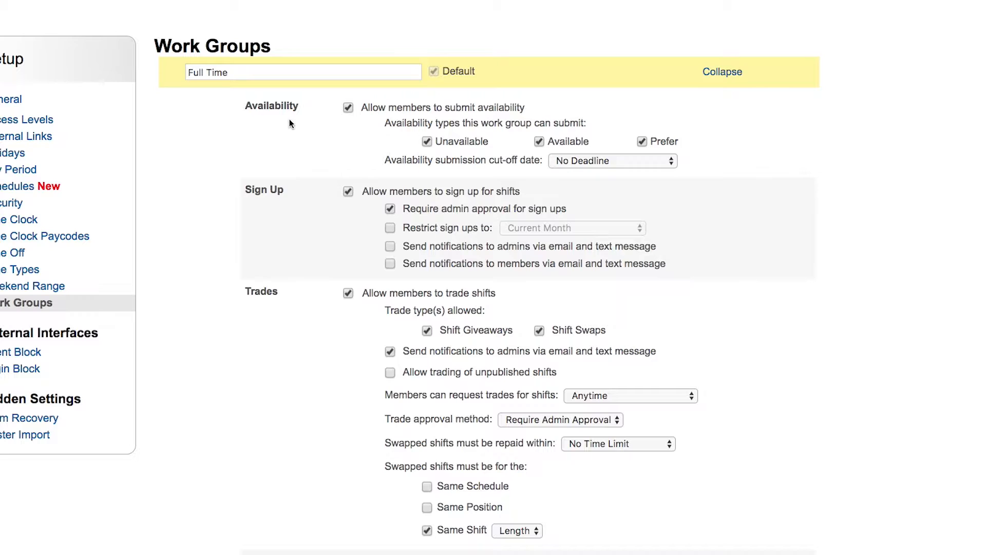
mouse_move(475, 117)
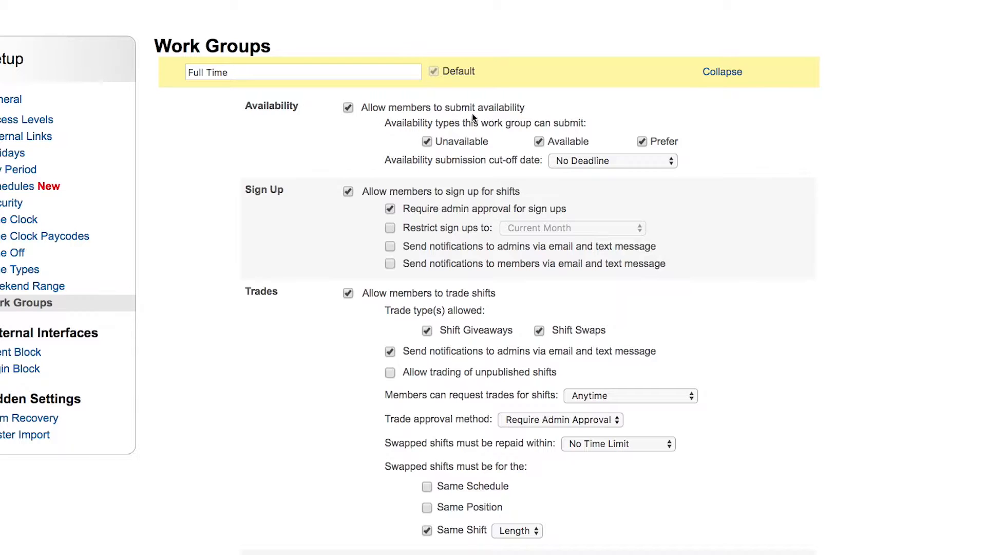
mouse_move(485, 117)
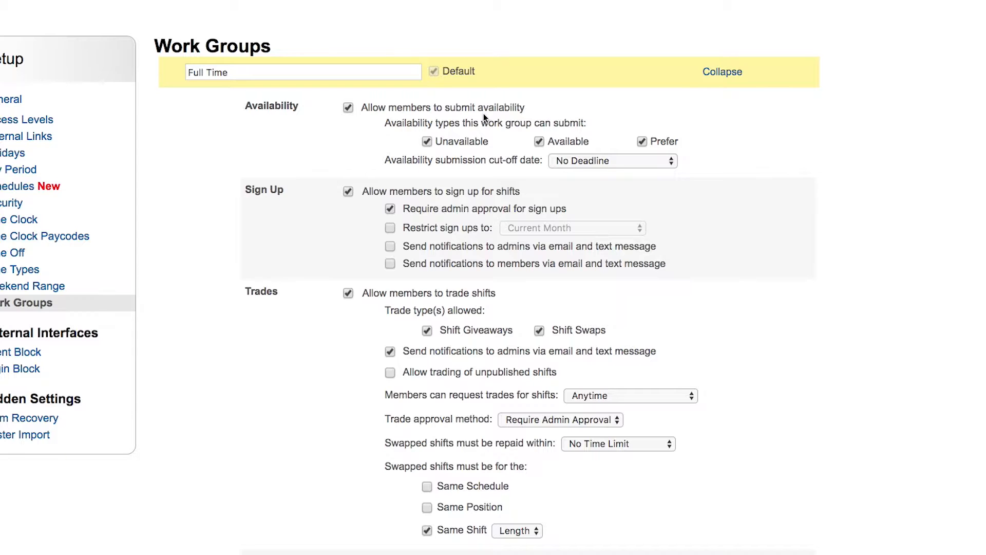
left_click(347, 108)
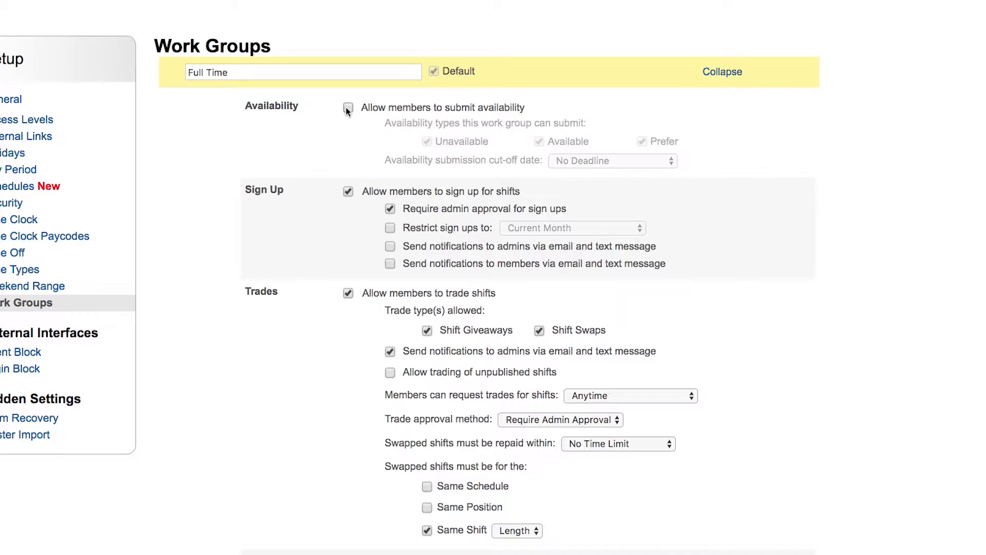
left_click(347, 107)
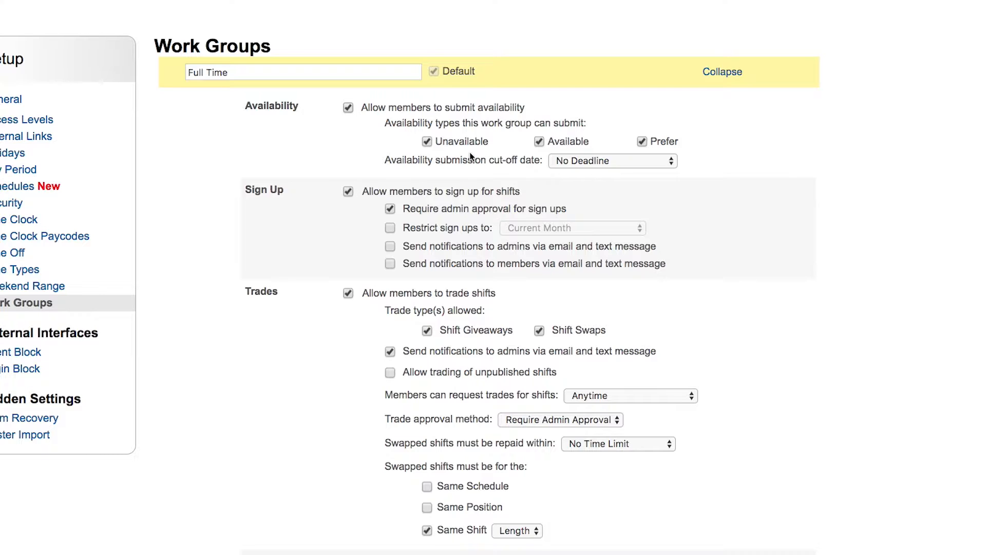
mouse_move(583, 152)
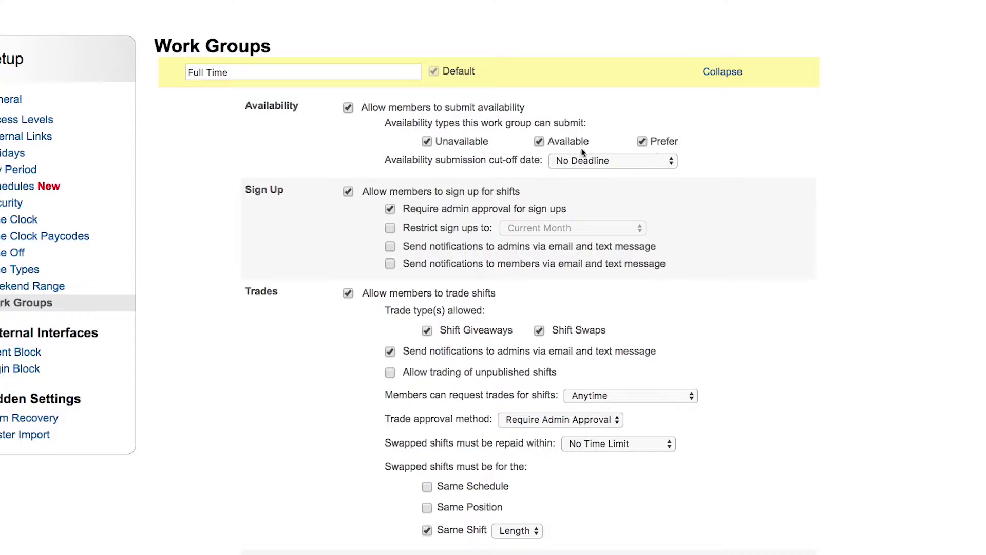
mouse_move(448, 153)
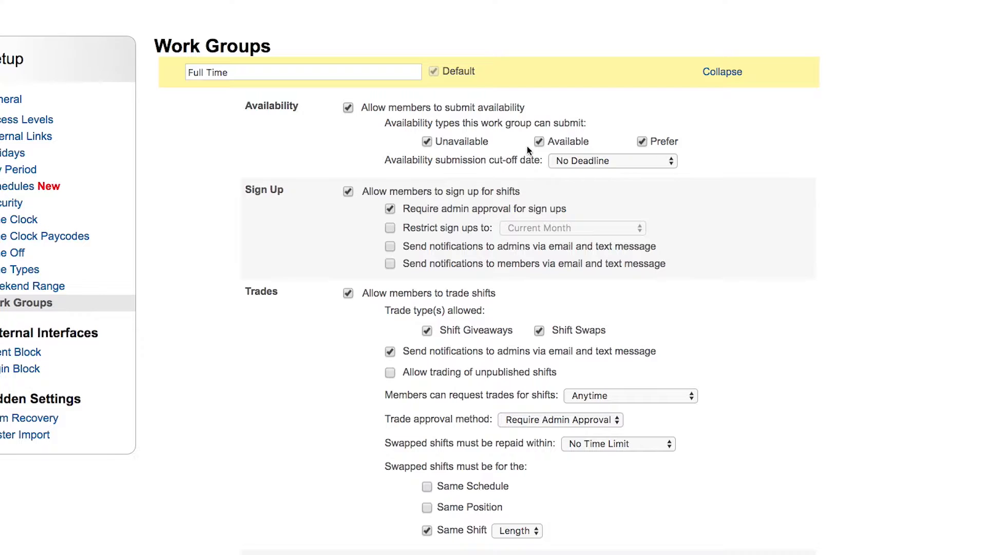
mouse_move(463, 148)
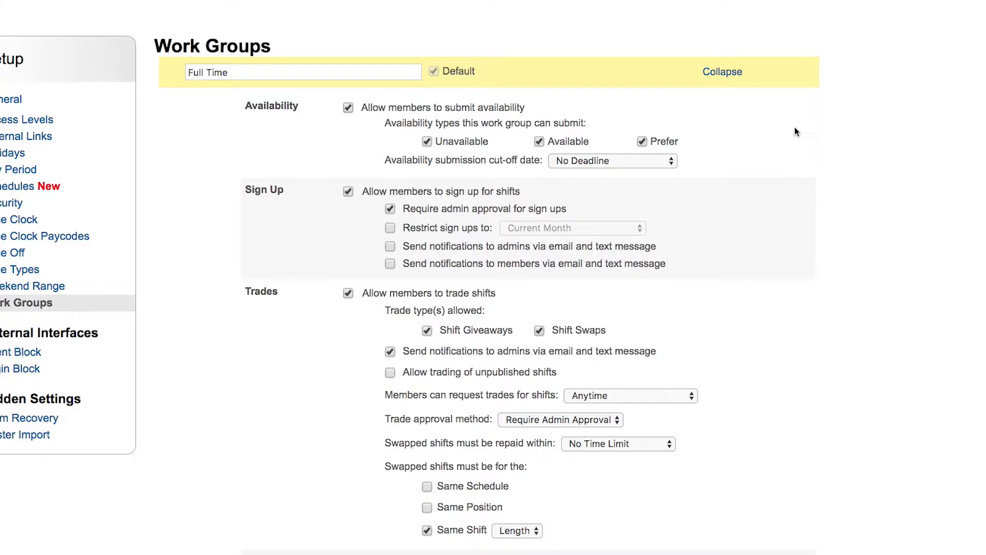
mouse_move(762, 165)
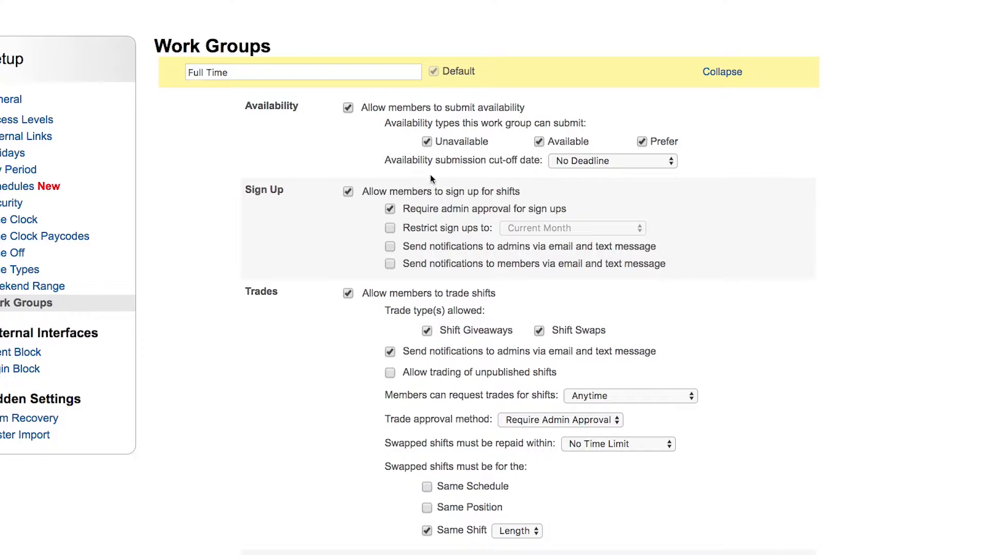
mouse_move(586, 177)
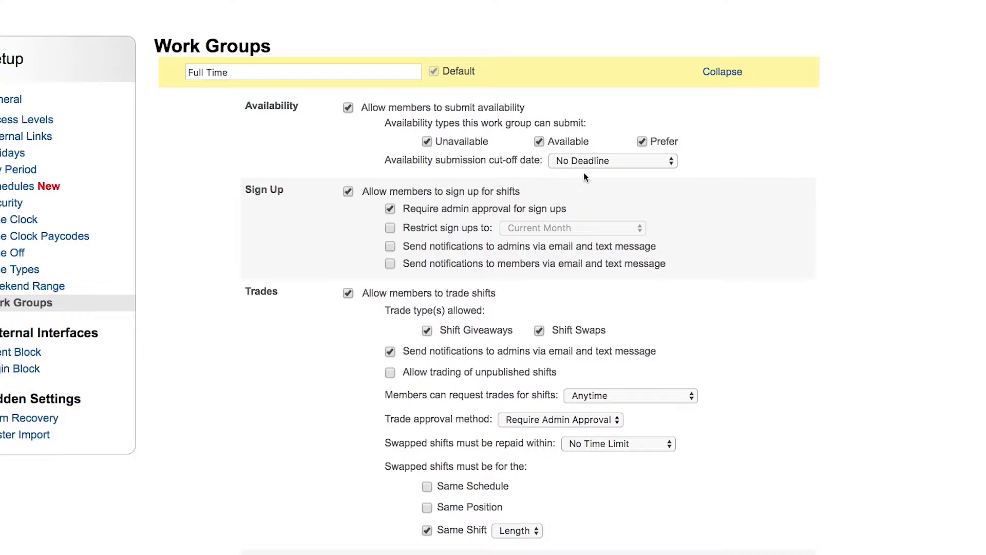
Step: Set the availability submission cut-off to the 15th of Current Month
left_click(612, 160)
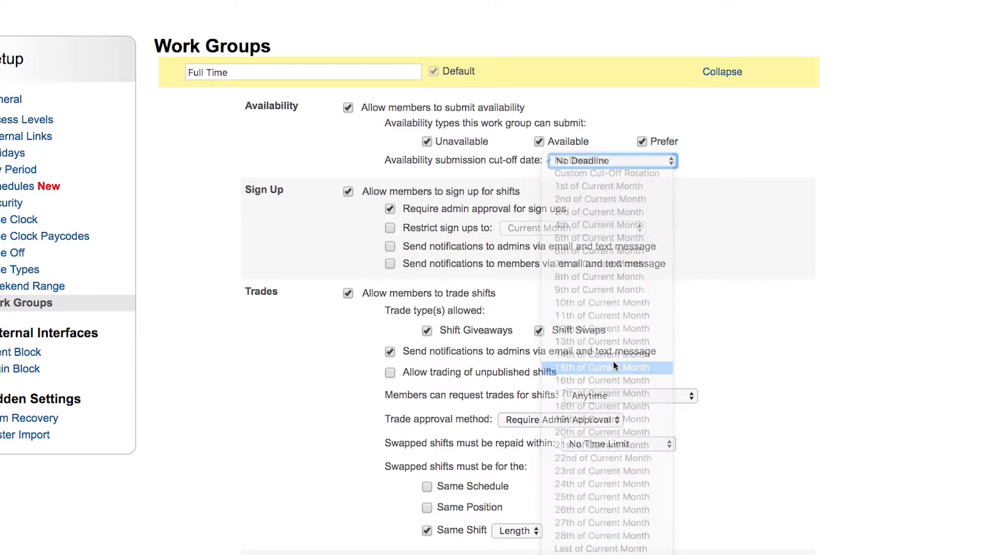
left_click(603, 367)
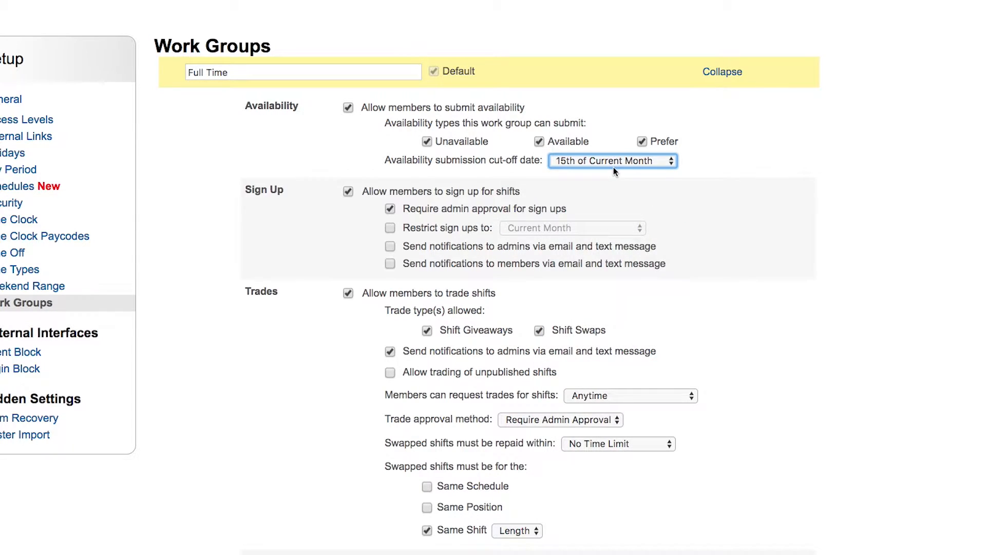
mouse_move(722, 169)
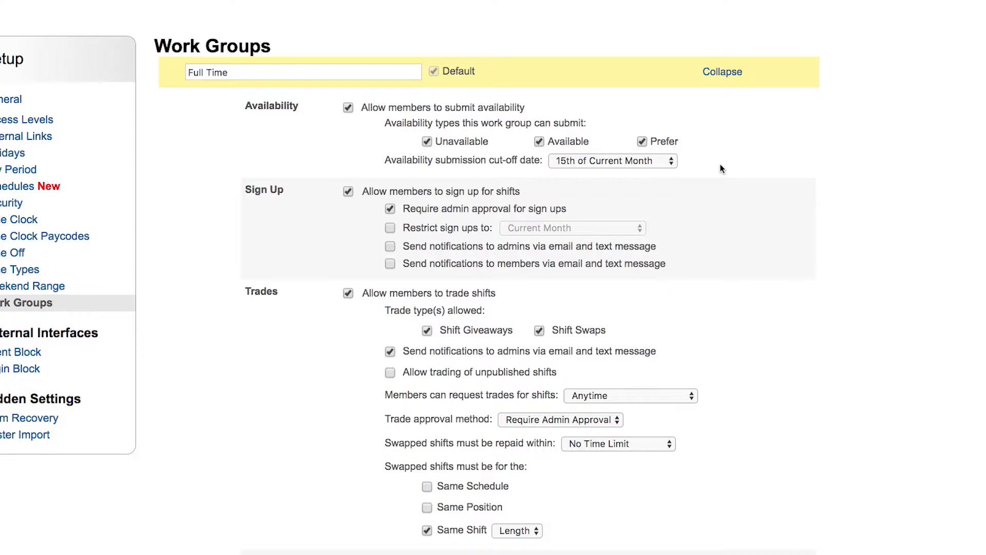
mouse_move(717, 168)
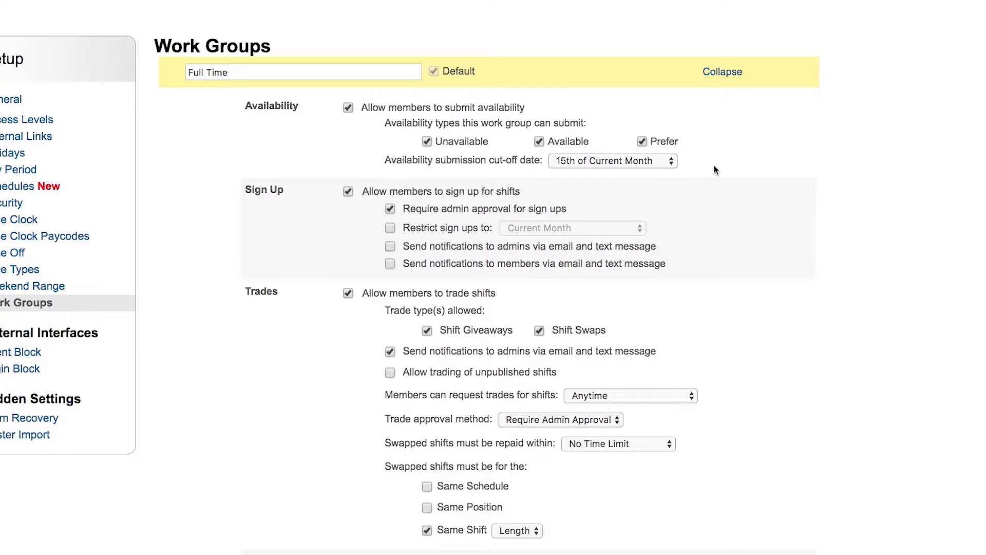
mouse_move(285, 224)
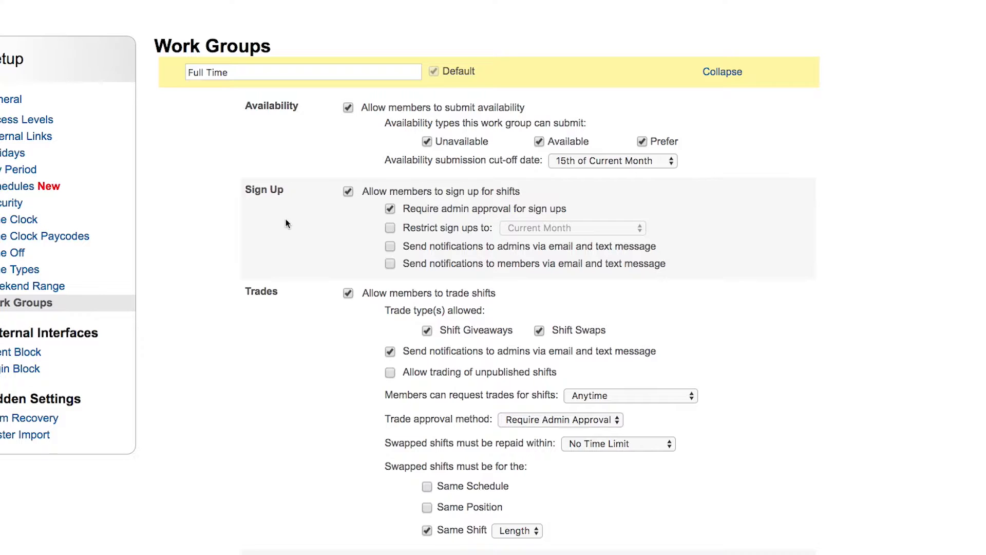
mouse_move(359, 202)
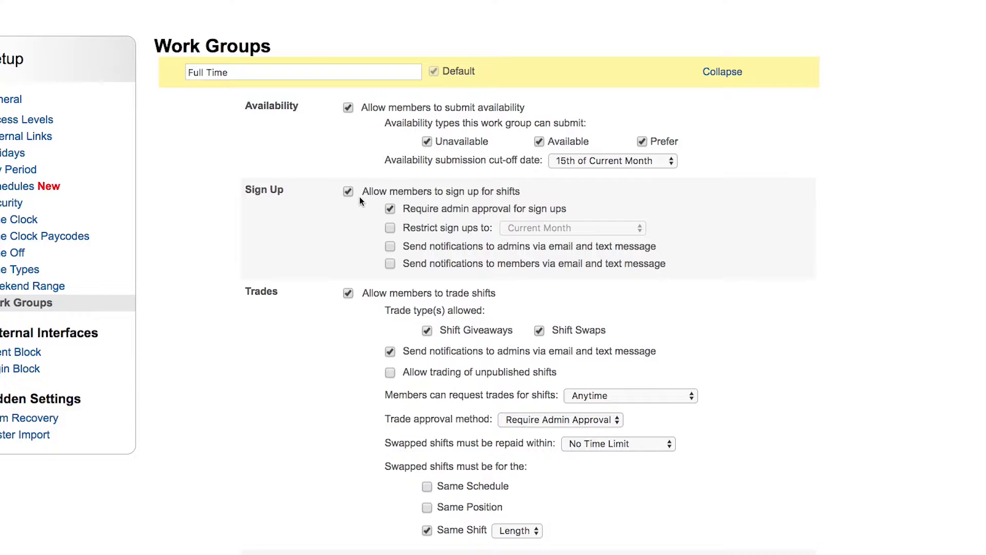
mouse_move(431, 218)
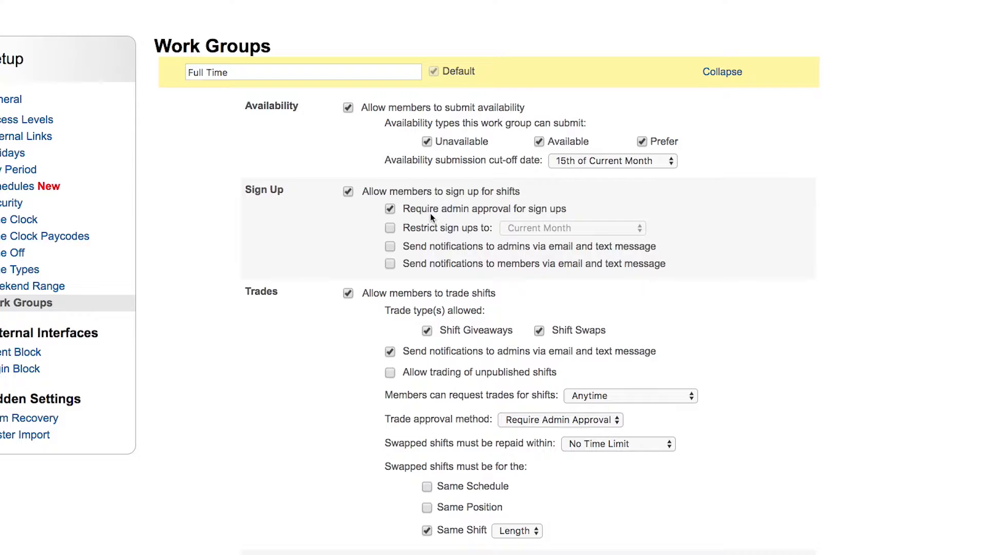
mouse_move(351, 213)
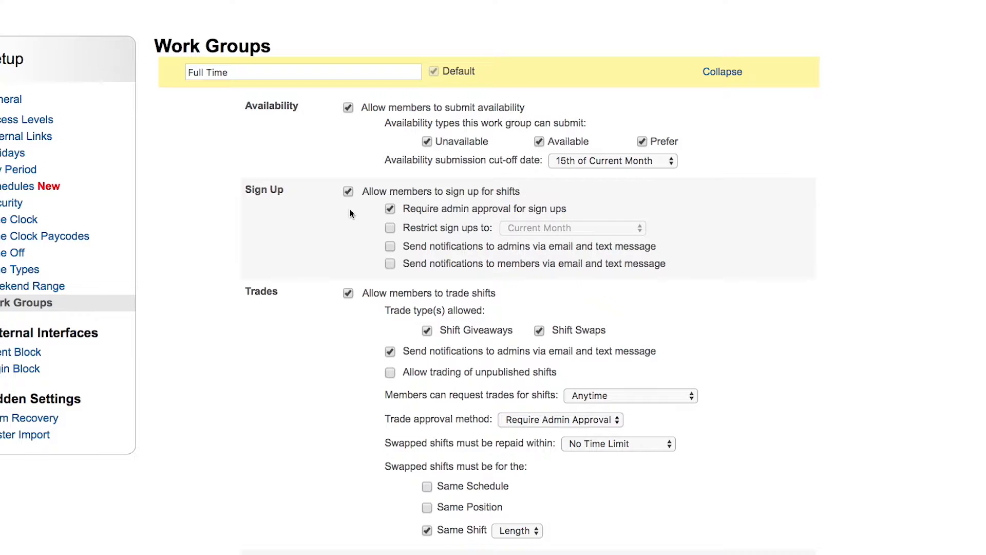
Step: Keep admin approval, restrict sign ups to Current Month, and notify members as well as admins
left_click(391, 209)
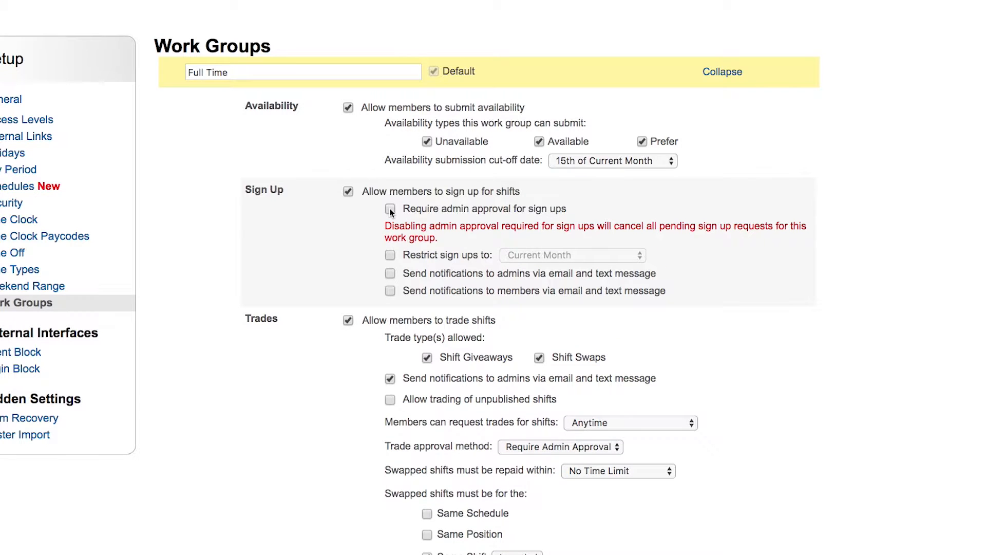
left_click(390, 208)
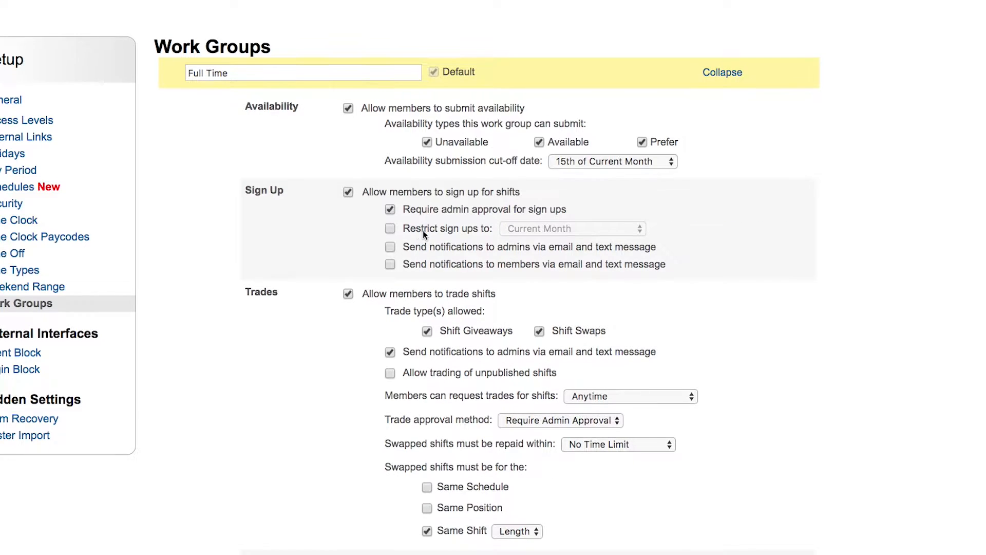
left_click(390, 229)
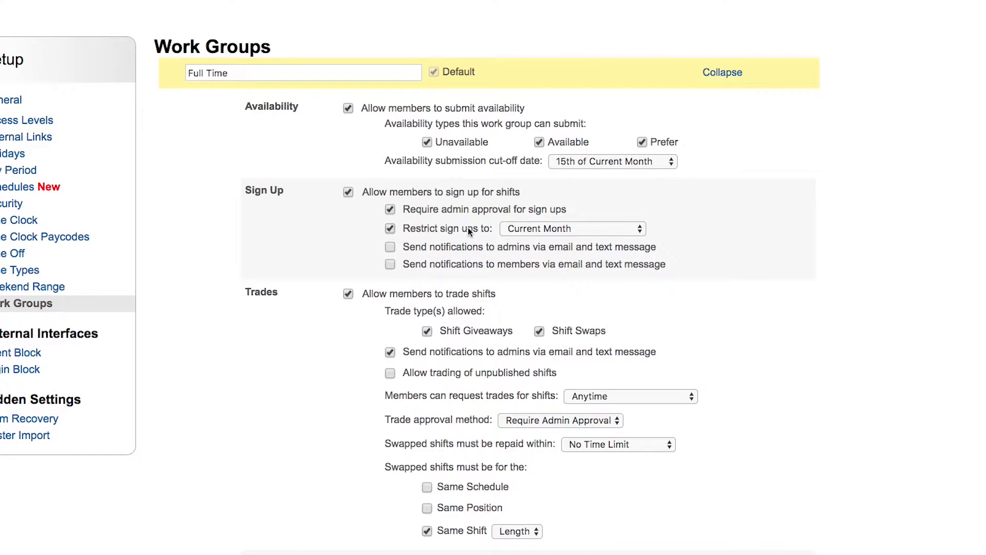
left_click(573, 228)
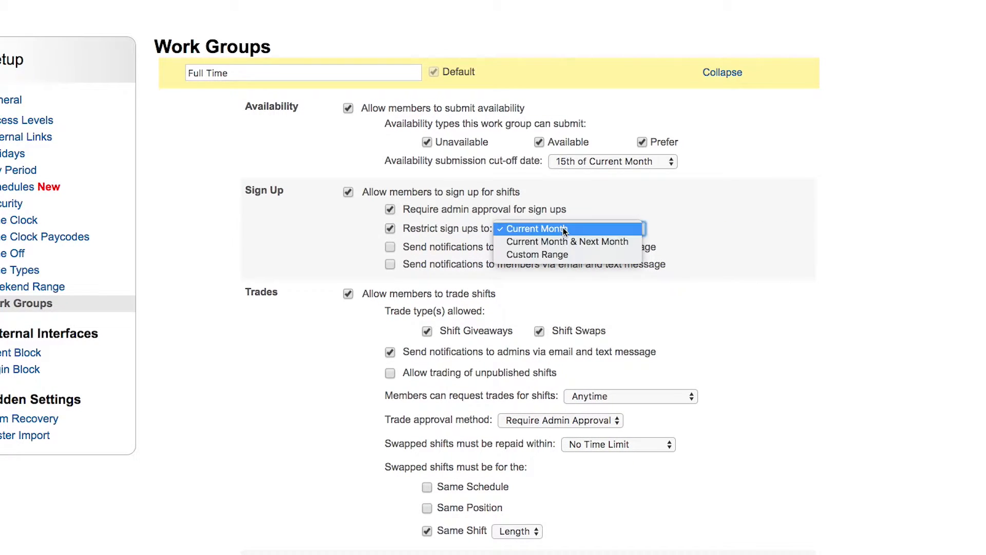
mouse_move(549, 255)
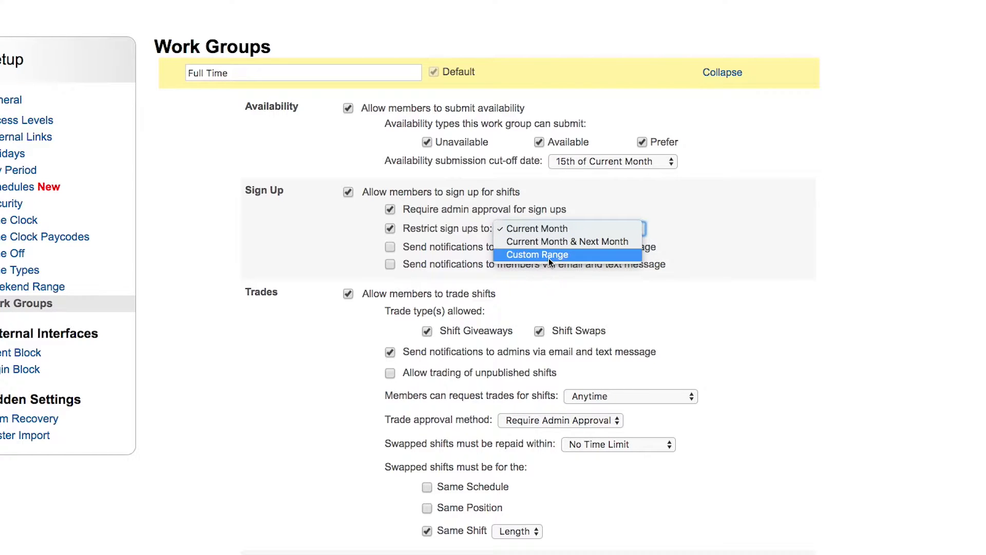
left_click(536, 228)
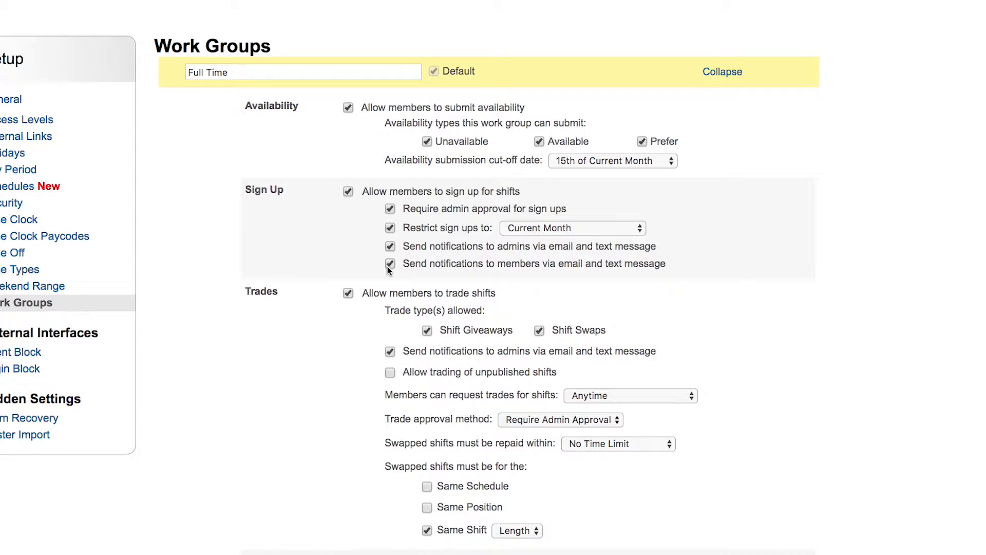
left_click(390, 263)
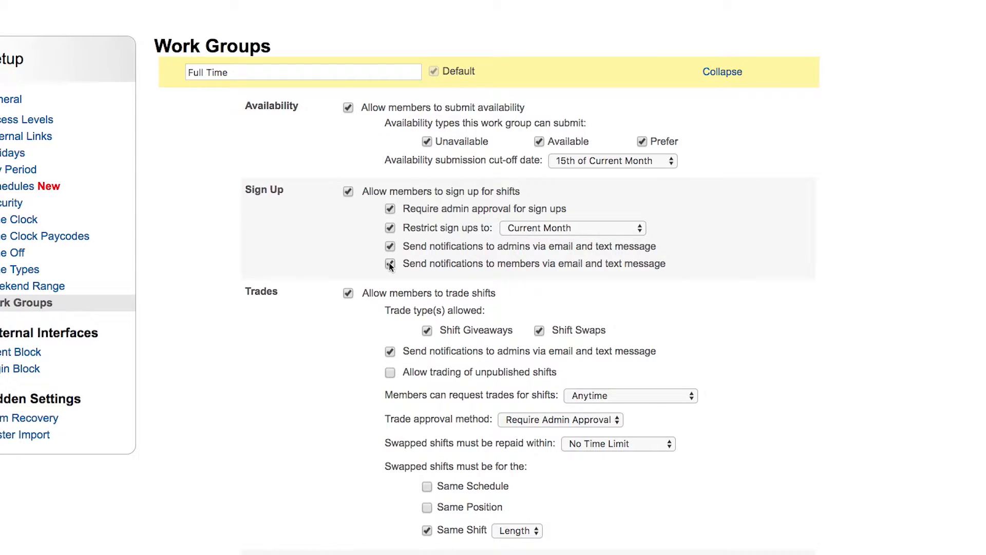
scroll("down", 3)
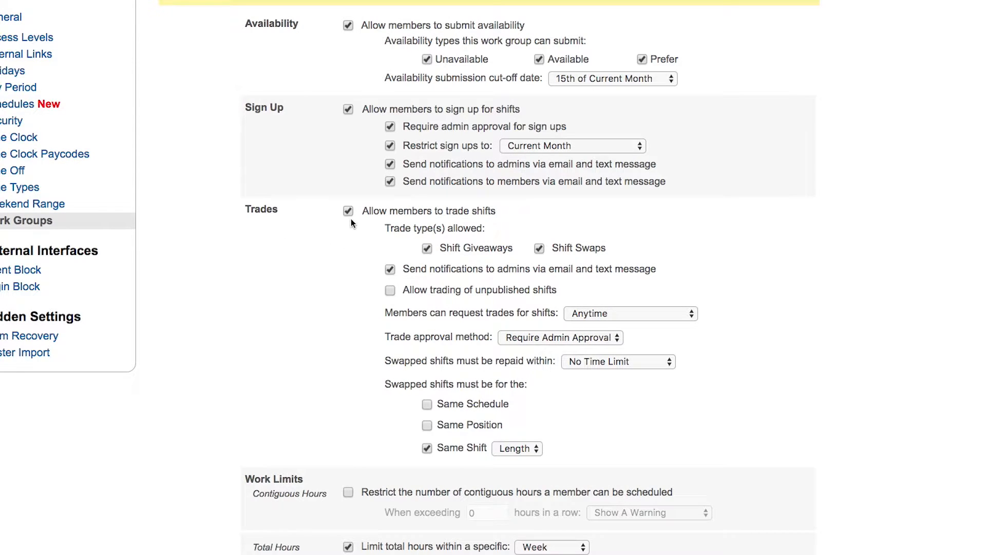
mouse_move(477, 262)
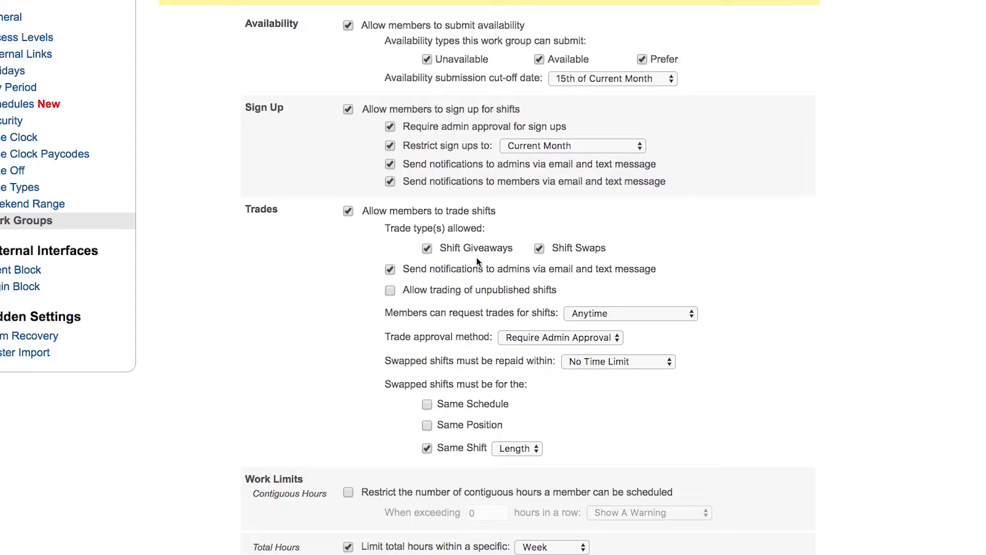
mouse_move(467, 262)
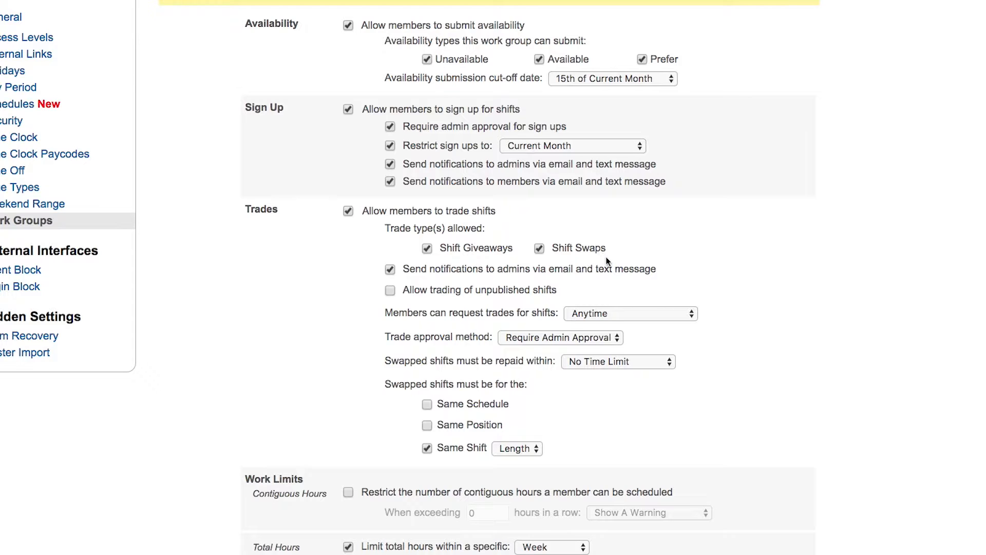
mouse_move(600, 260)
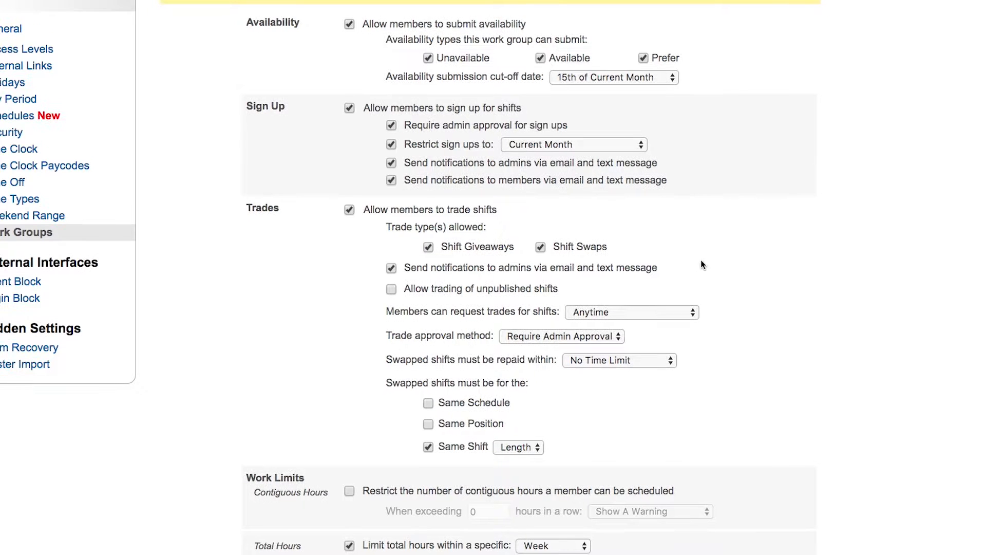
Step: Review trade request timing and repayment limits, keeping trades on admin approval
scroll("down", 3)
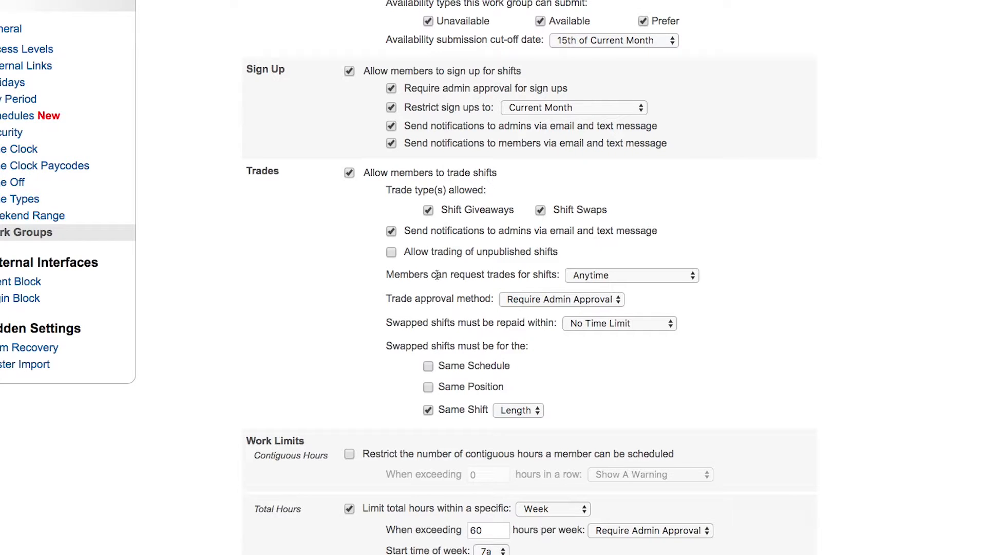
mouse_move(492, 263)
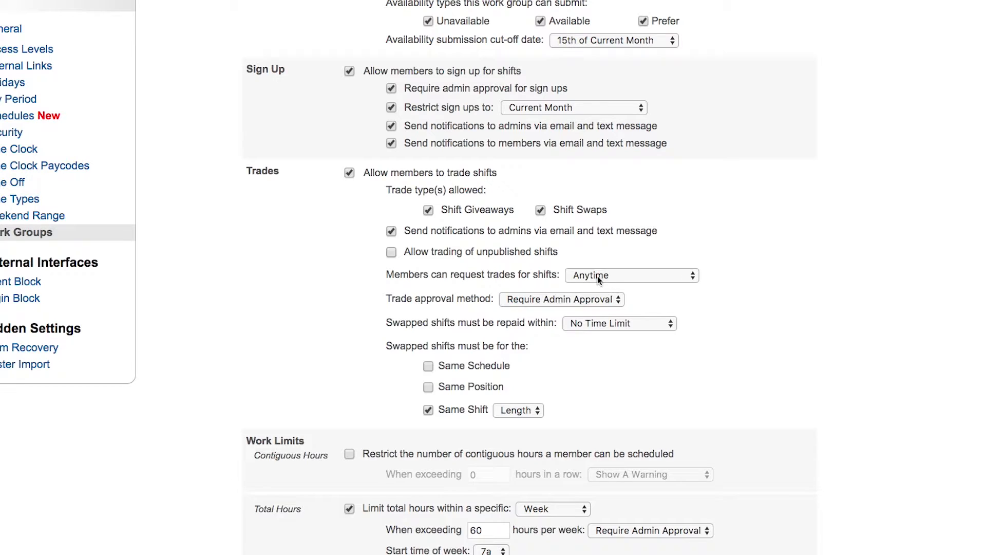
left_click(631, 275)
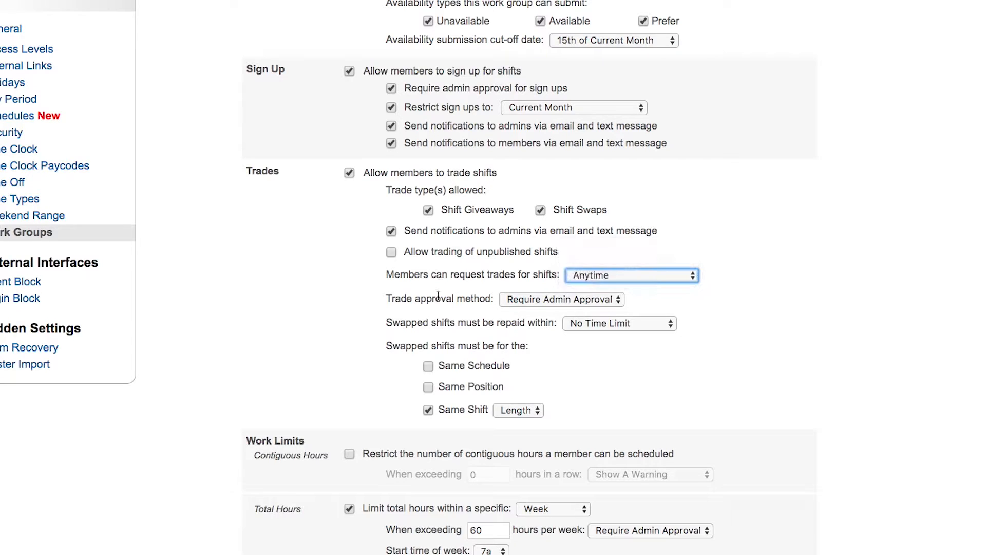
left_click(561, 299)
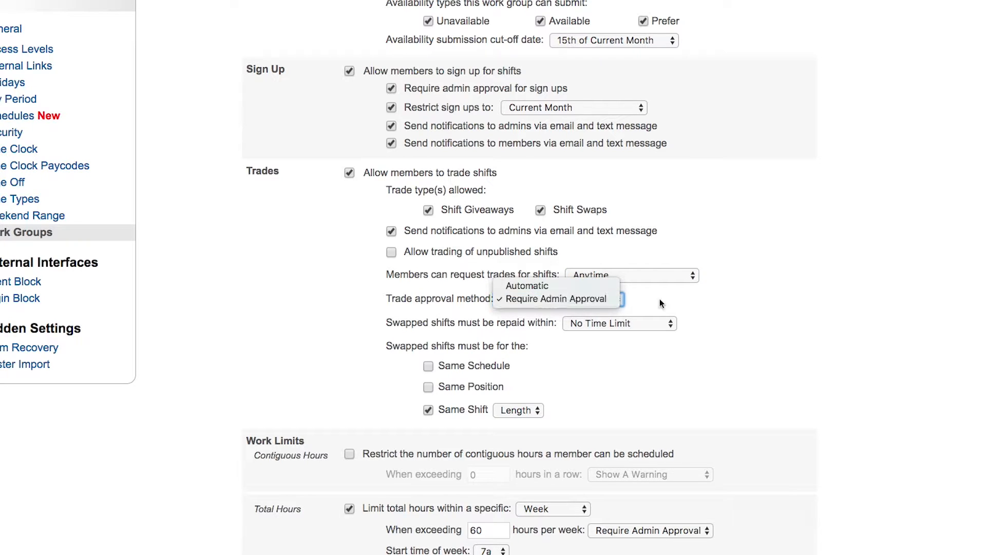
left_click(559, 299)
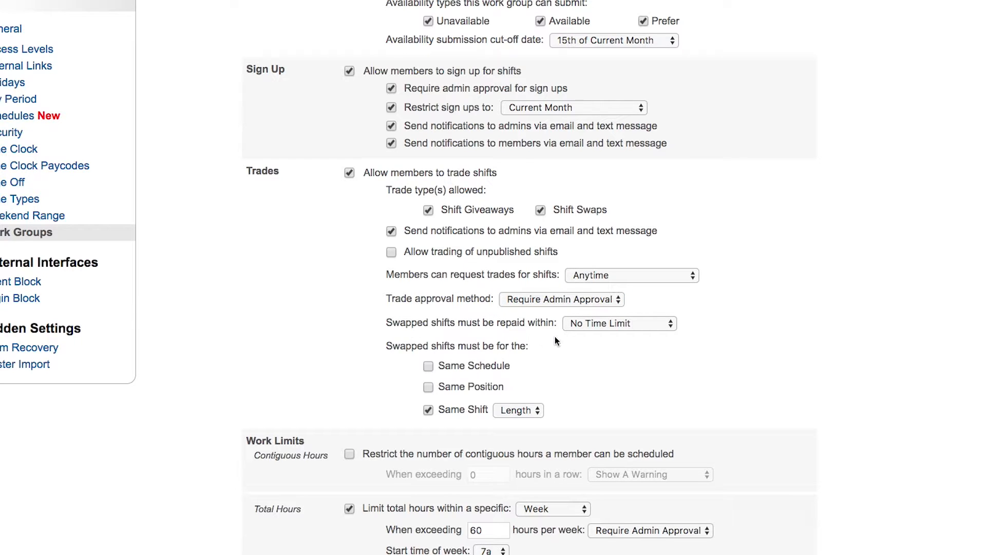
mouse_move(569, 341)
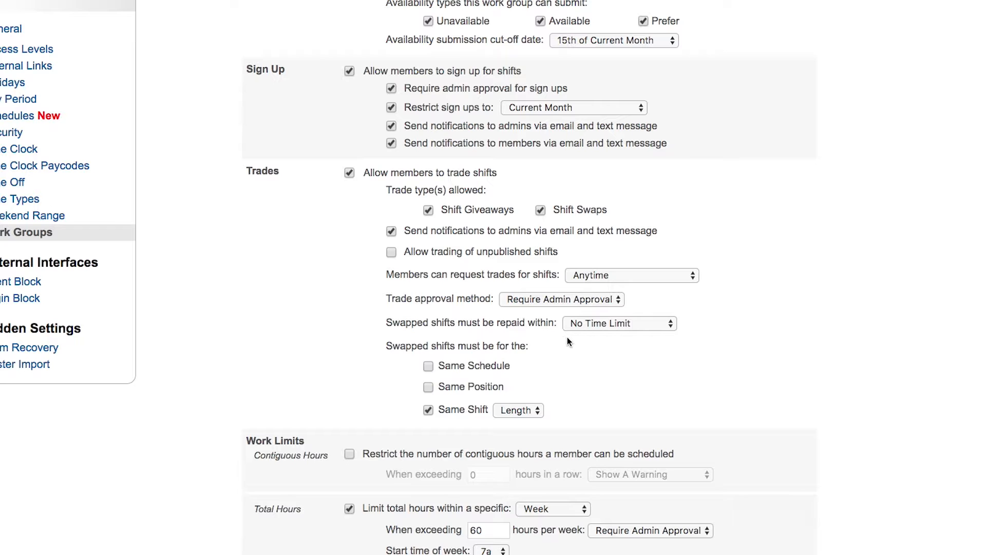
left_click(619, 323)
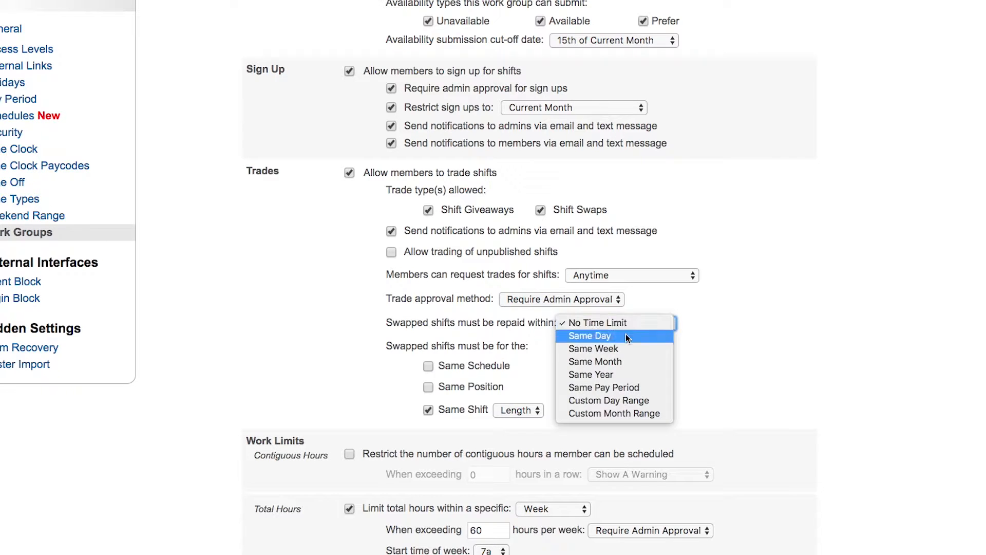
mouse_move(621, 391)
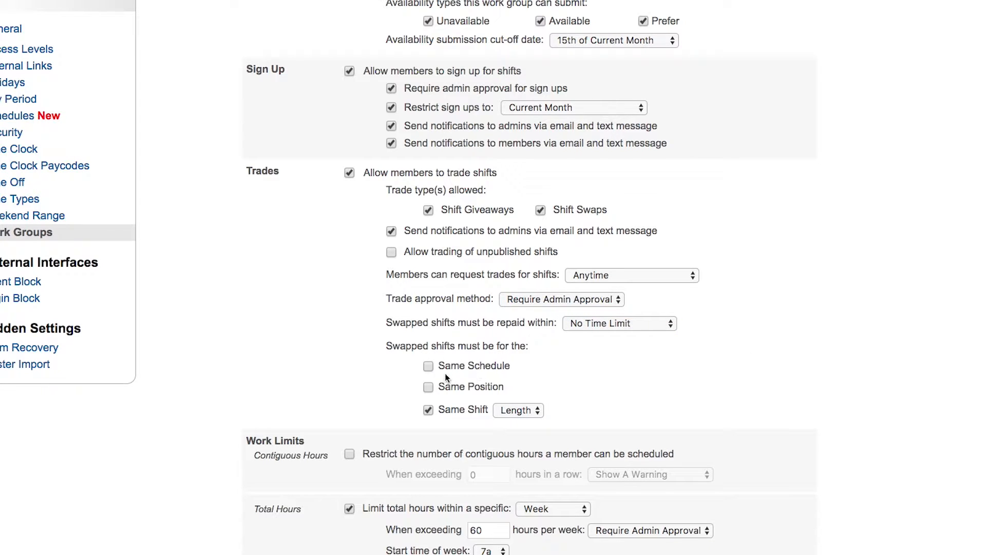
mouse_move(514, 379)
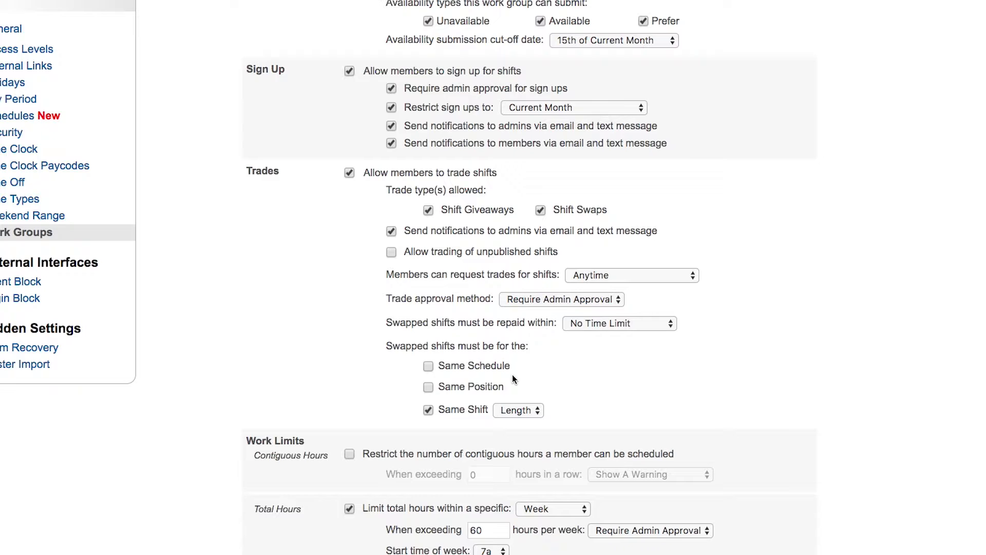
mouse_move(495, 397)
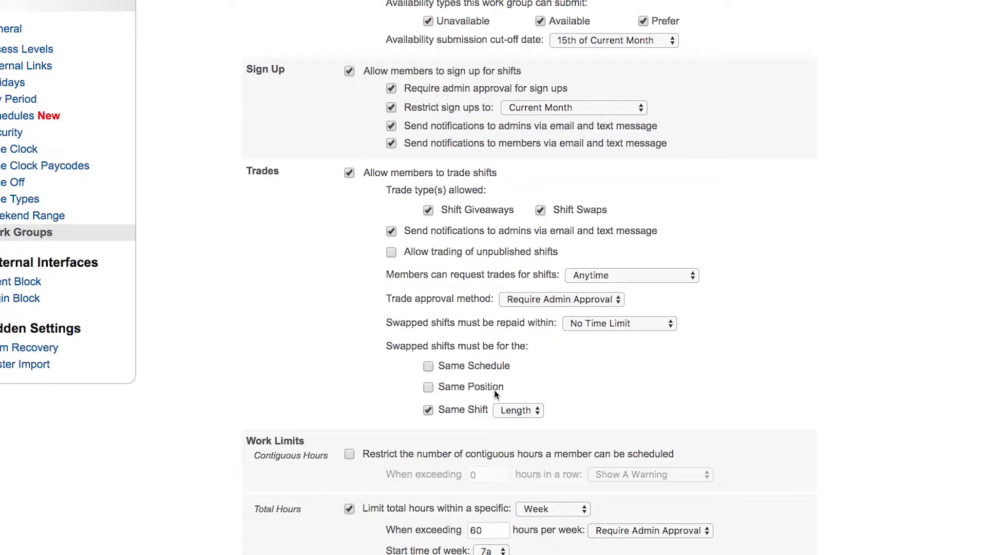
mouse_move(528, 390)
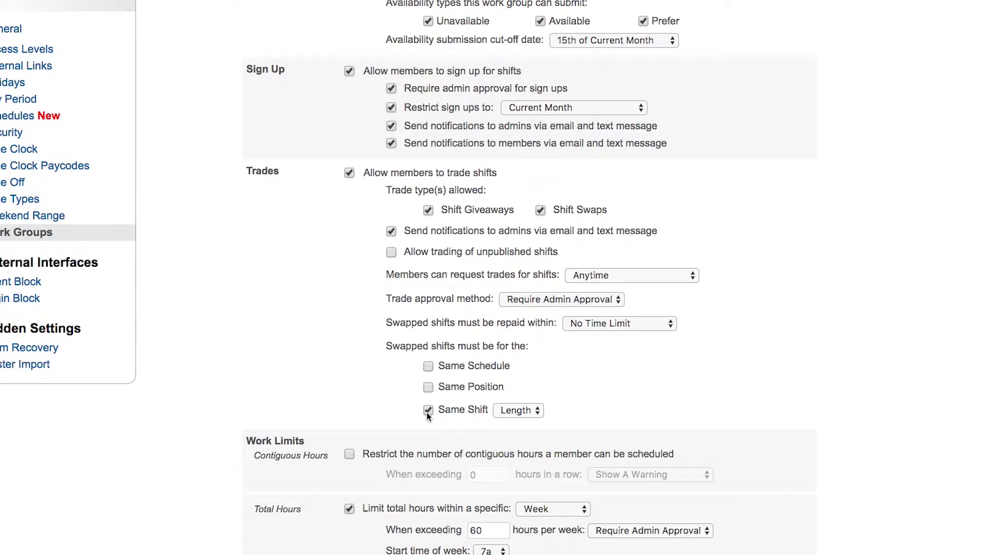
Step: Keep swapped shifts required to match the same shift
left_click(428, 410)
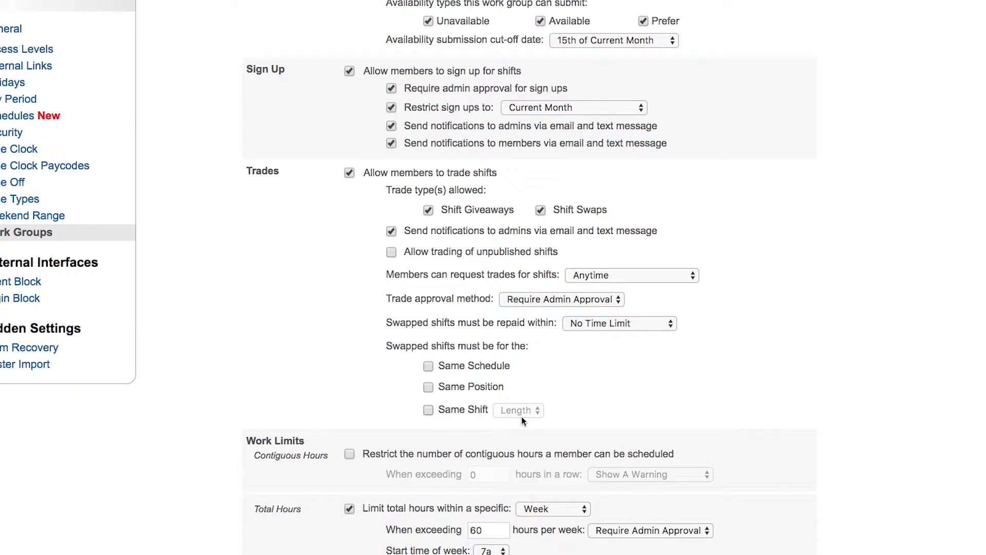
left_click(429, 410)
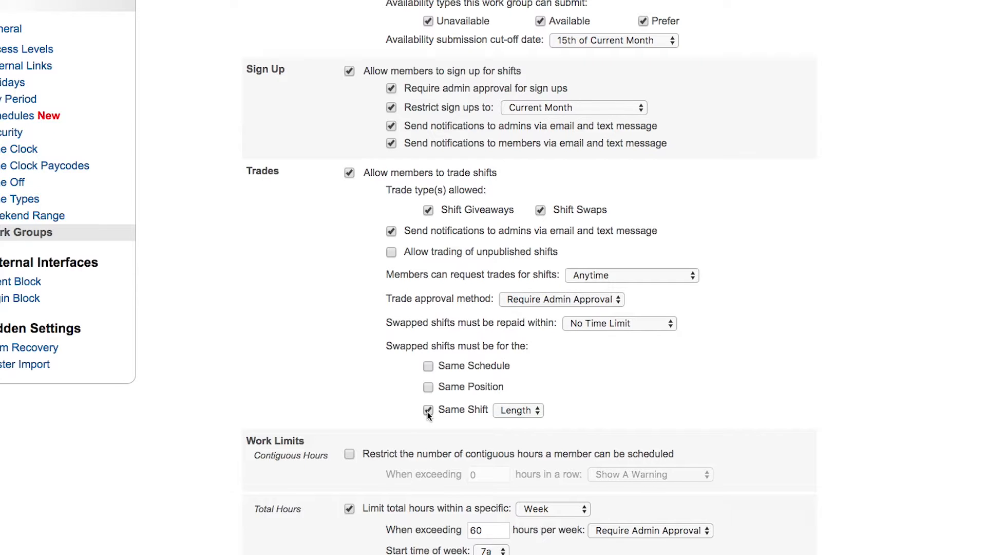
left_click(428, 409)
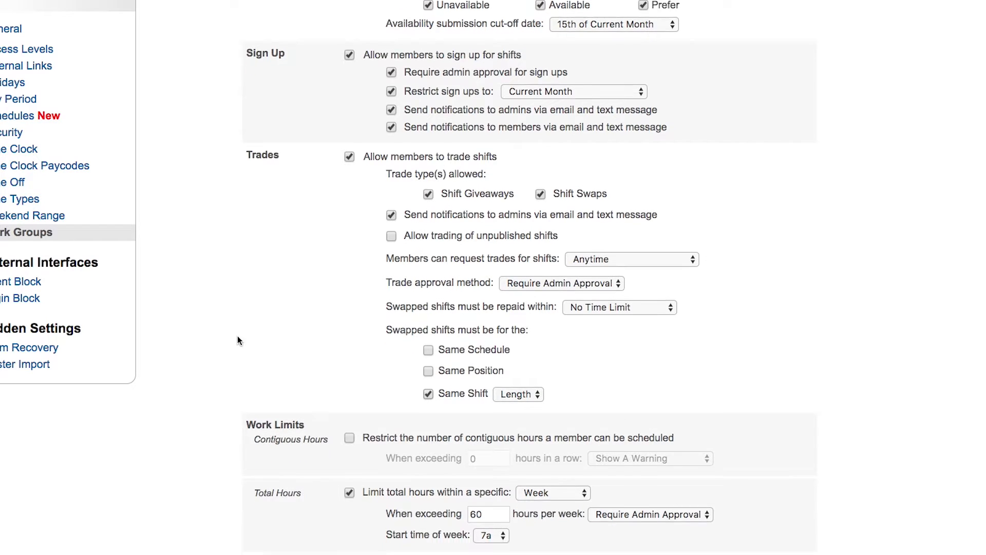
Step: Restrict contiguous hours to 24 with a Show A Warning response
scroll("down", 3)
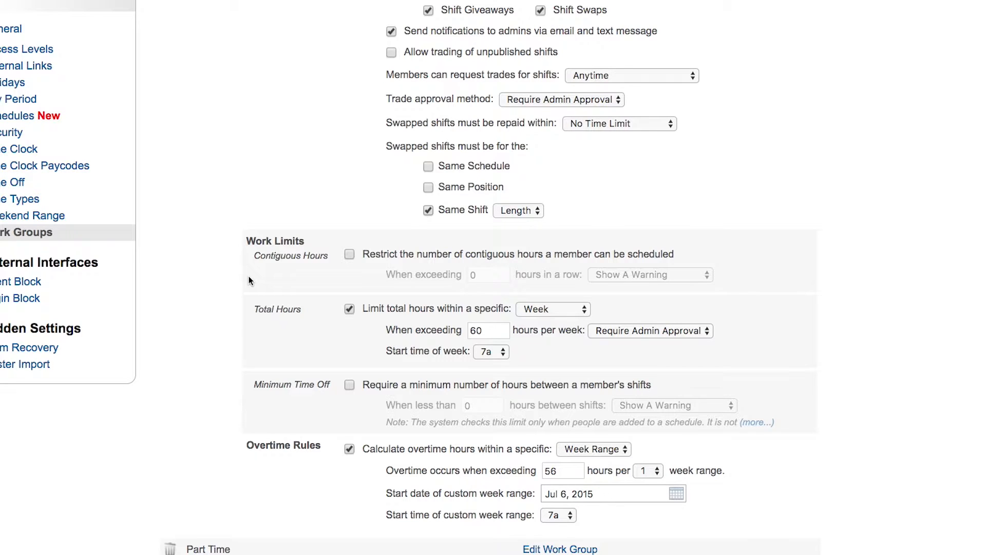
mouse_move(249, 272)
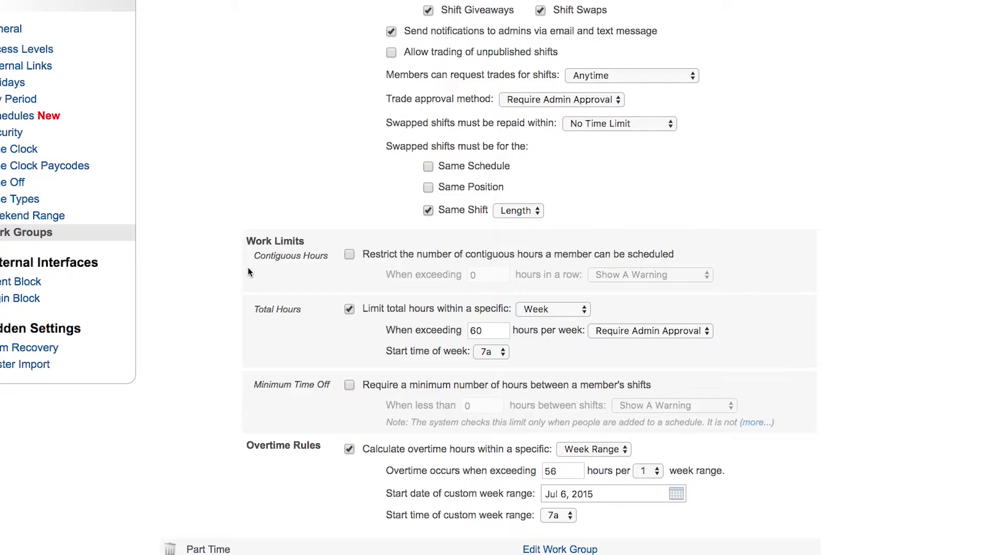
mouse_move(253, 277)
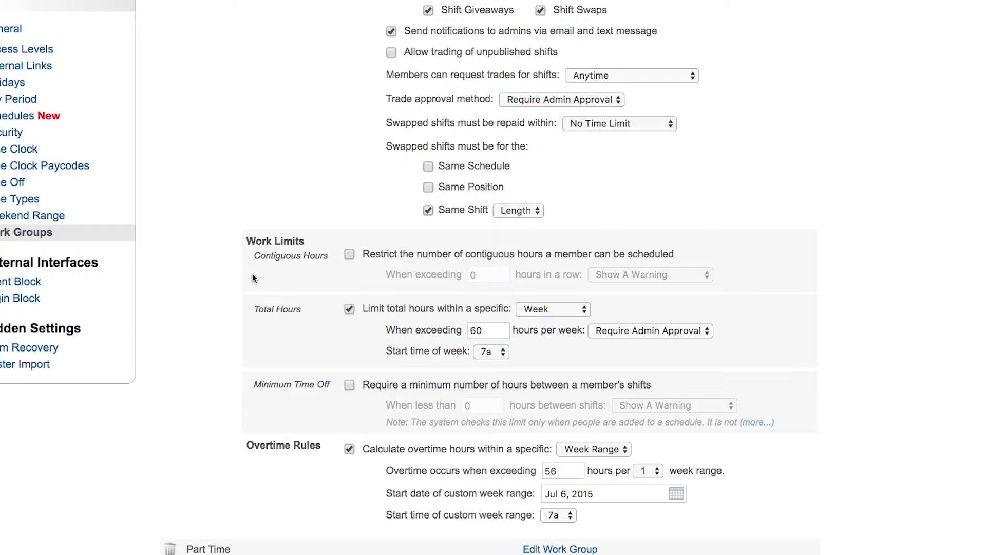
mouse_move(341, 275)
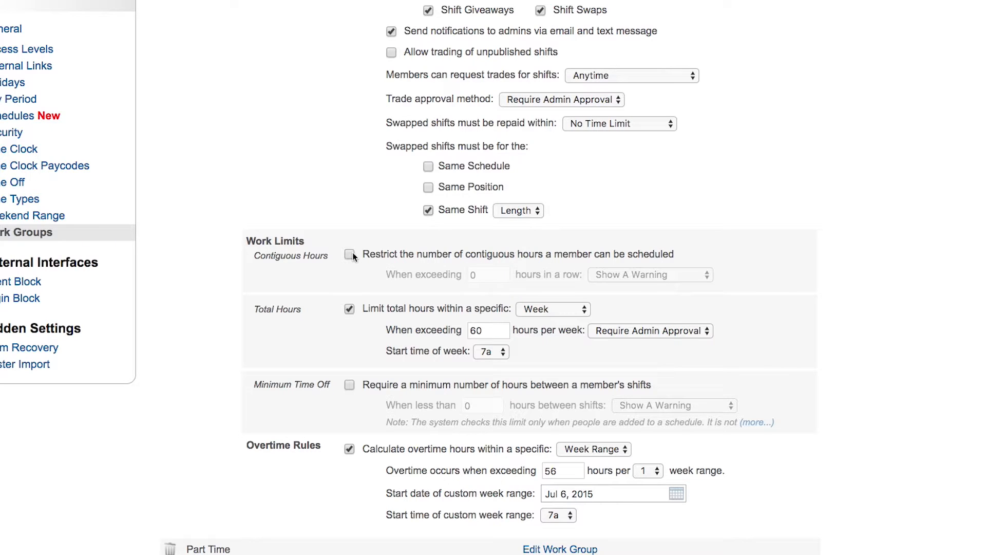
left_click(350, 255)
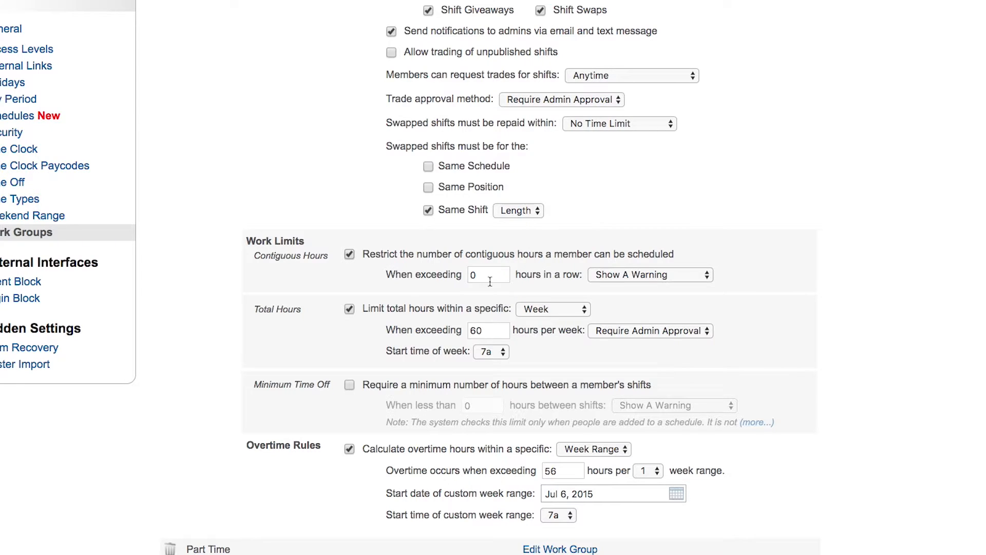
type("24")
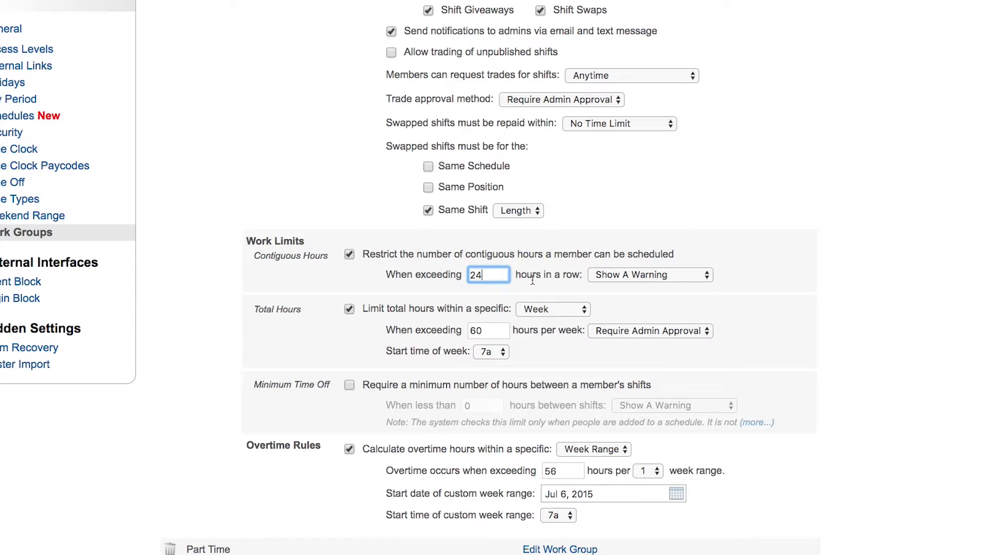
mouse_move(676, 280)
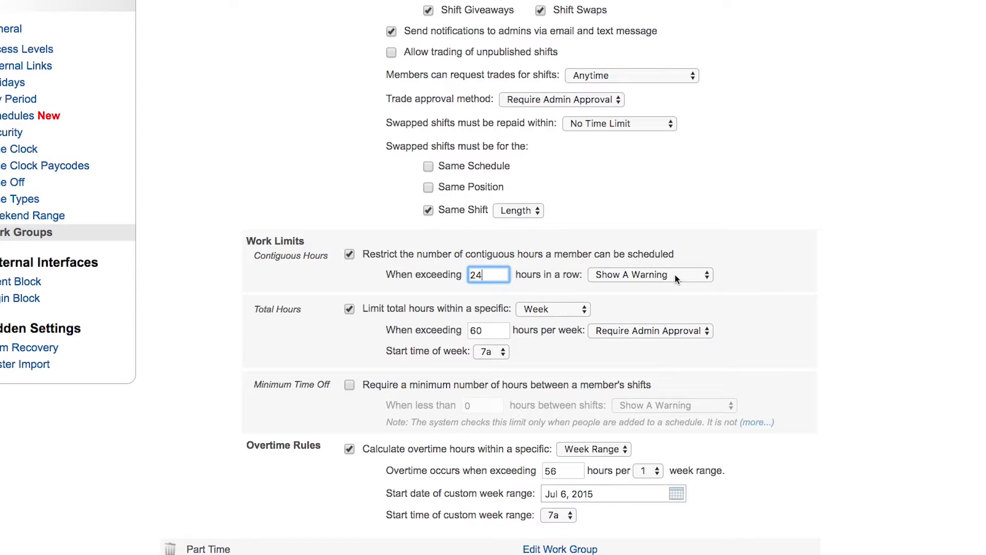
left_click(650, 275)
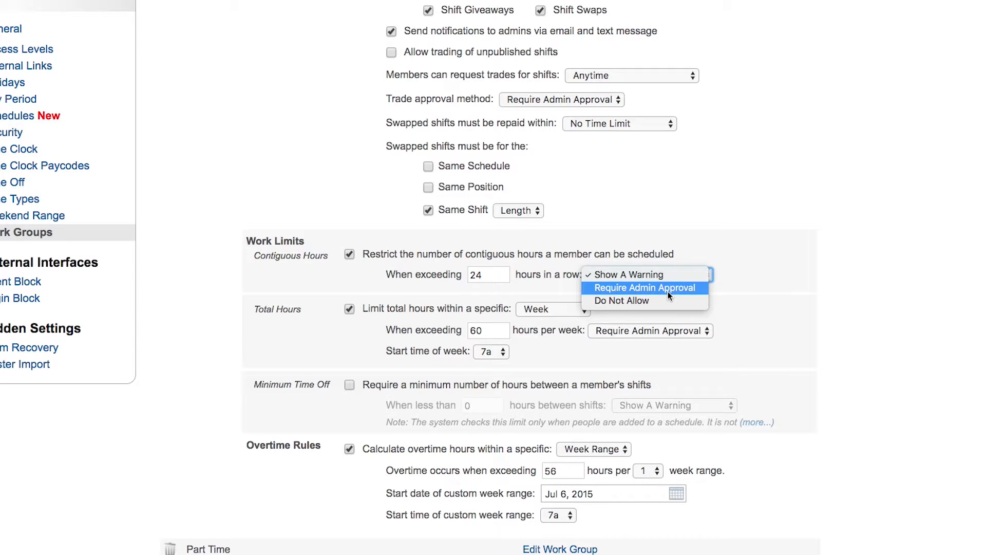
mouse_move(654, 306)
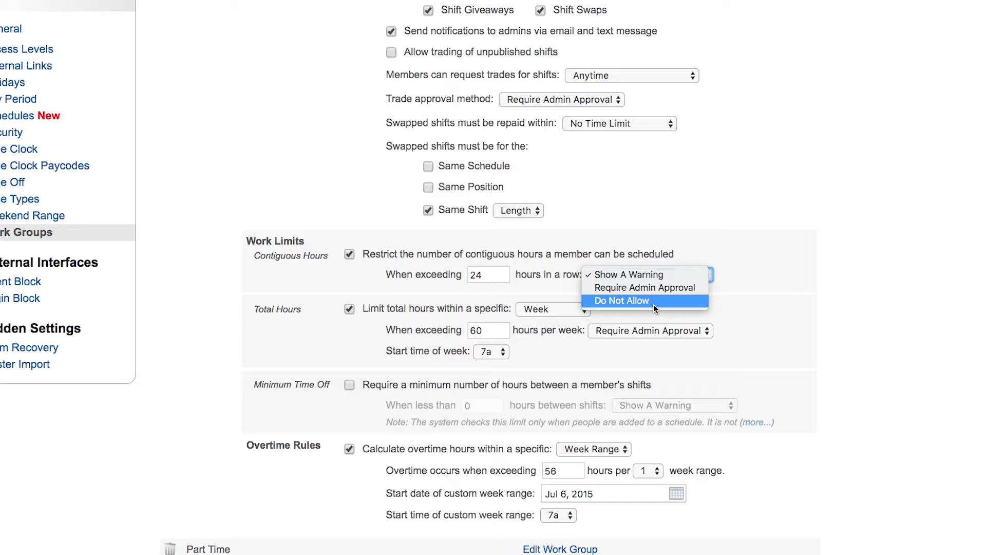
left_click(628, 274)
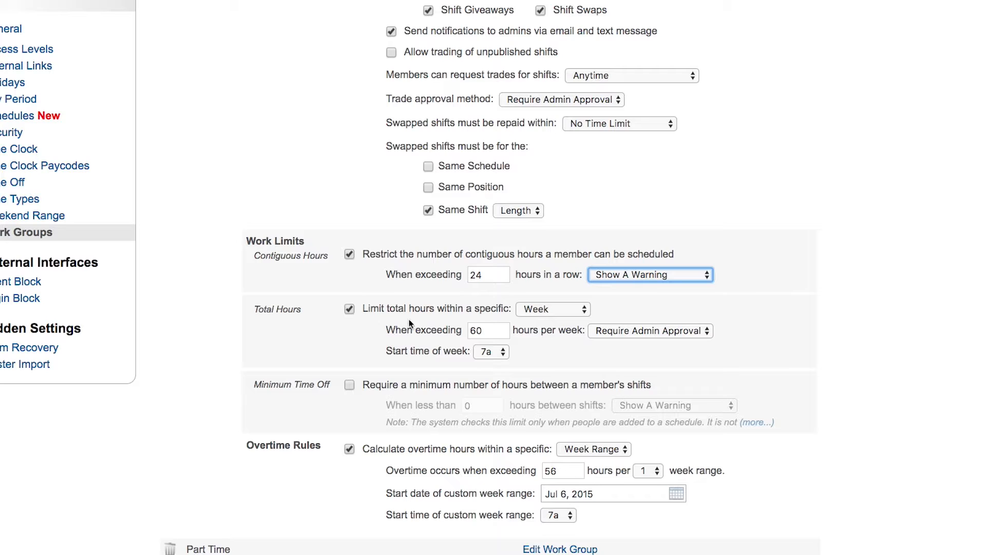
mouse_move(542, 310)
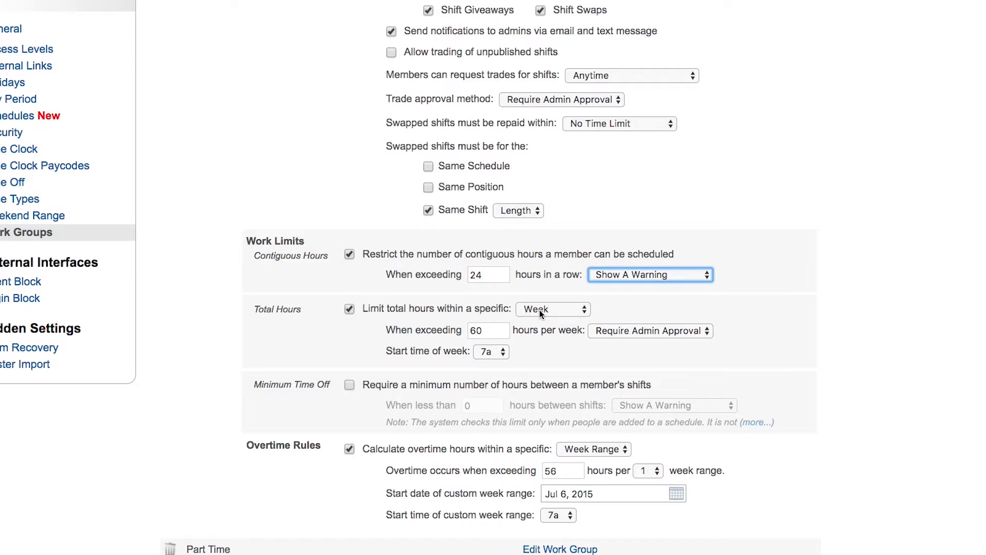
Step: Keep total hours limited per Week with Require Admin Approval when exceeded
left_click(553, 308)
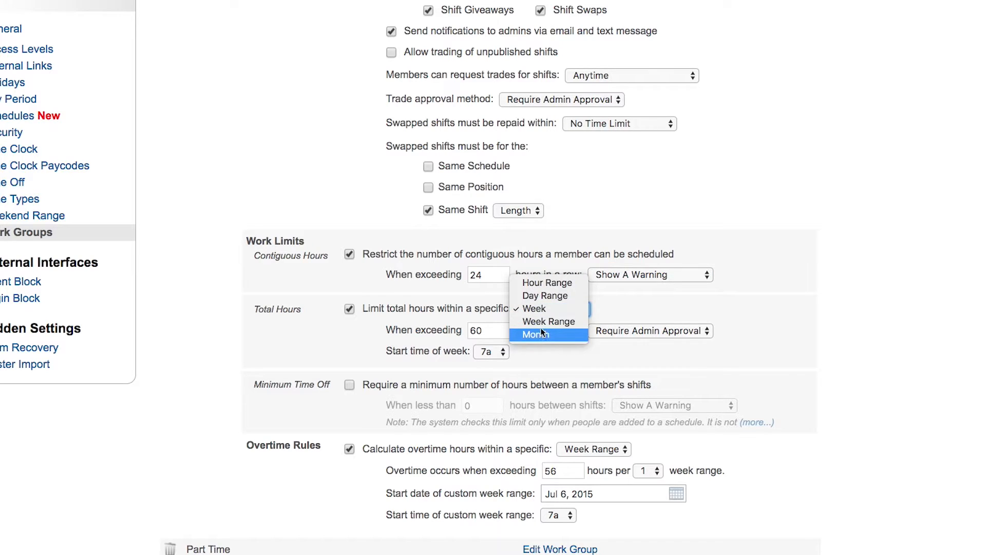
left_click(534, 309)
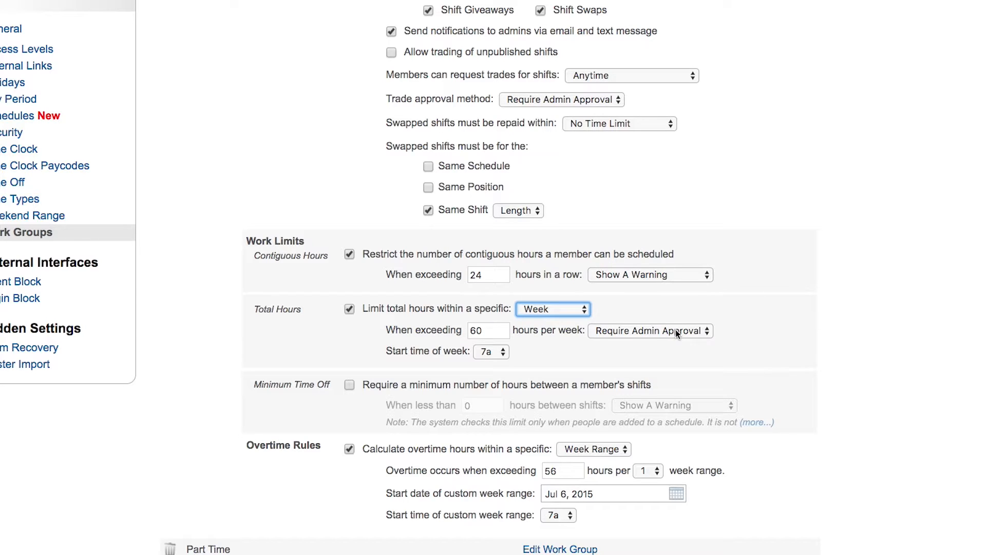
left_click(650, 331)
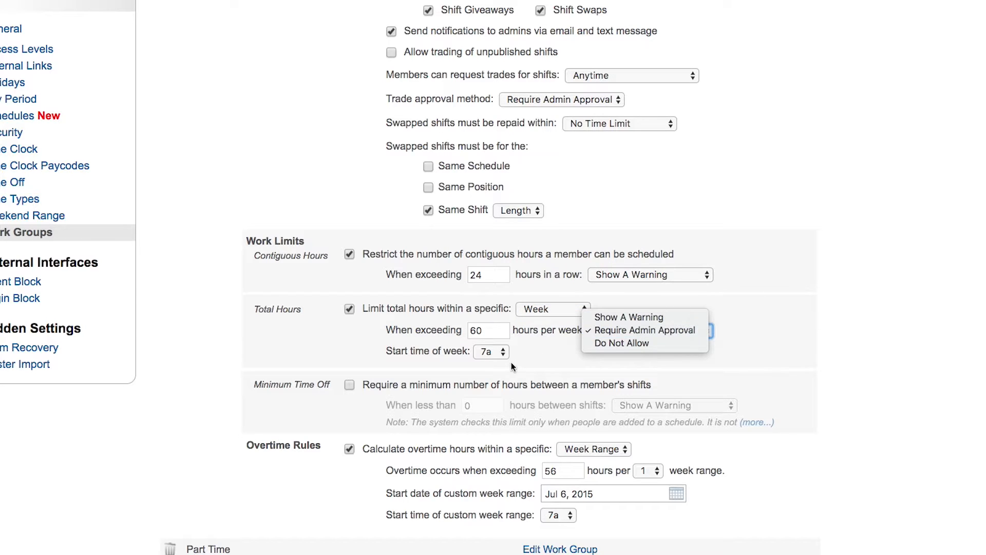
mouse_move(529, 356)
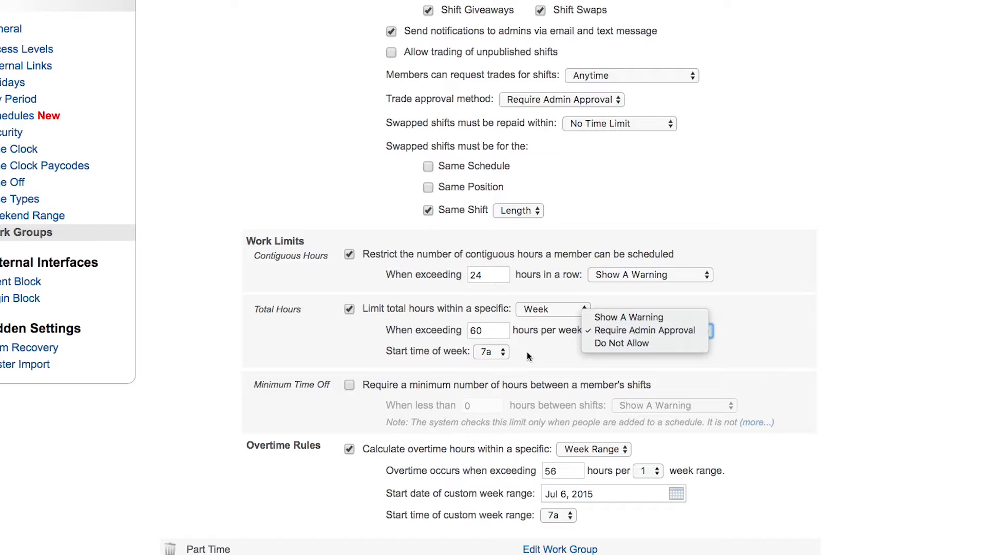
left_click(645, 330)
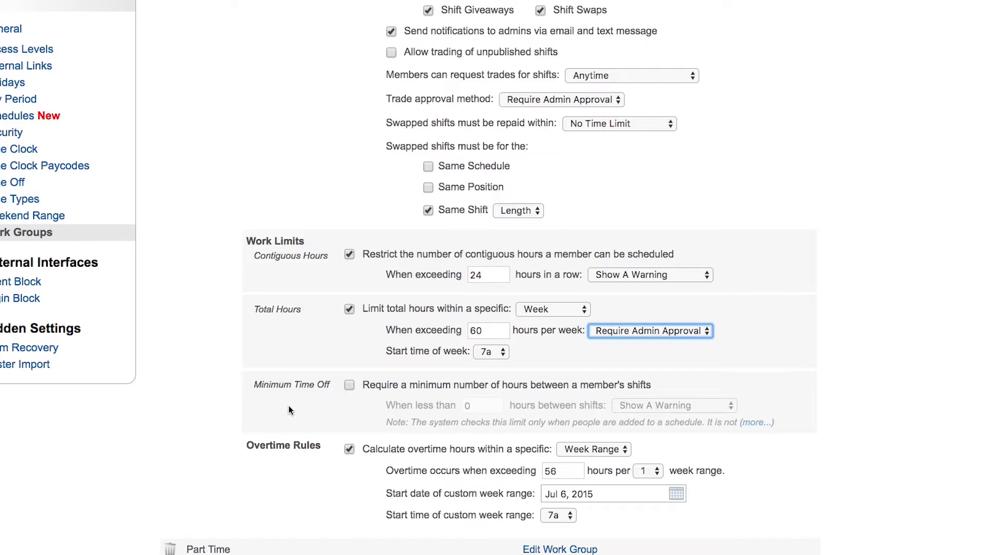
mouse_move(385, 407)
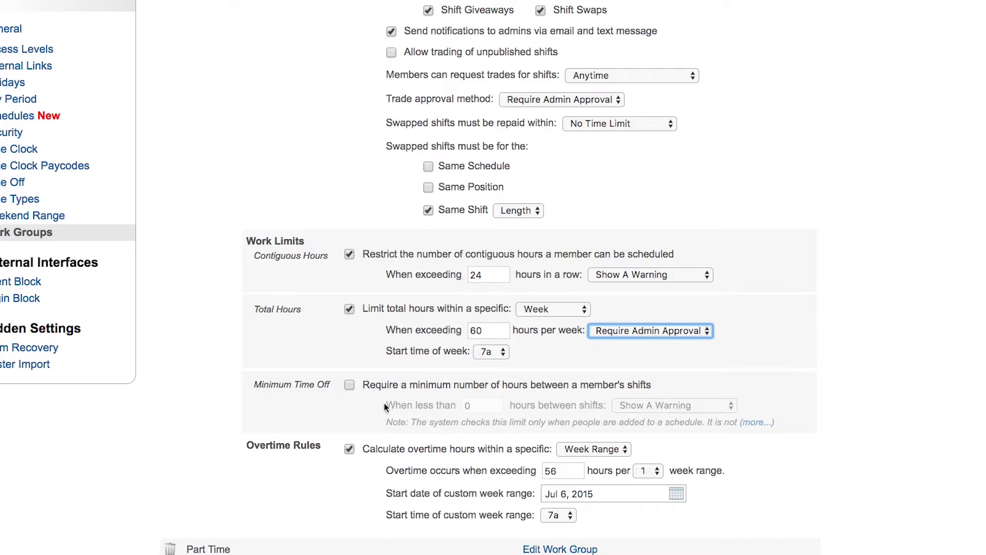
mouse_move(547, 394)
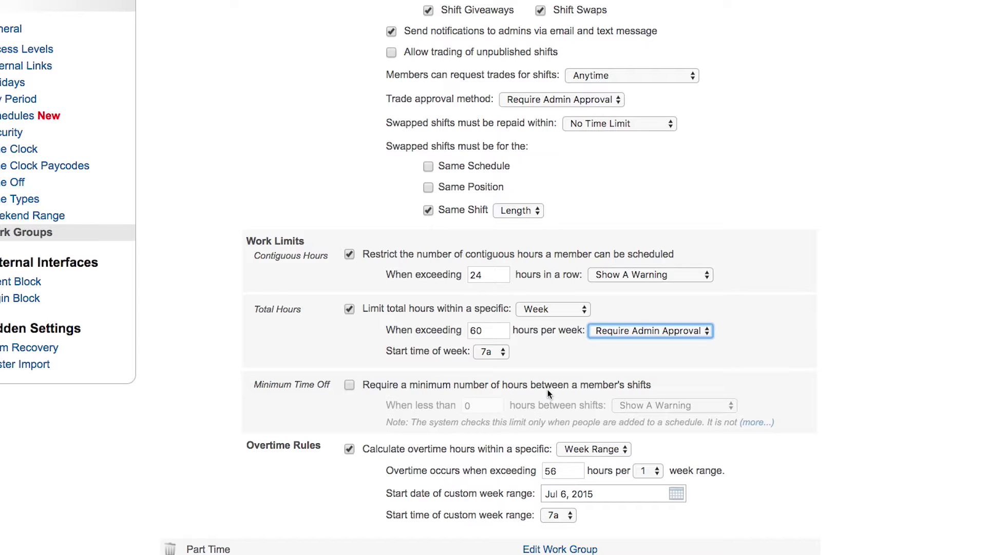
mouse_move(463, 402)
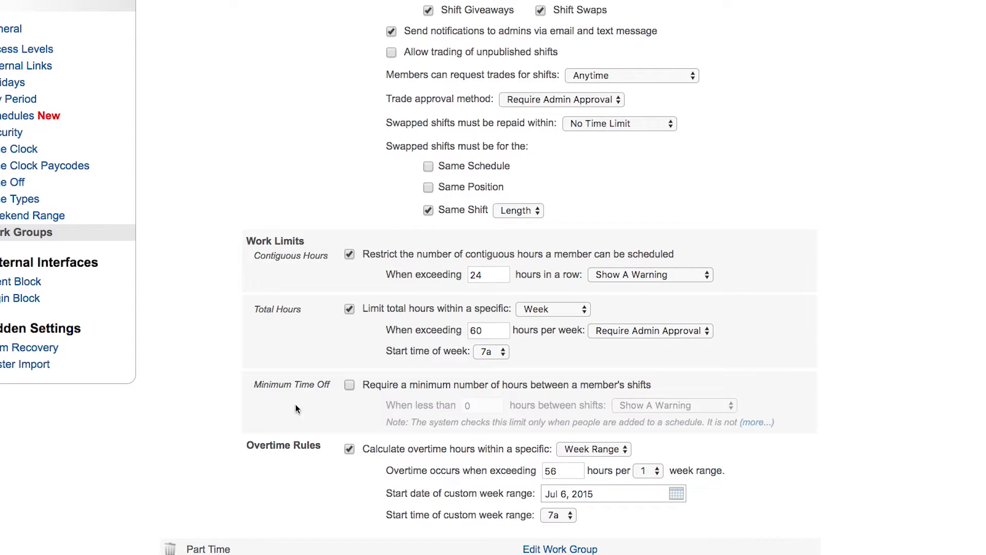
Step: Keep overtime at over 56 hours per week range and set the range to 1 week
scroll("down", 3)
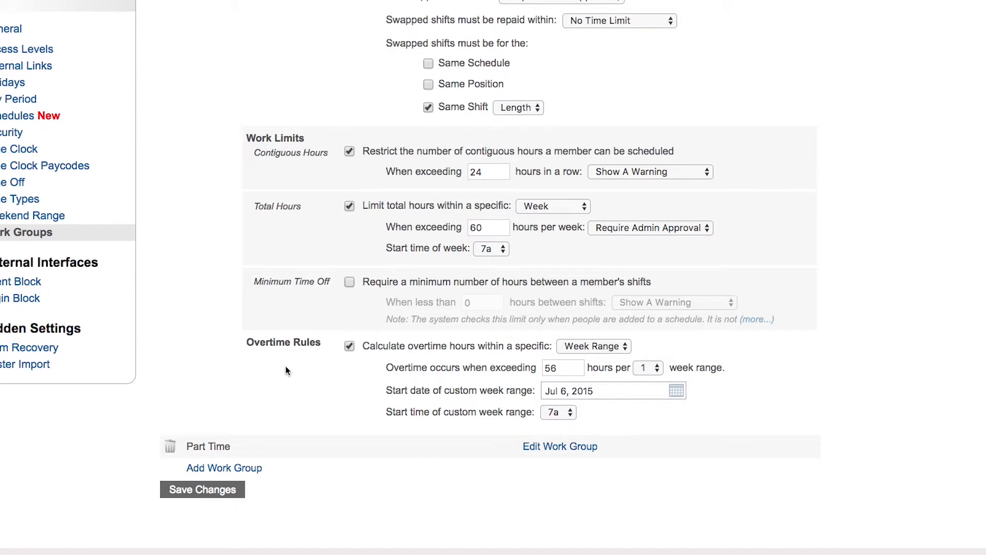
mouse_move(371, 414)
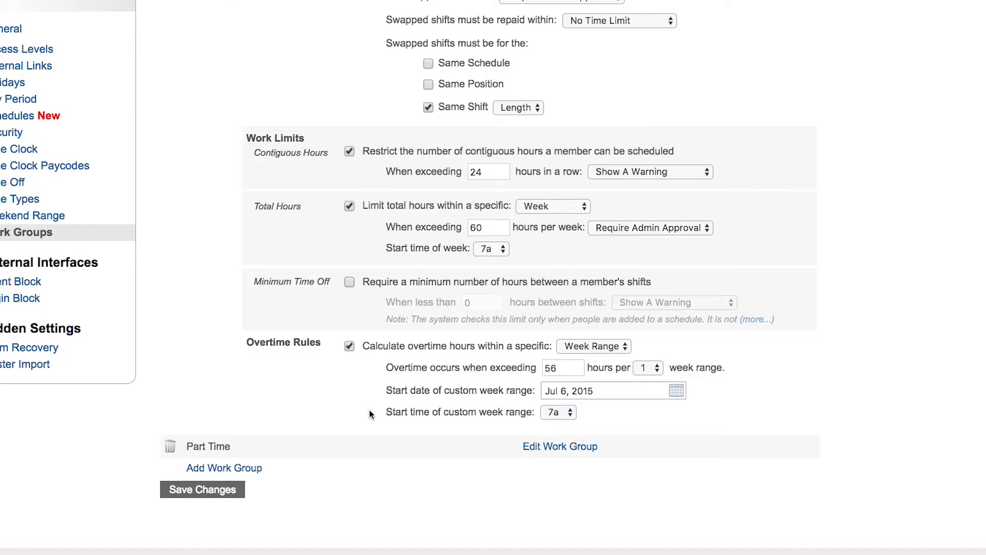
mouse_move(126, 136)
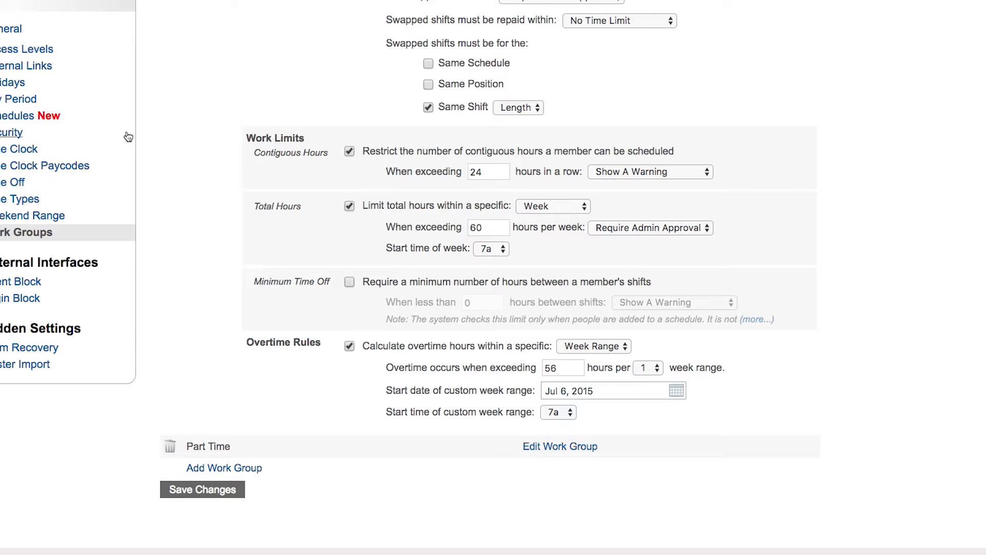
mouse_move(187, 119)
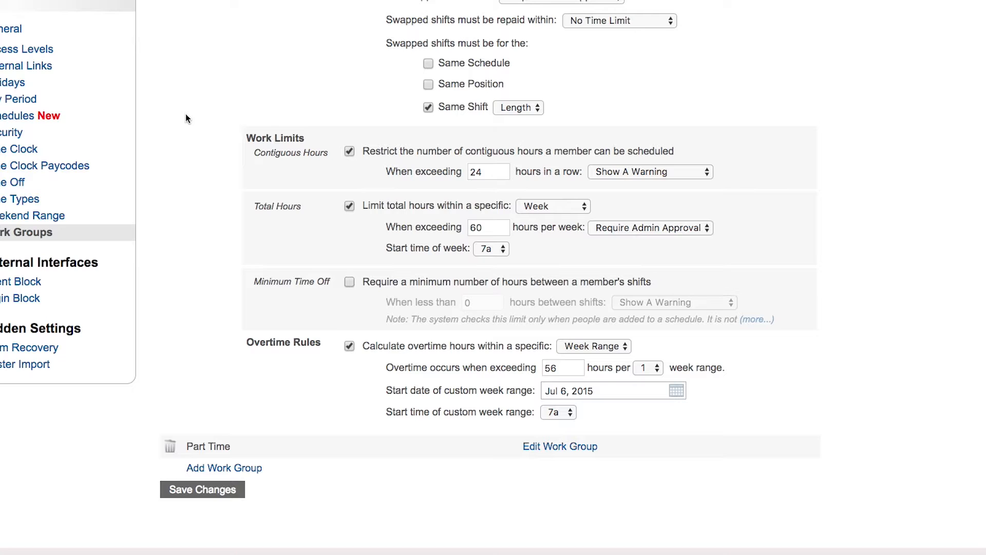
mouse_move(718, 373)
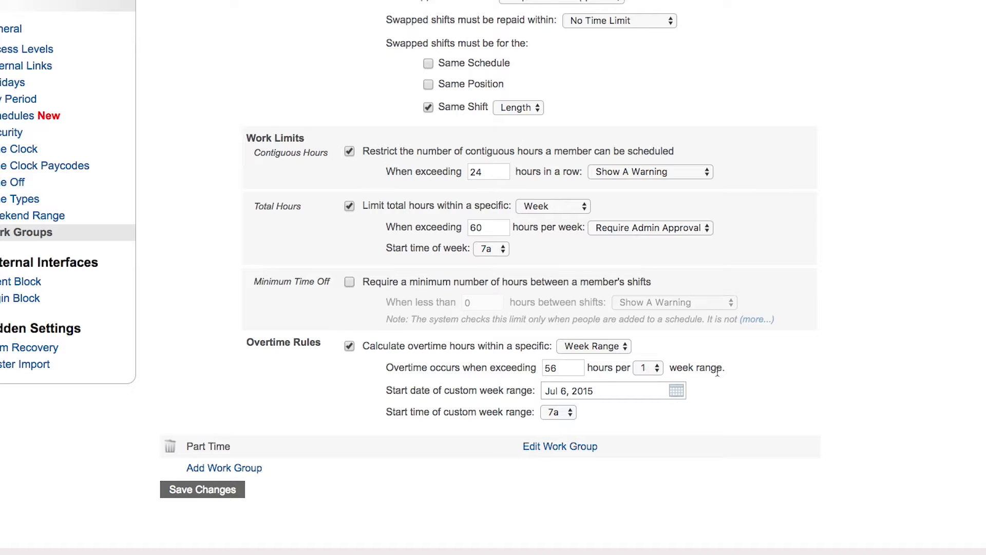
mouse_move(438, 390)
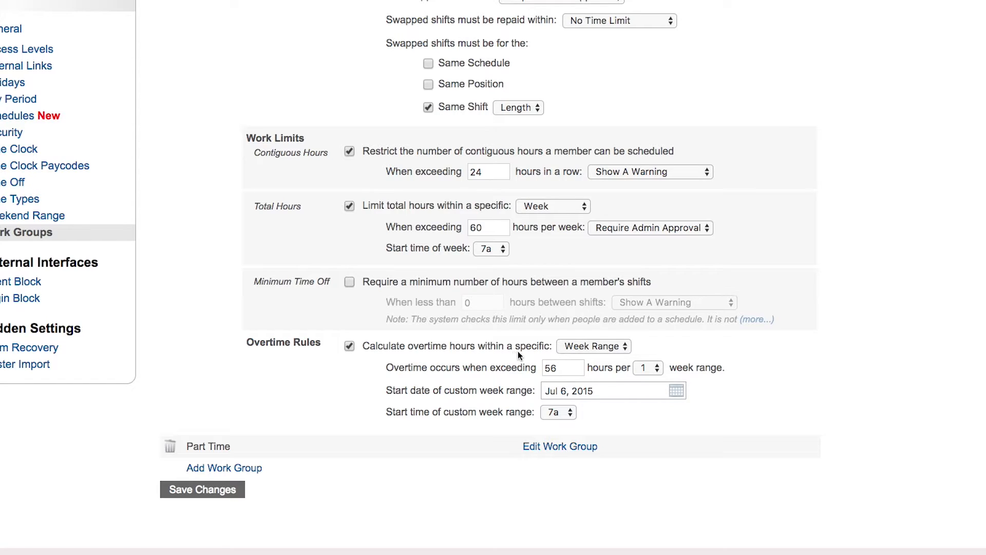
left_click(593, 346)
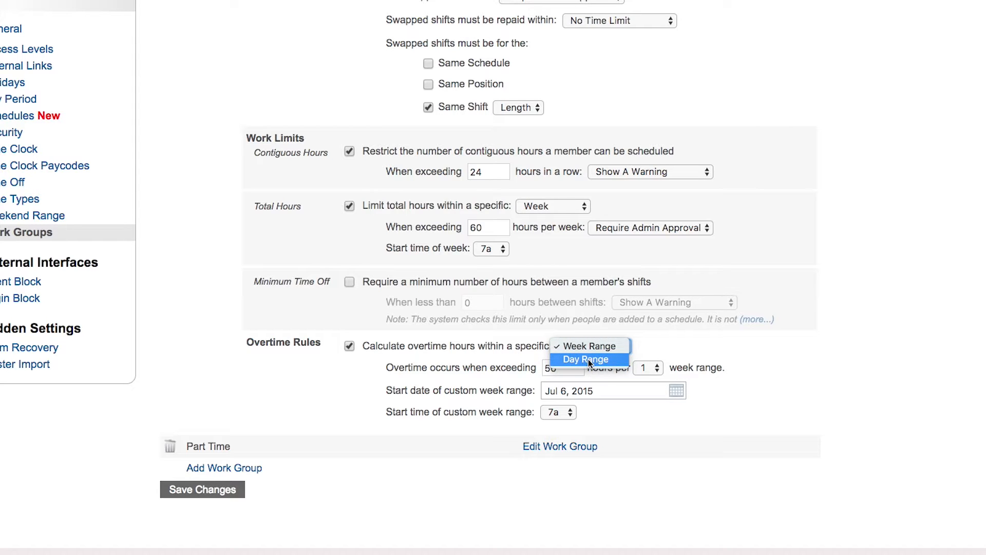
left_click(587, 345)
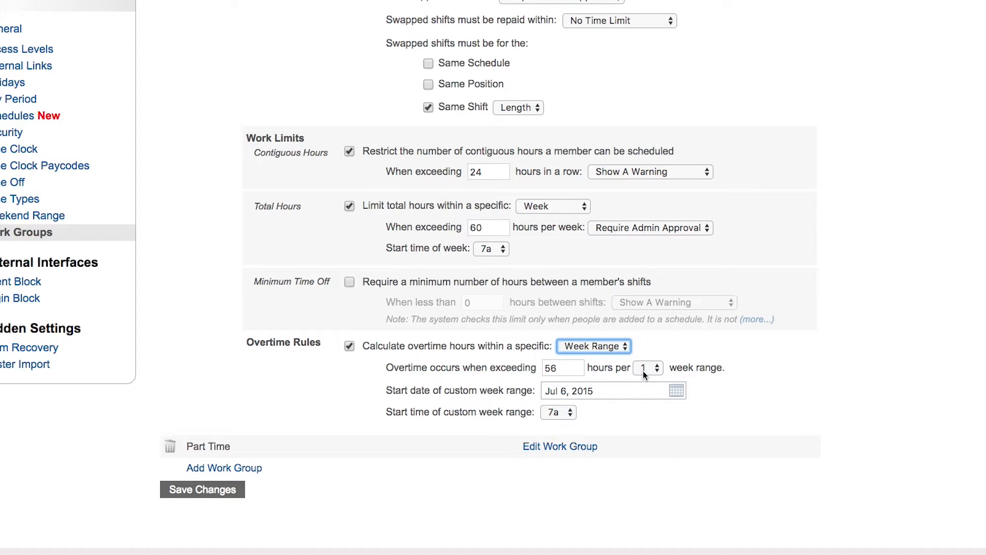
left_click(648, 367)
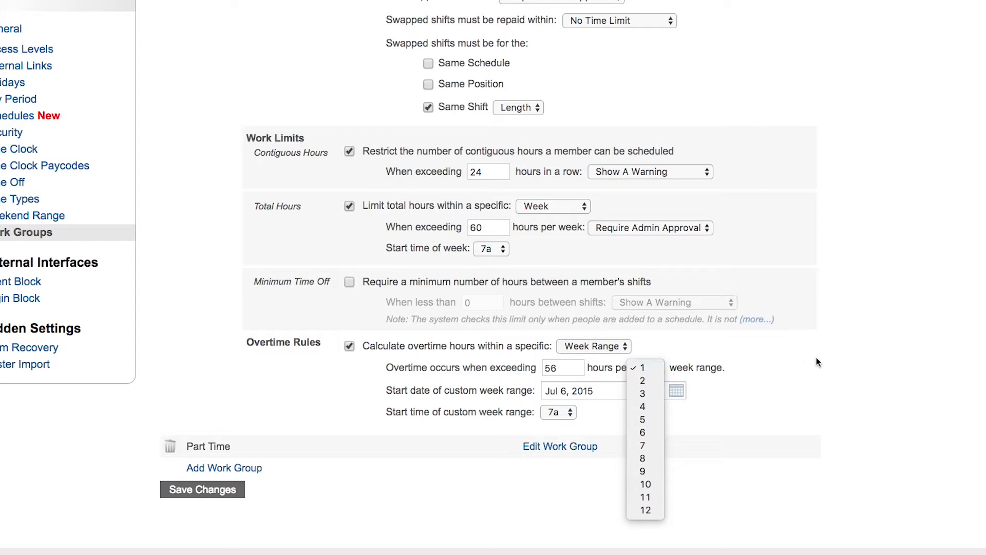
left_click(642, 367)
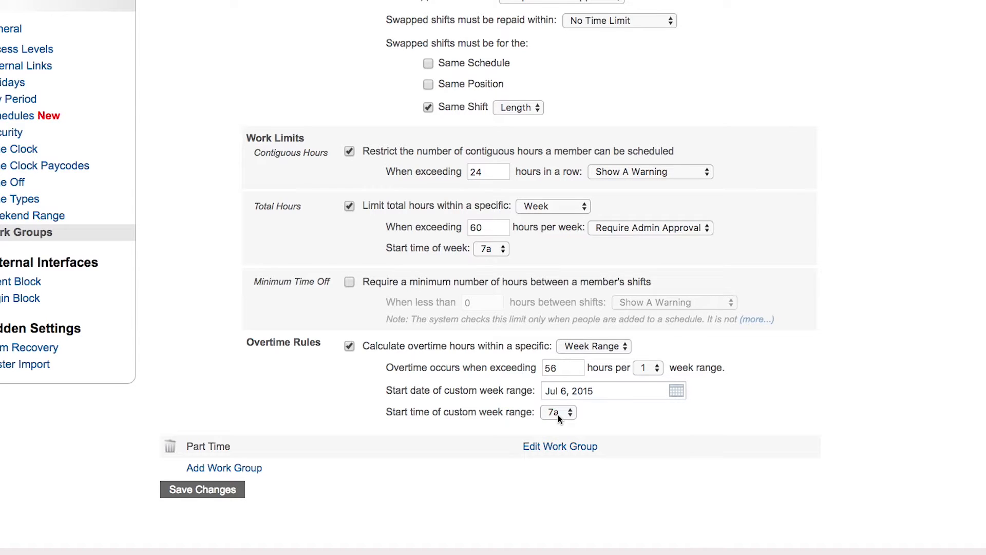
mouse_move(335, 380)
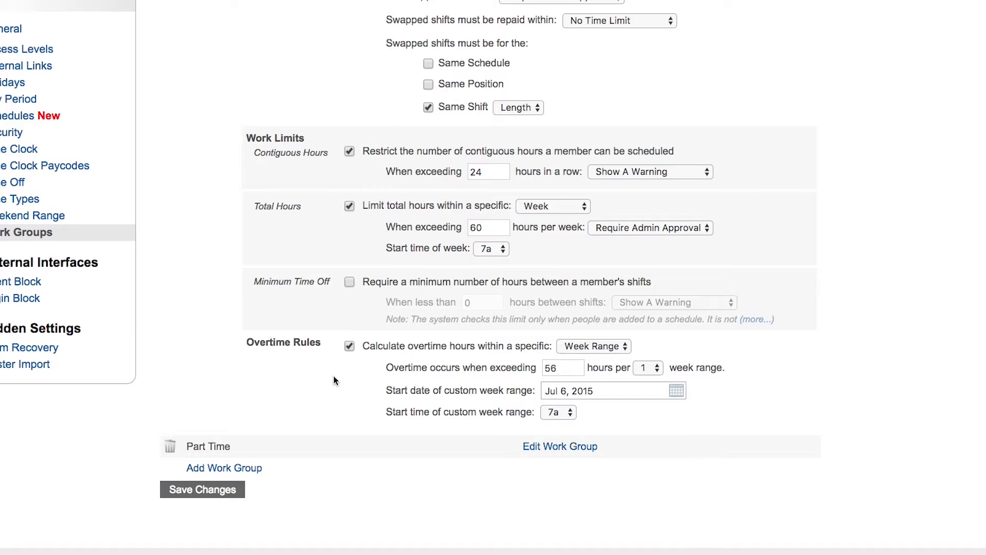
mouse_move(337, 380)
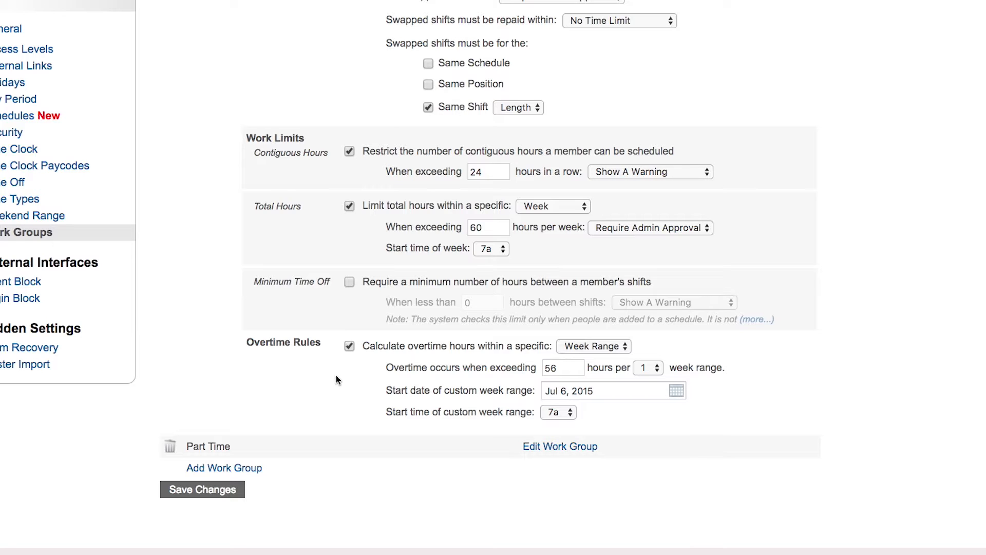
mouse_move(554, 450)
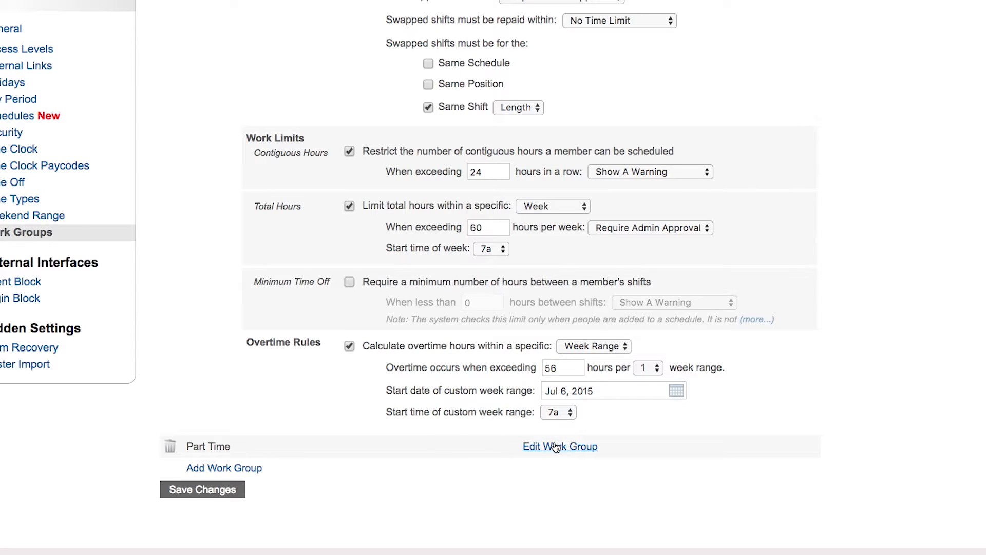
mouse_move(680, 430)
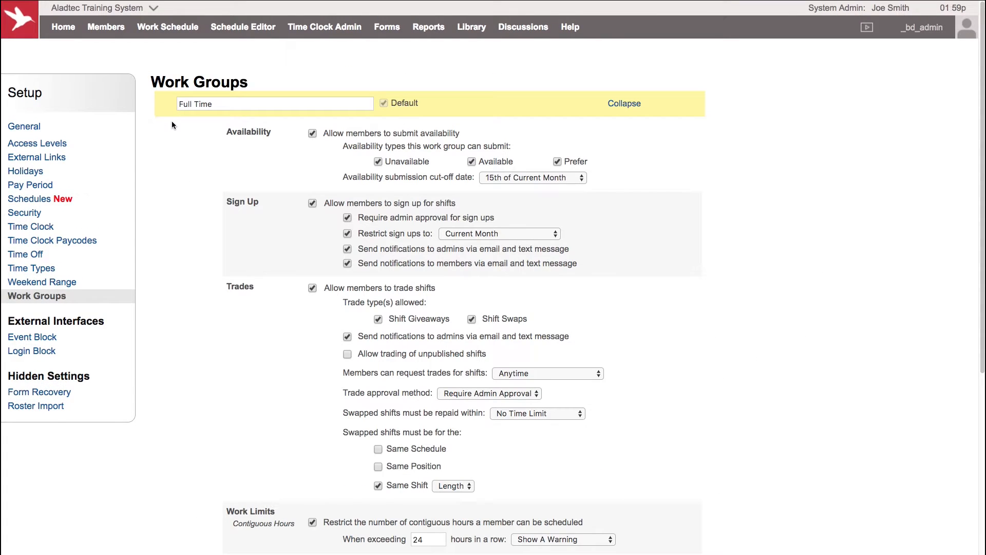
Step: Collapse the Full Time group back into the work group list
left_click(224, 104)
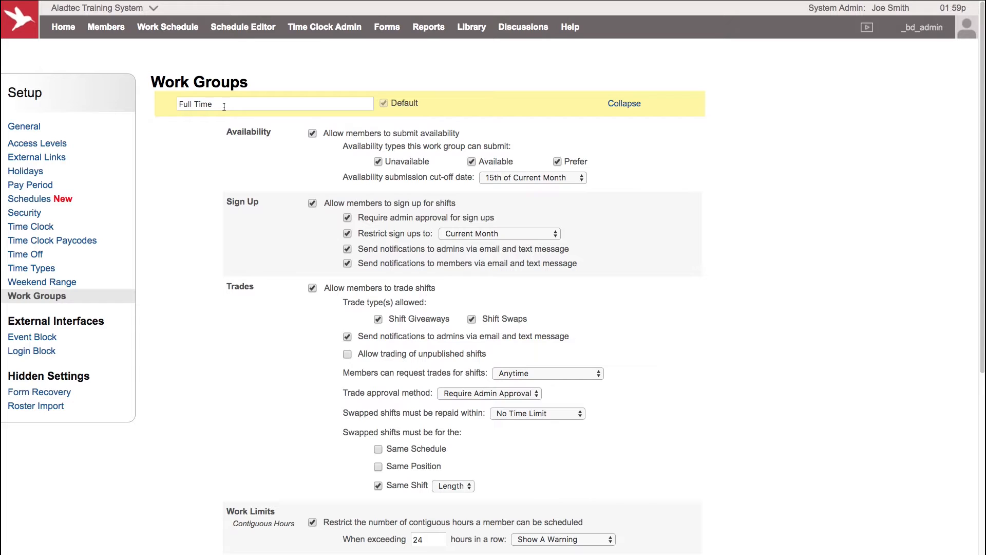
mouse_move(583, 92)
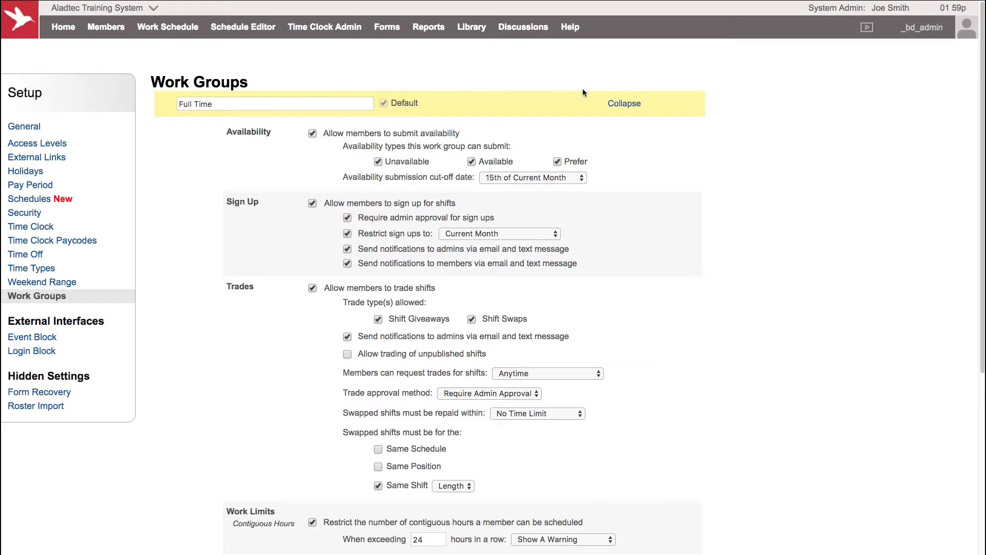
left_click(625, 102)
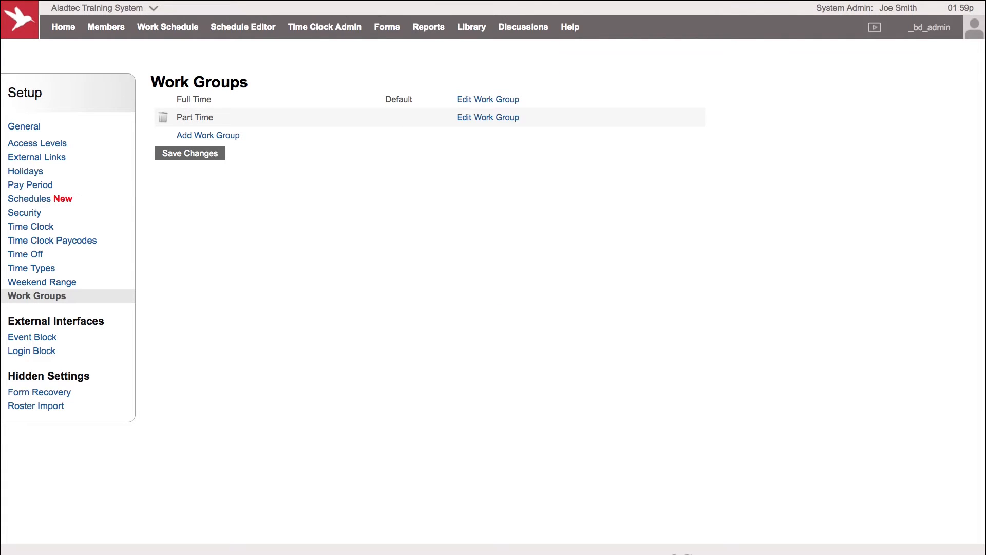
Step: Open the Member Database listing members with their Full Time or Part Time group
left_click(106, 27)
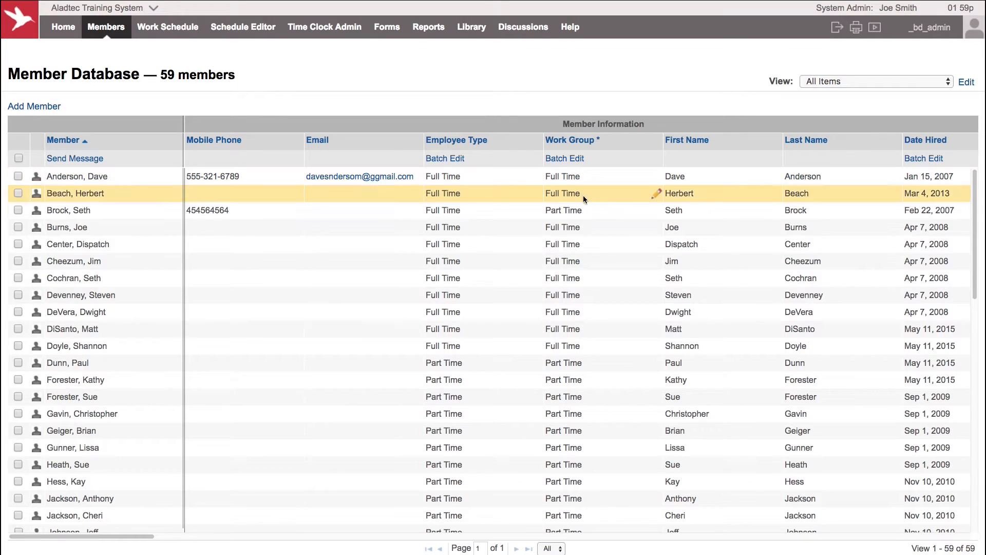
mouse_move(601, 481)
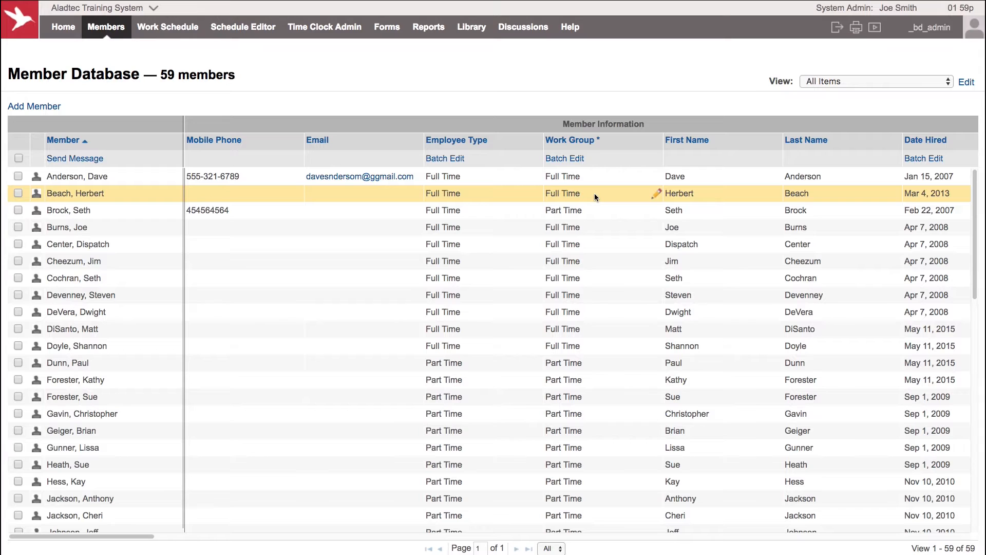
mouse_move(597, 180)
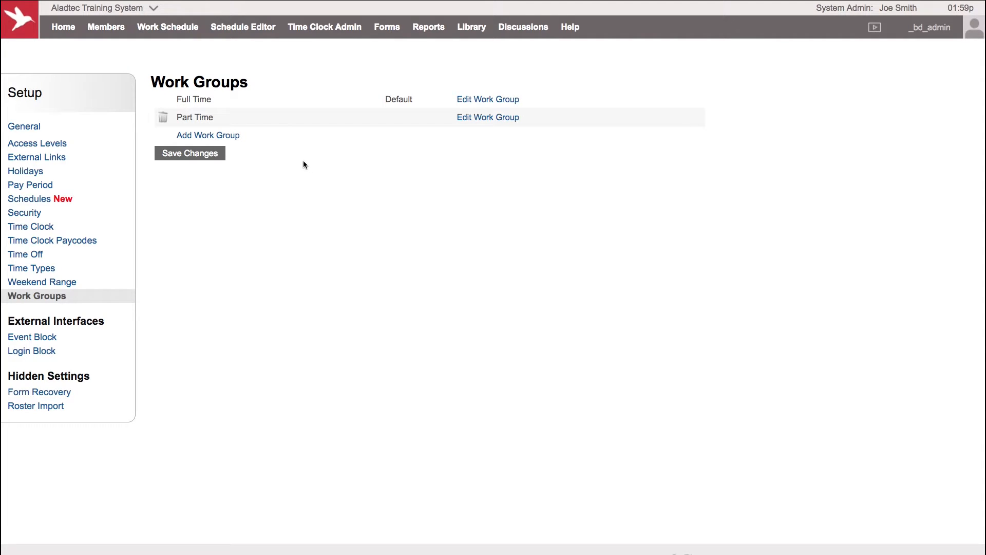
mouse_move(300, 157)
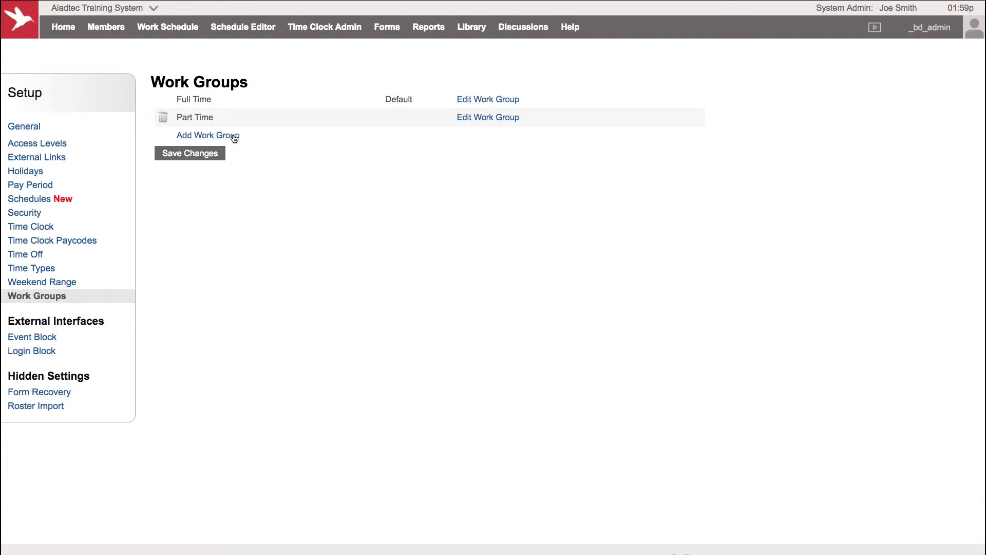
mouse_move(222, 423)
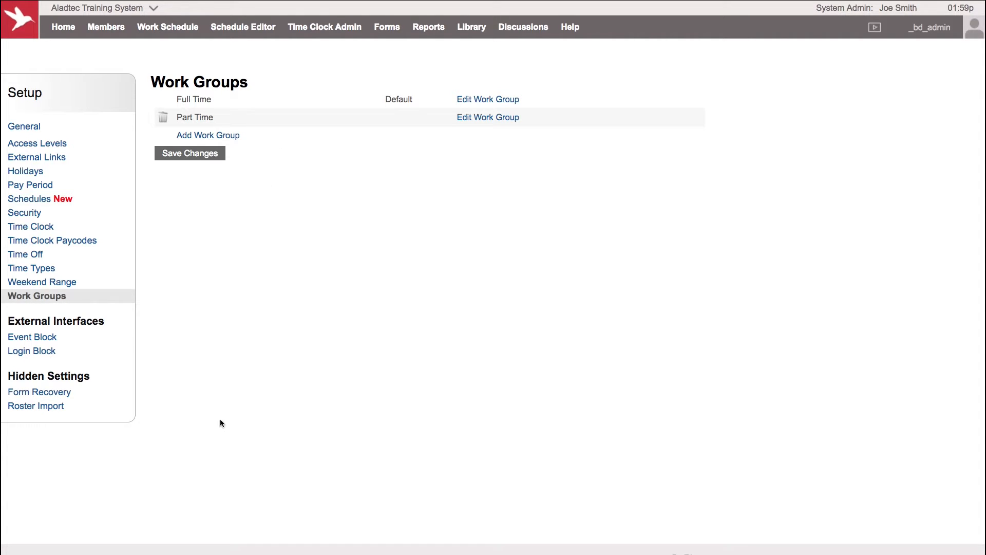
mouse_move(329, 159)
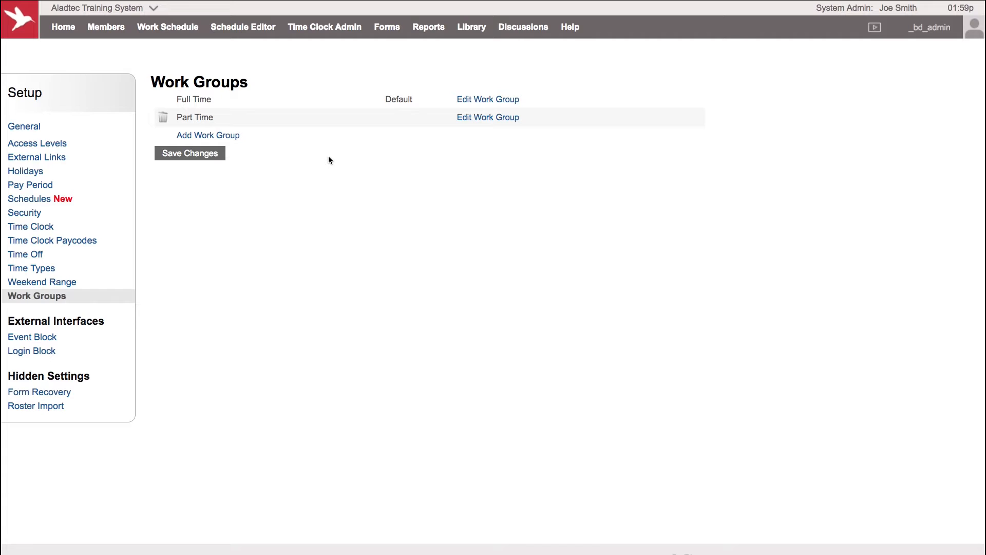
mouse_move(322, 175)
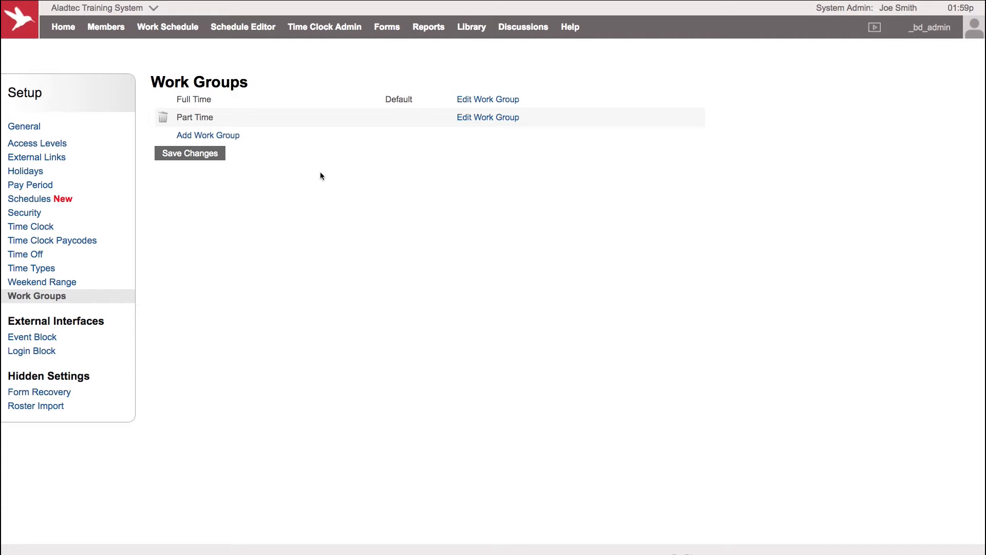
mouse_move(325, 179)
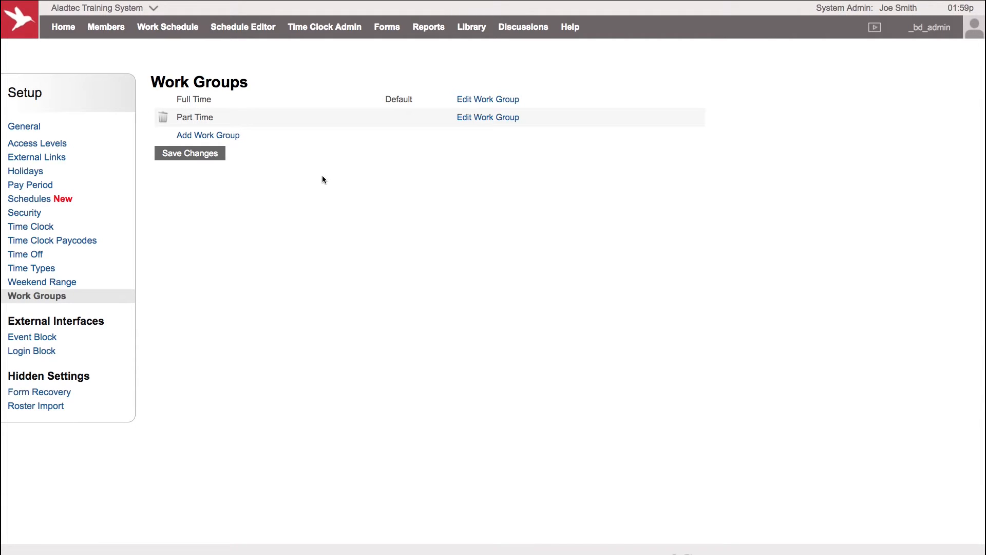
mouse_move(298, 186)
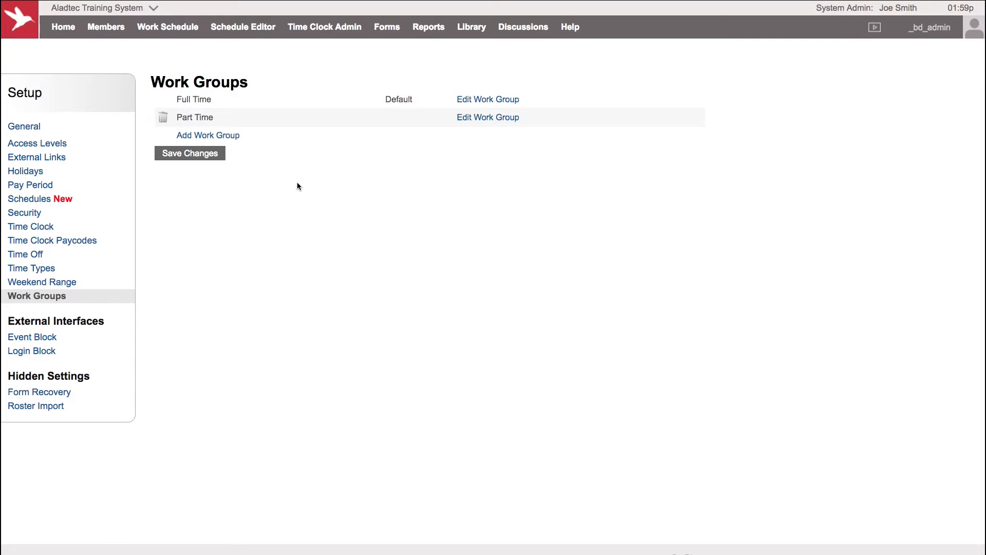
Step: From the Work Schedule, start a Find Coverage alert for Saturday, Oct 22, 2016
left_click(166, 27)
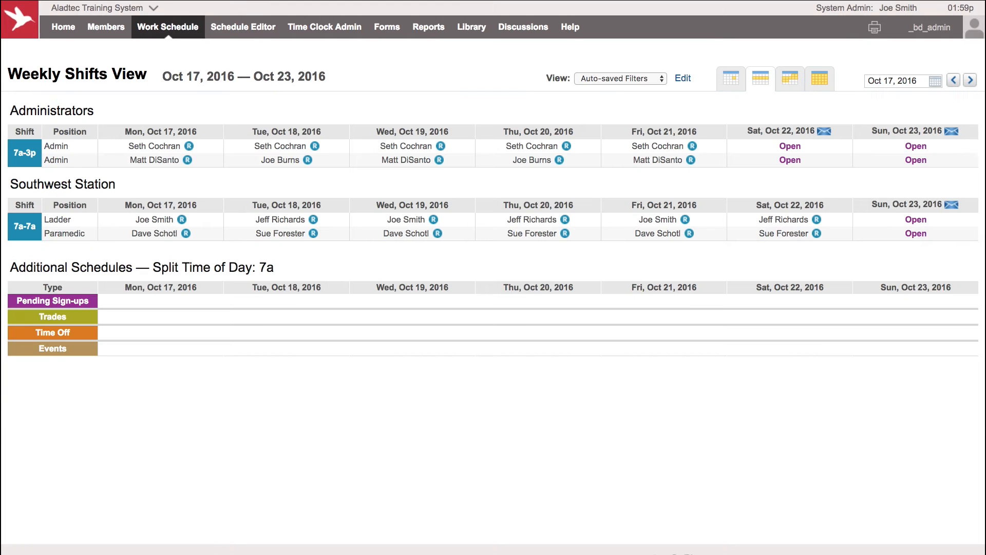
mouse_move(720, 115)
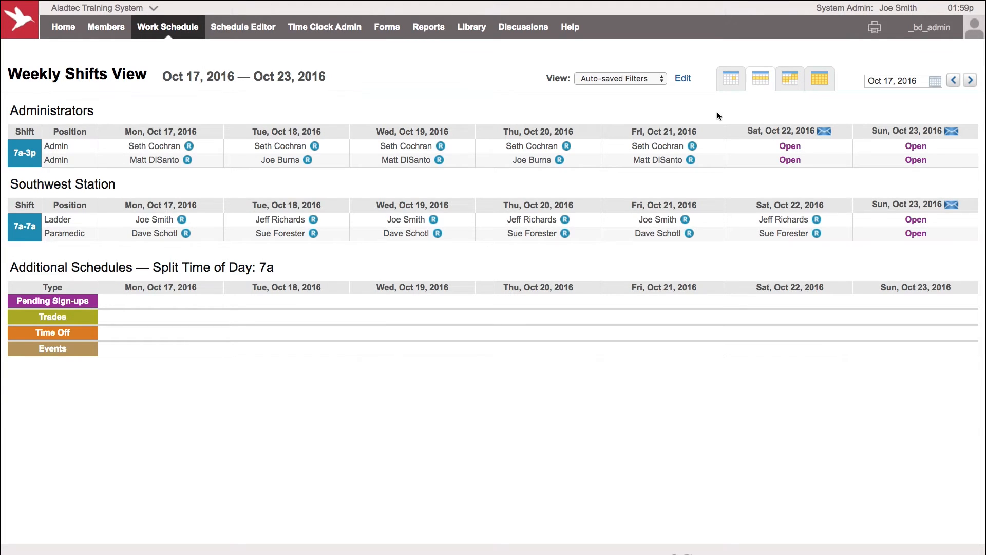
left_click(790, 132)
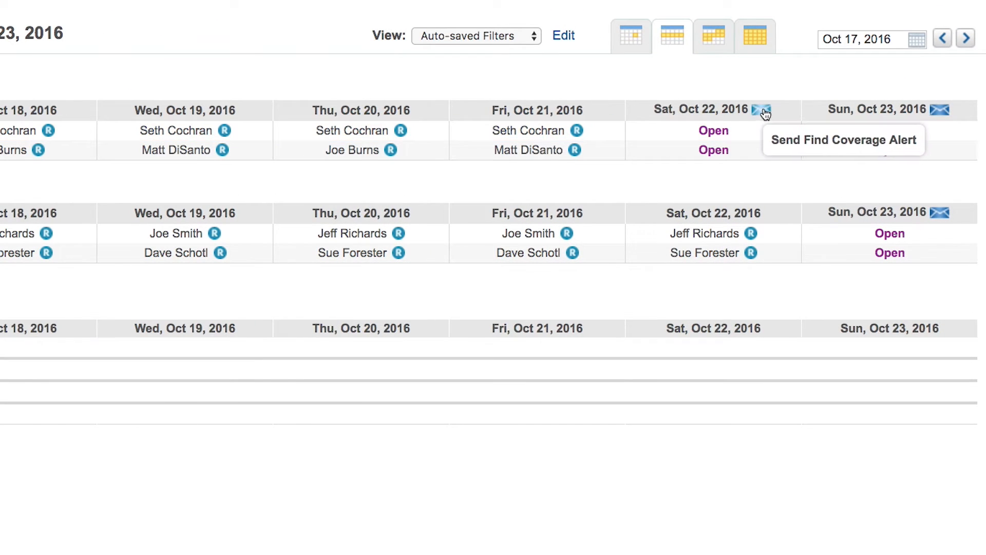
left_click(761, 110)
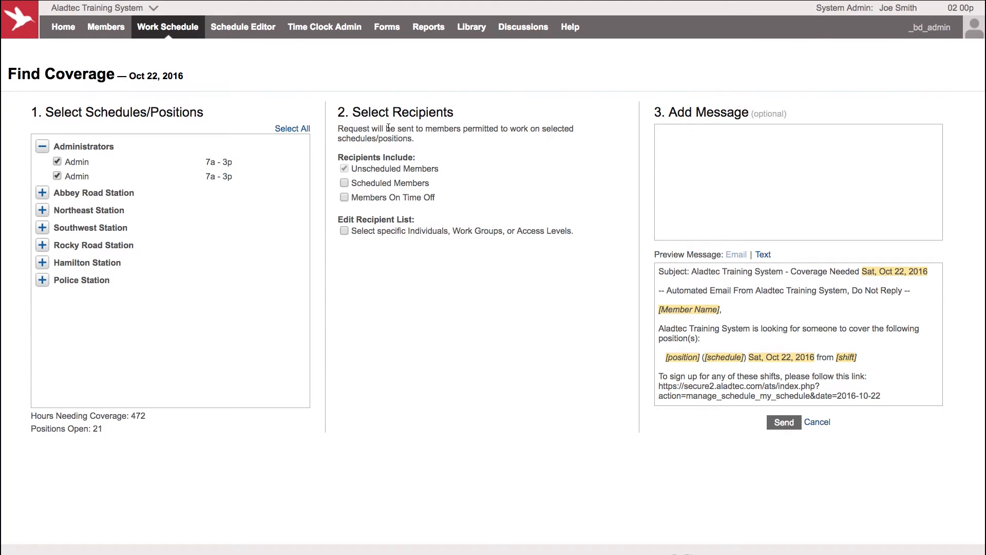
mouse_move(575, 242)
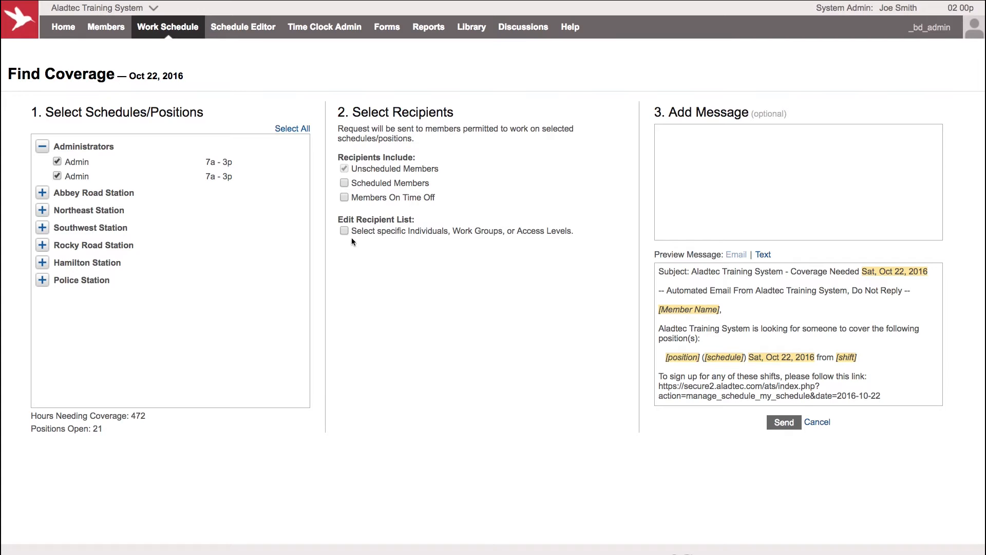
Step: Send the coverage request to the Part Time work group only, leaving Full Time unchecked
left_click(344, 230)
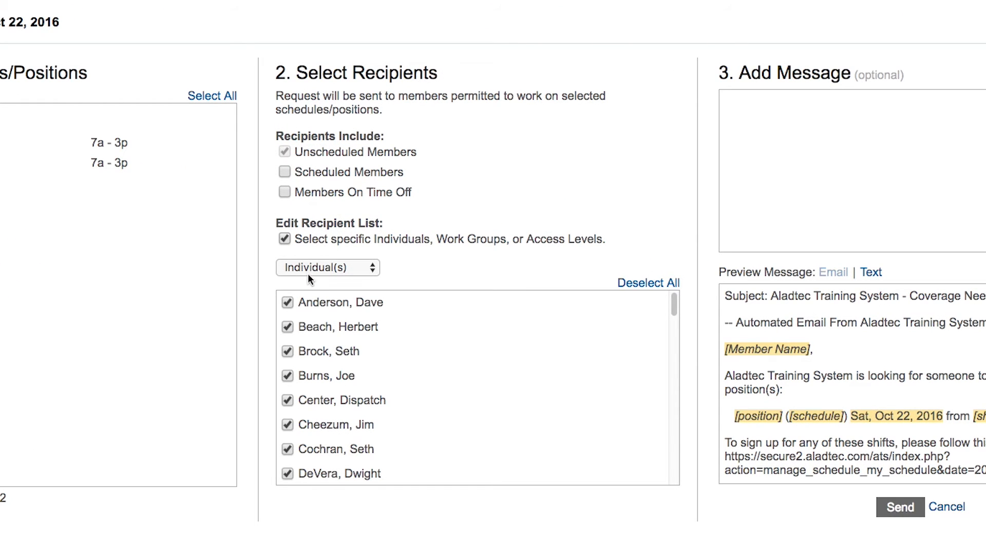
left_click(328, 267)
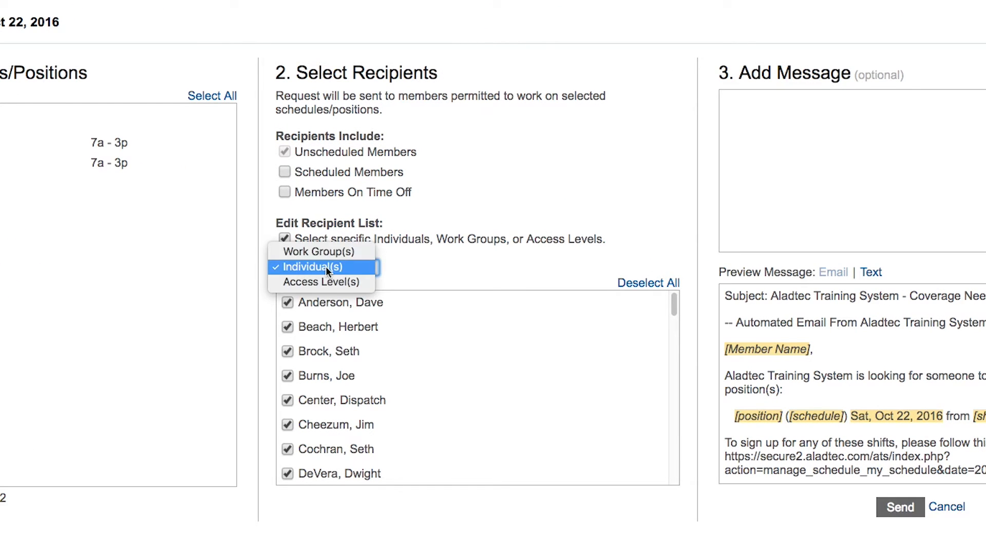
left_click(319, 252)
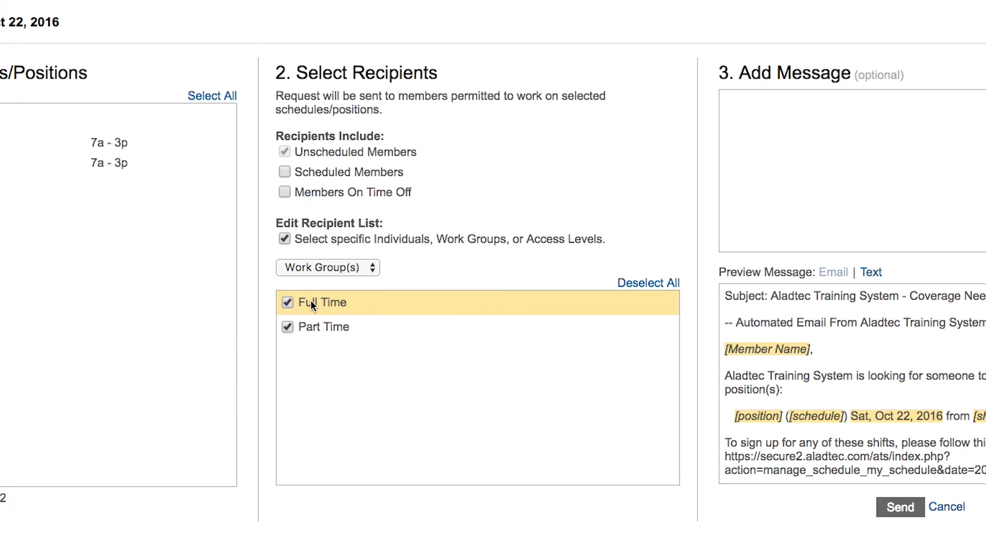
left_click(288, 302)
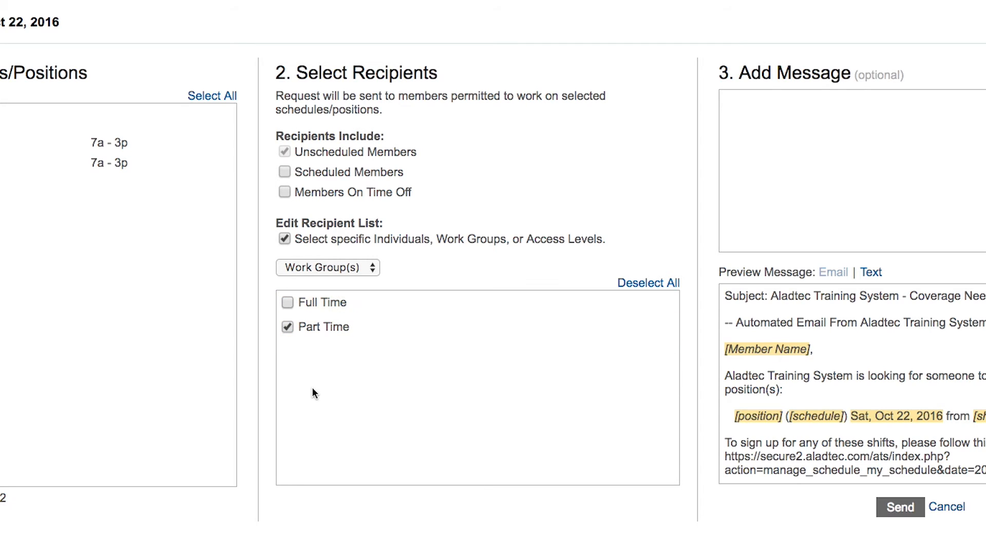
mouse_move(350, 410)
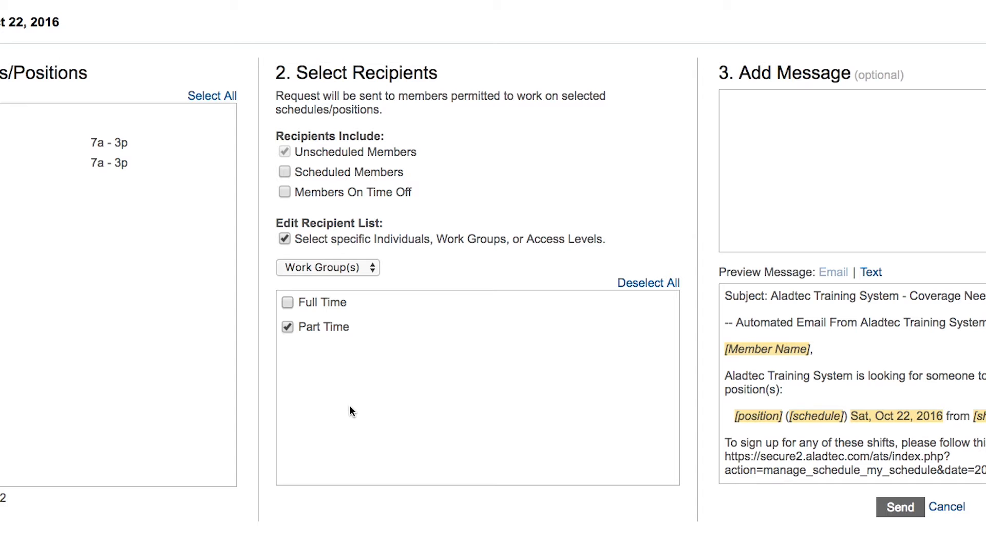
mouse_move(383, 391)
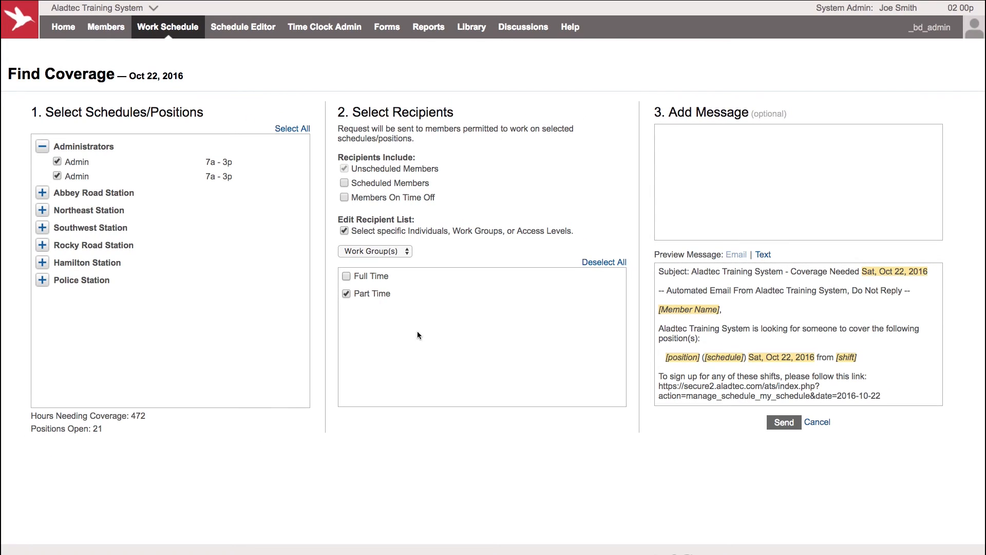
mouse_move(423, 344)
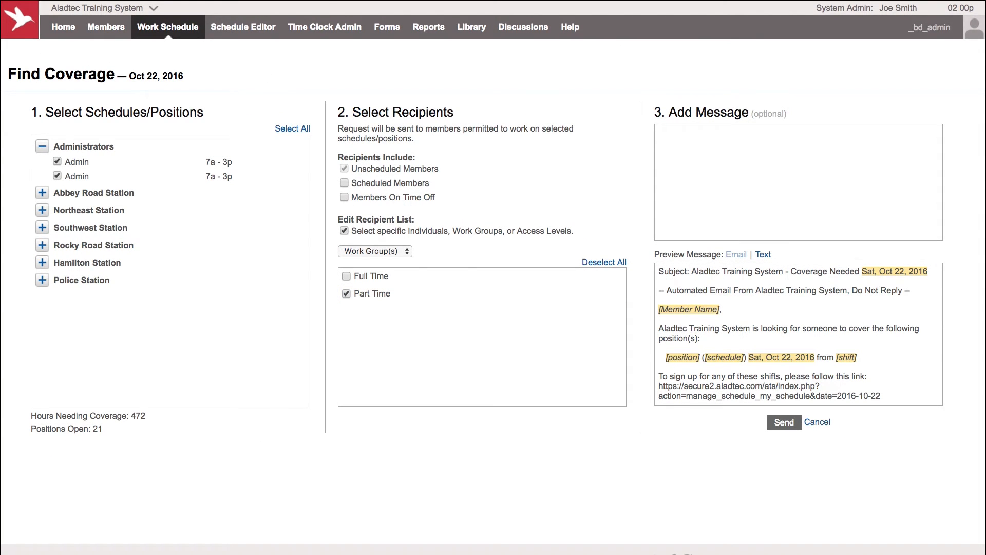
left_click(387, 26)
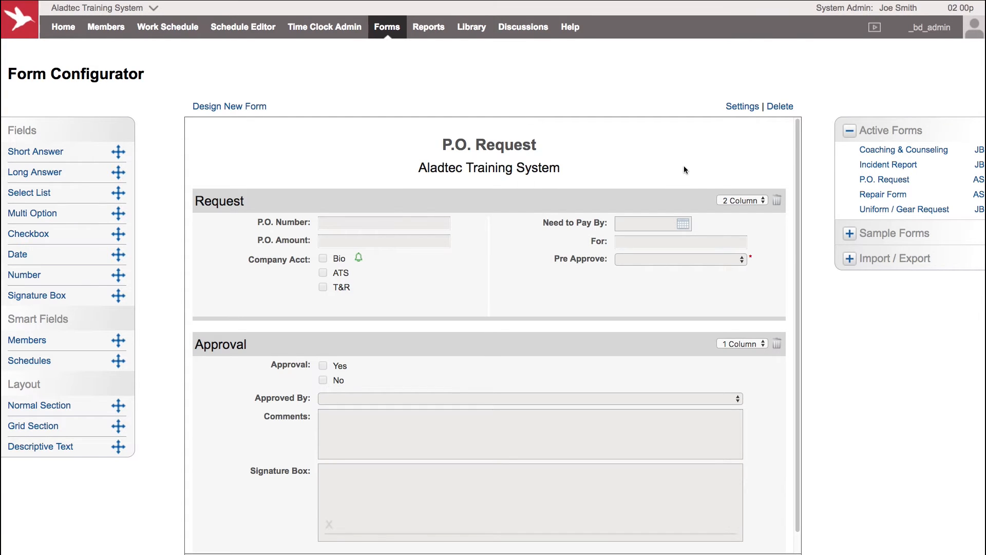
mouse_move(544, 164)
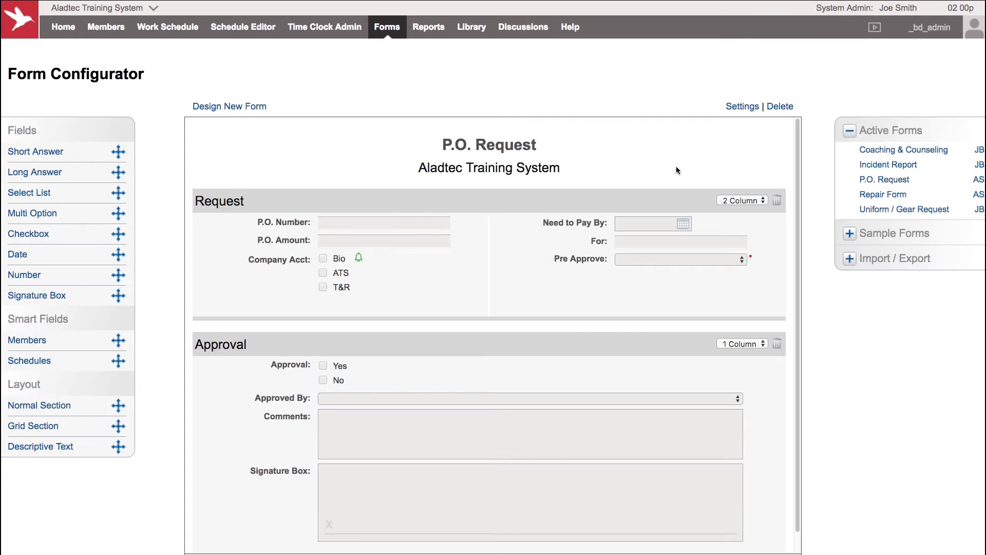
mouse_move(685, 169)
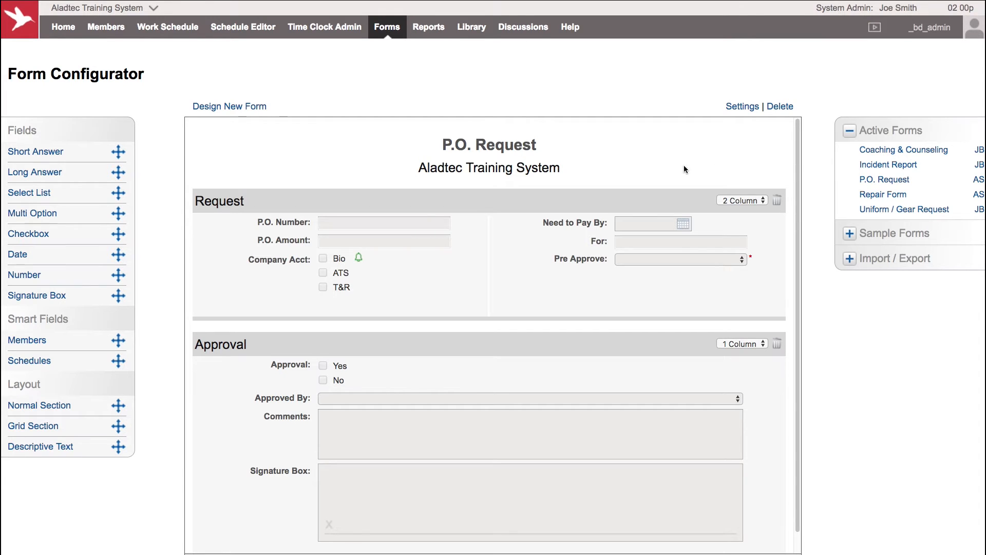
Step: Bring up the Form Settings dialog for the P.O. Request form
left_click(742, 106)
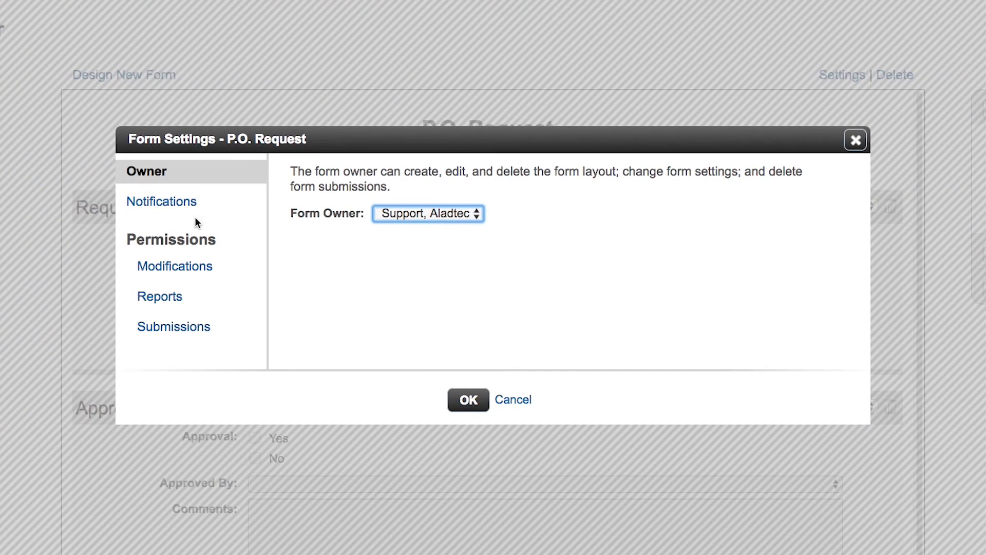
Step: Make the P.O. Request form submittable by Work Group(s), using Full Time
left_click(173, 327)
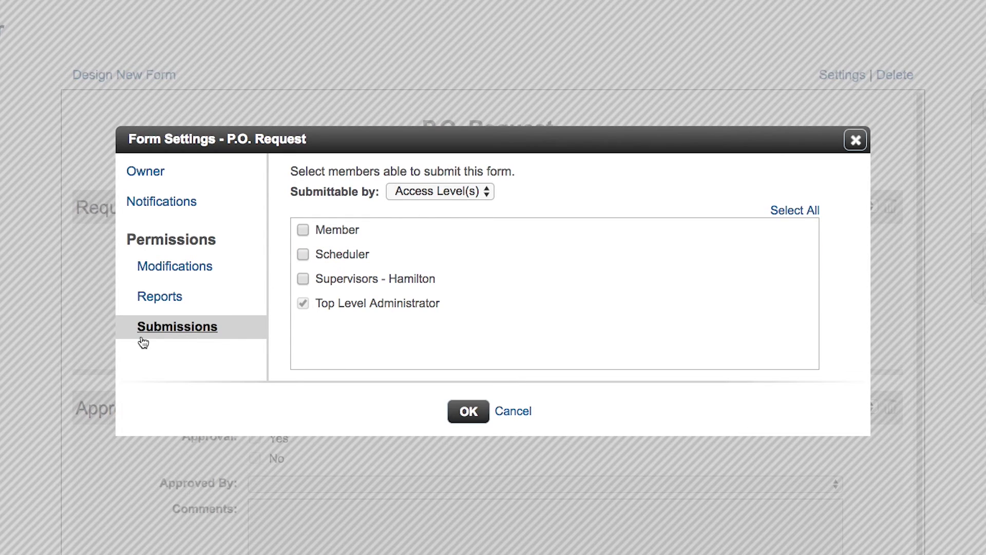
left_click(440, 191)
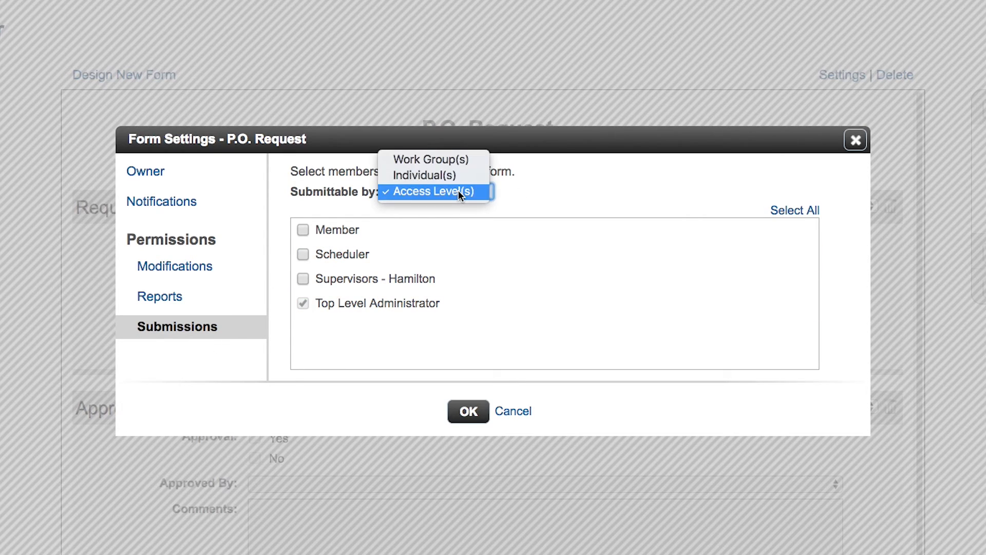
mouse_move(448, 159)
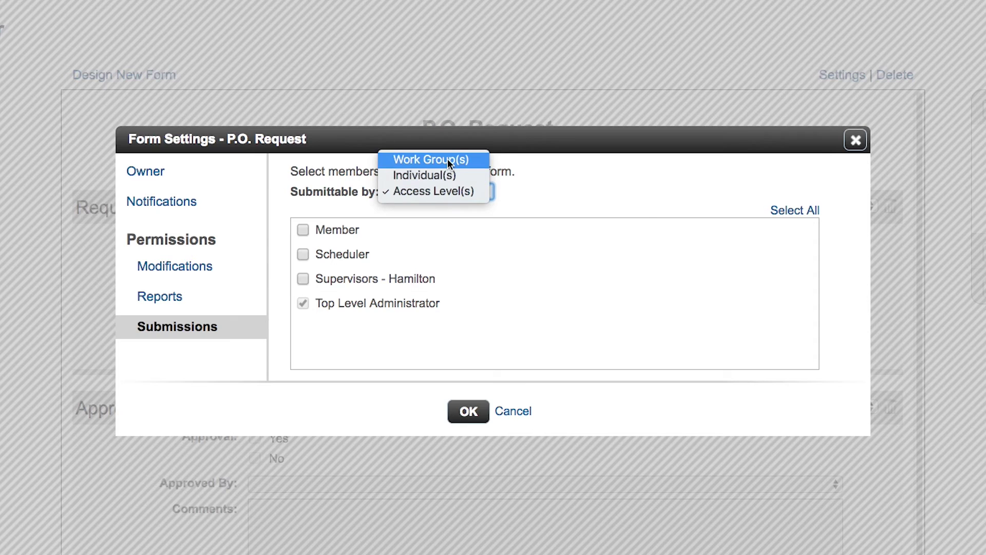
left_click(432, 159)
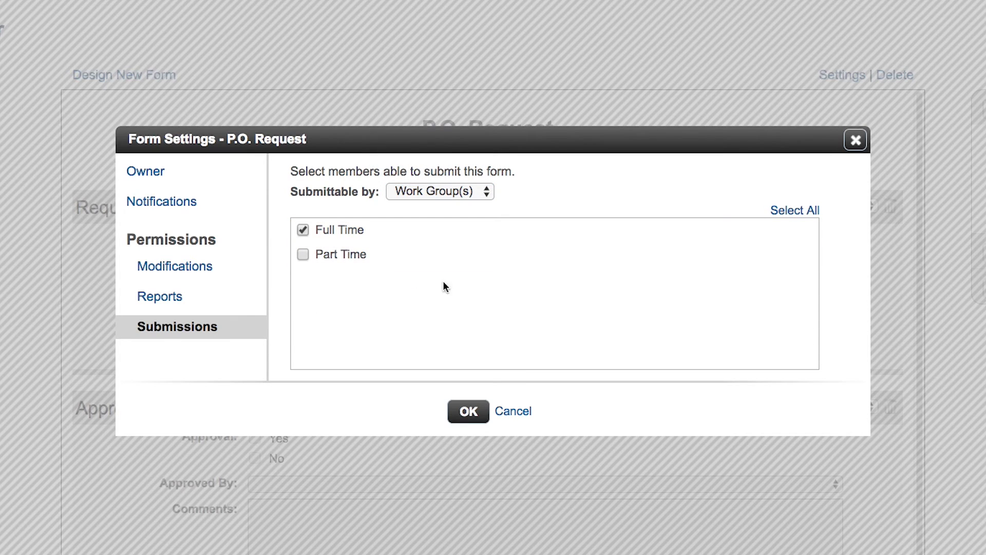
mouse_move(459, 296)
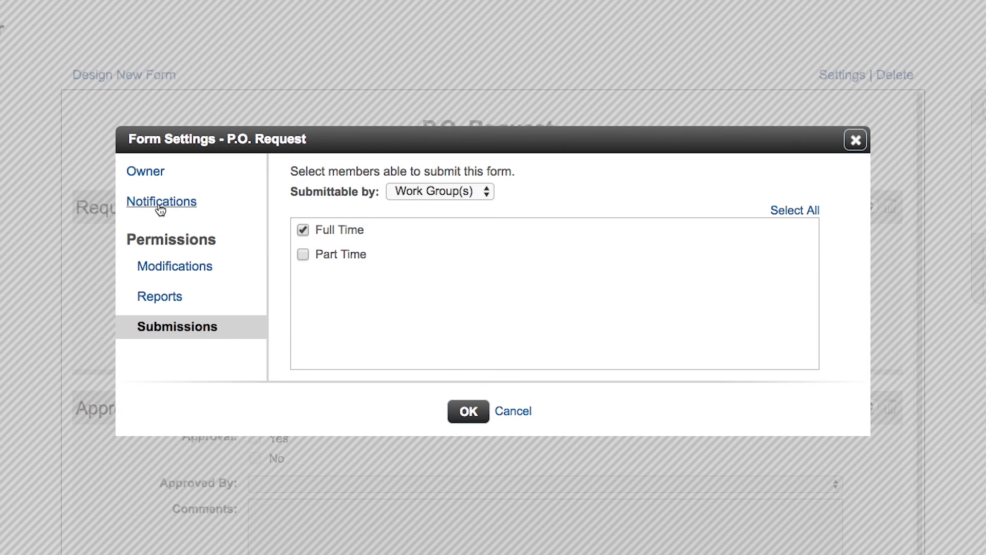
Step: Set submission notifications to be sent by Work Group(s) and close the settings
left_click(161, 201)
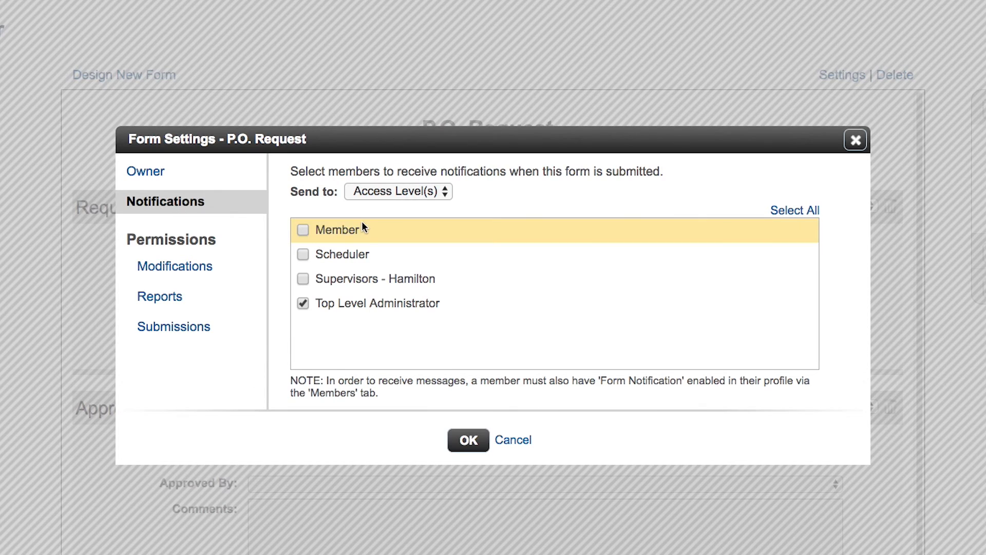
mouse_move(352, 286)
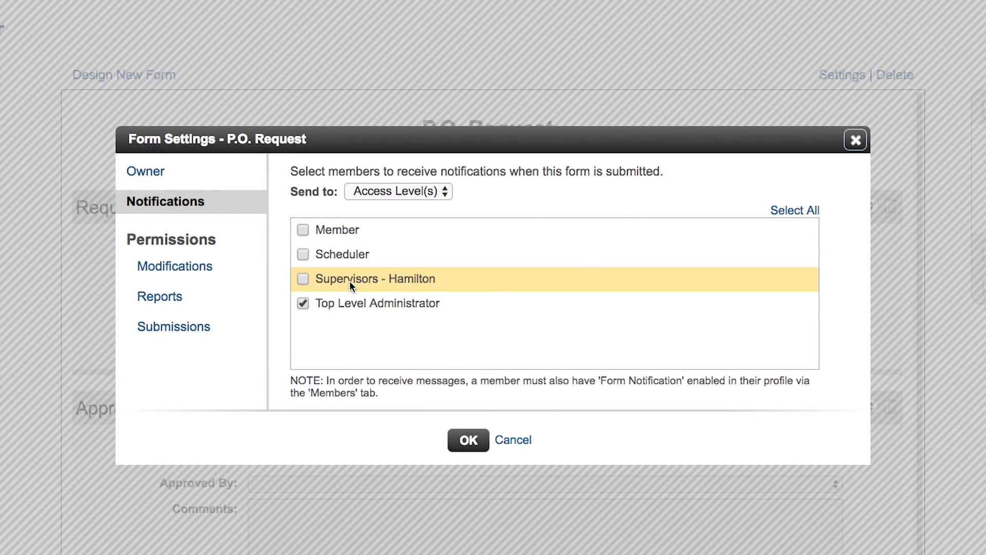
left_click(397, 191)
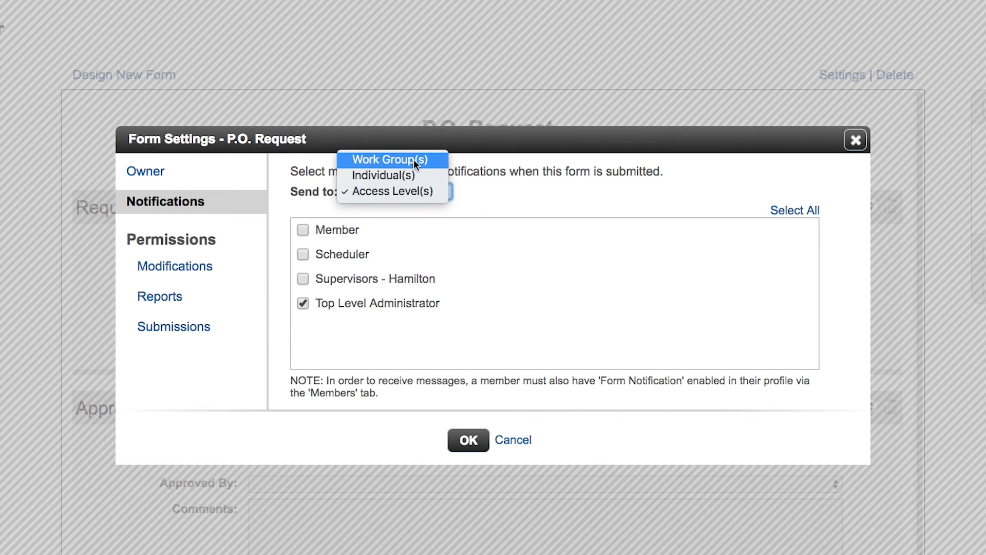
left_click(390, 160)
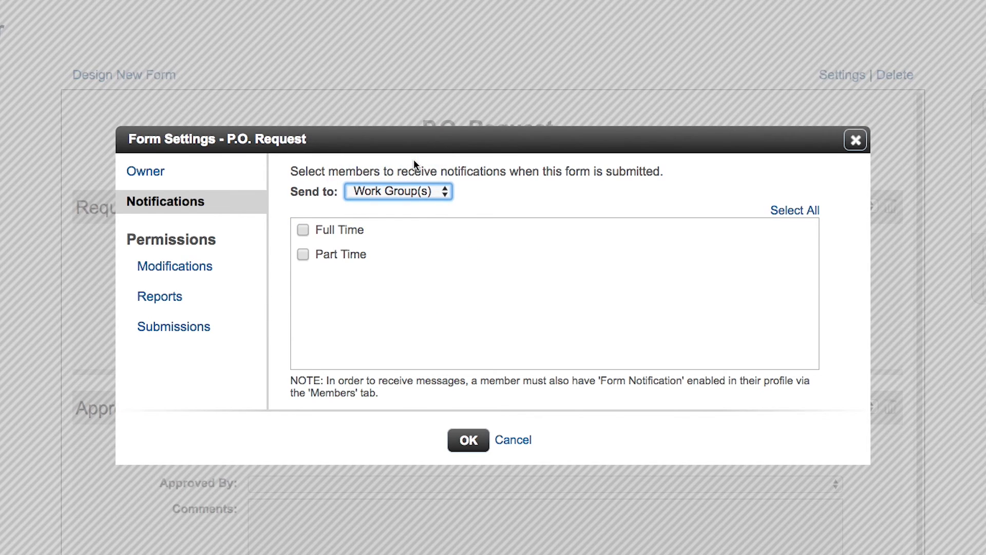
mouse_move(857, 141)
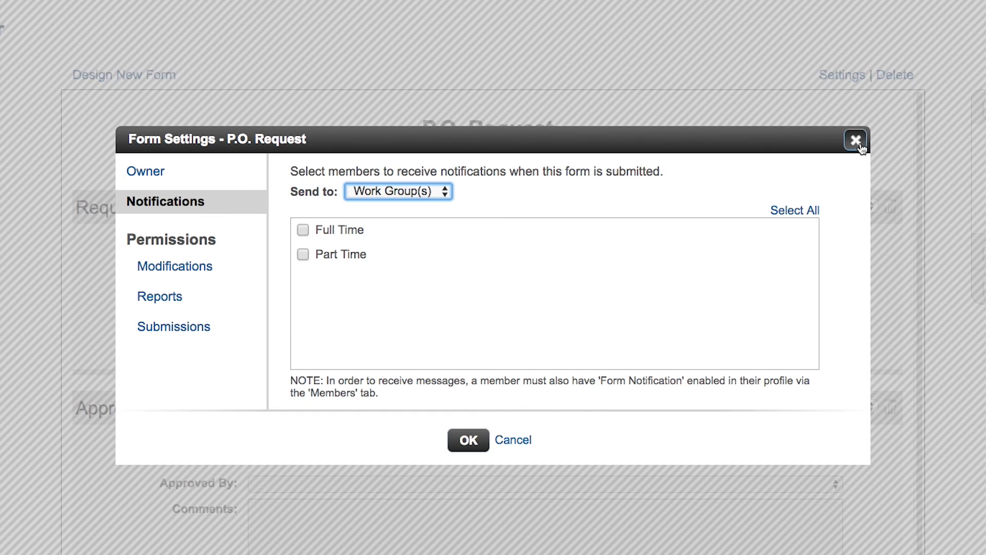
left_click(856, 140)
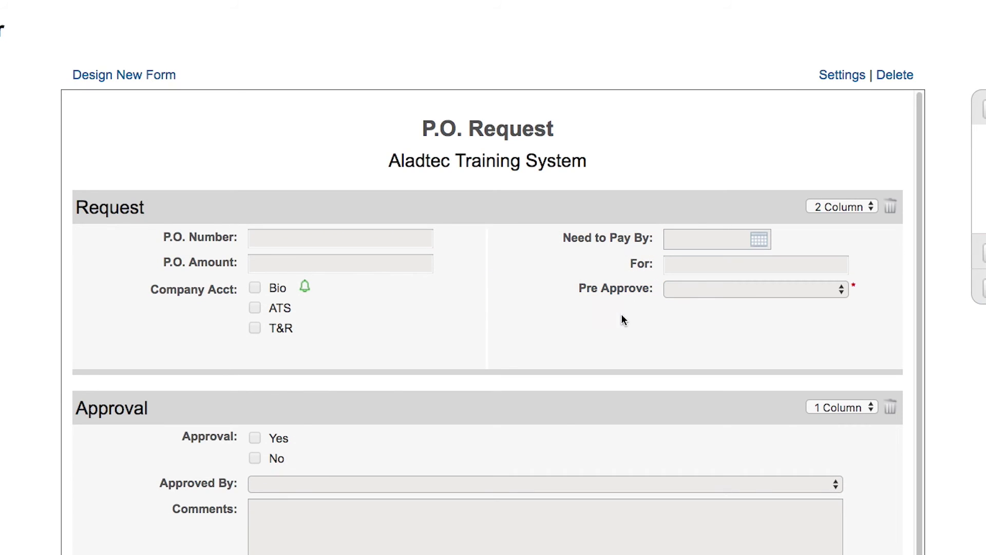
mouse_move(284, 298)
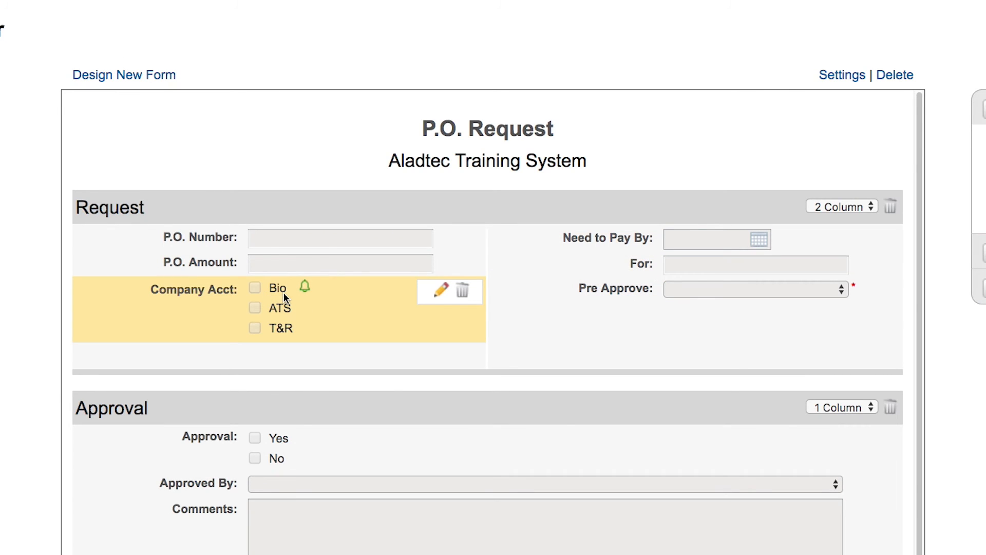
mouse_move(387, 299)
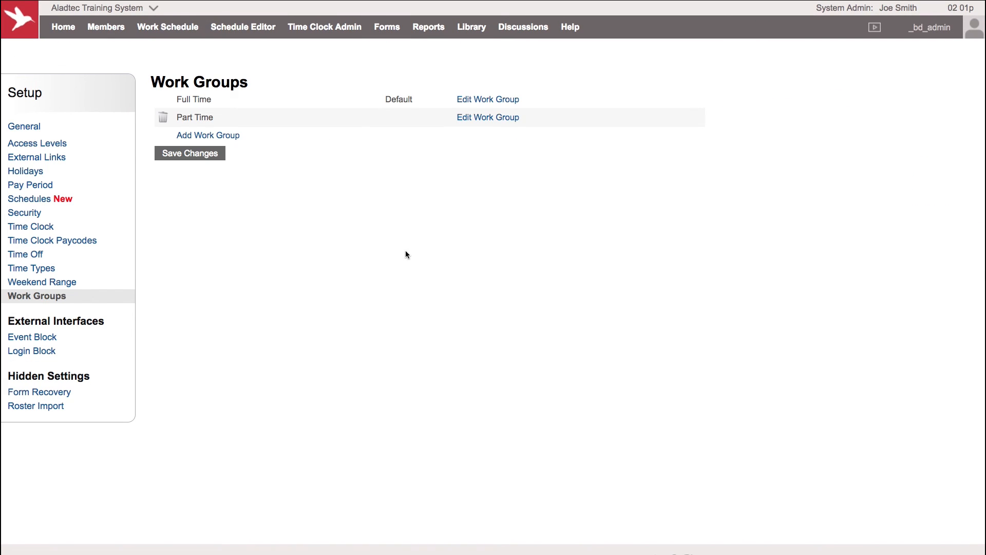
mouse_move(318, 234)
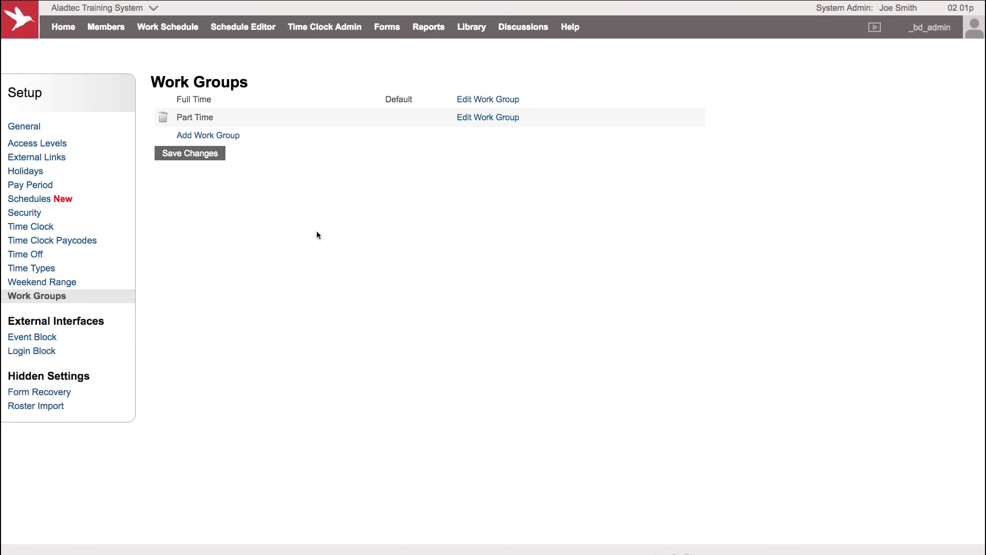
mouse_move(345, 240)
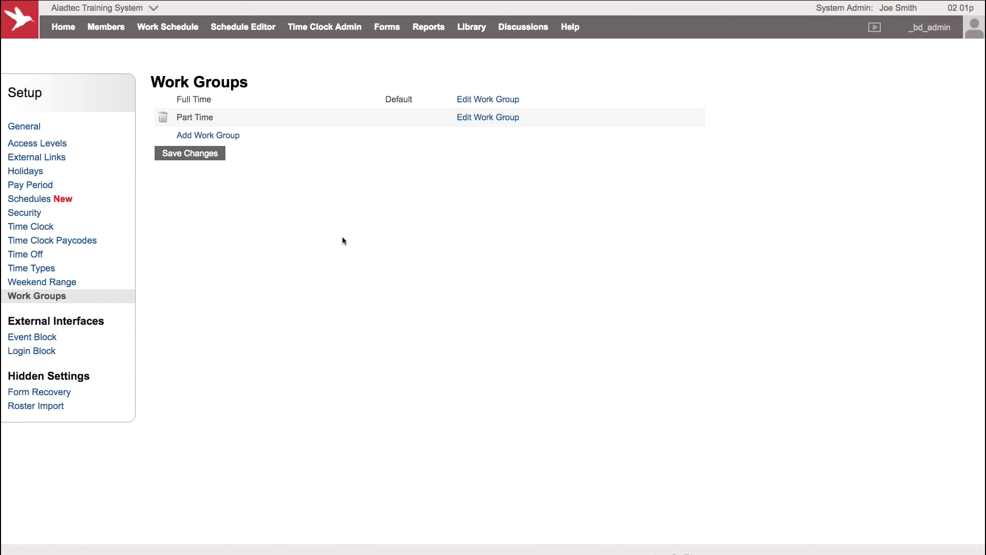
mouse_move(254, 222)
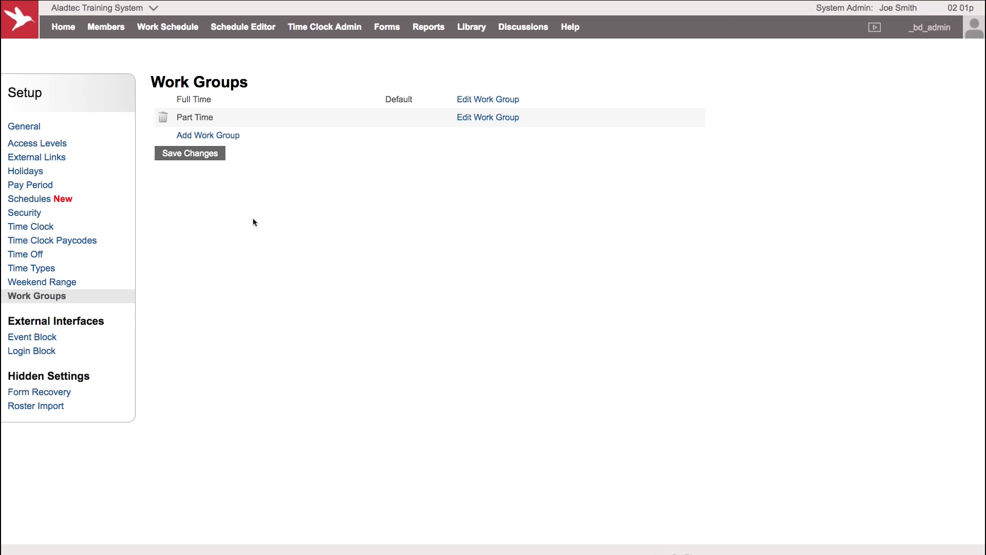
mouse_move(146, 103)
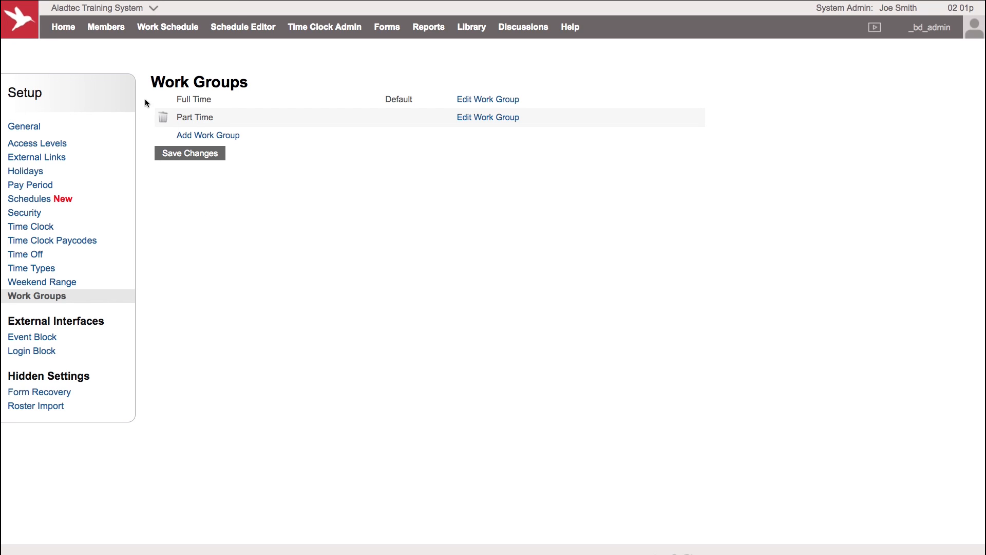
mouse_move(306, 260)
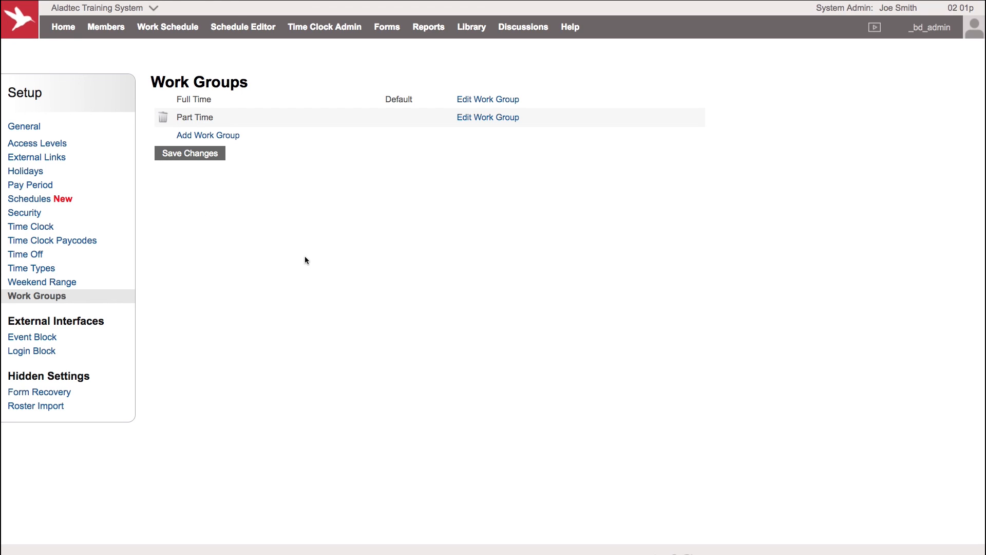